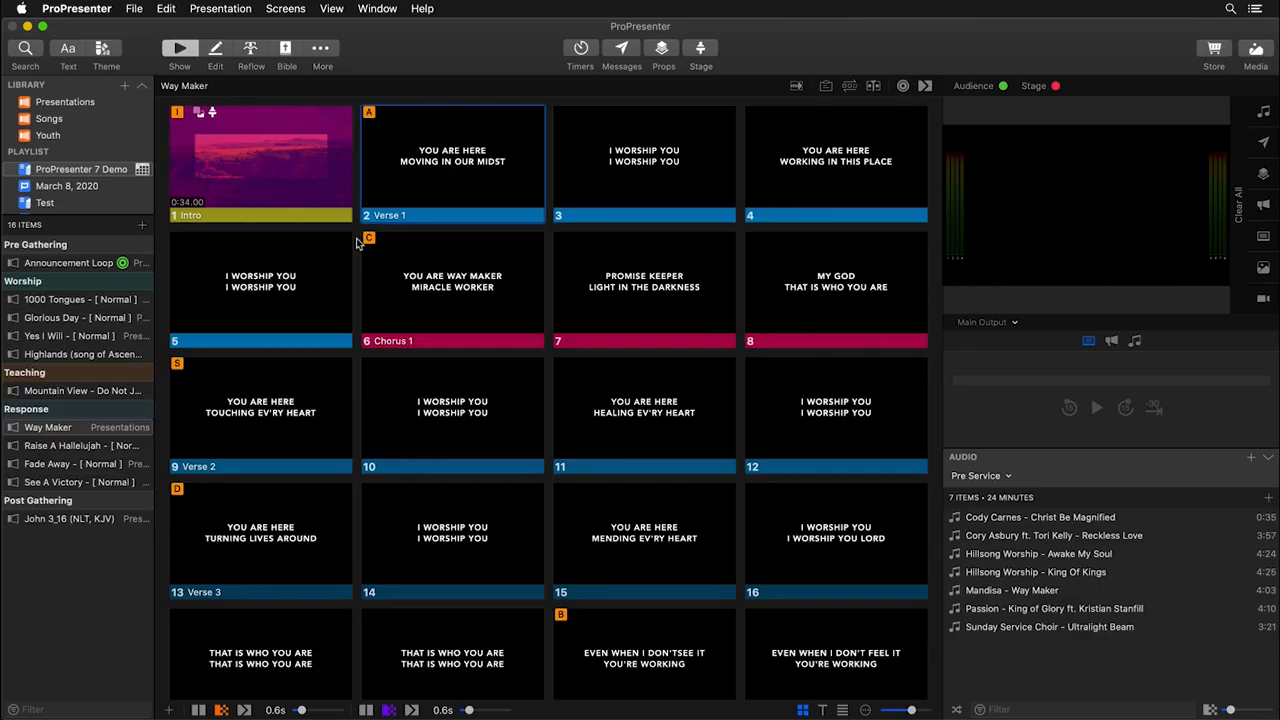
- Open the Screen Configuration window from the Screens menu
{"action": "left_click", "coordinate": [287, 9]}
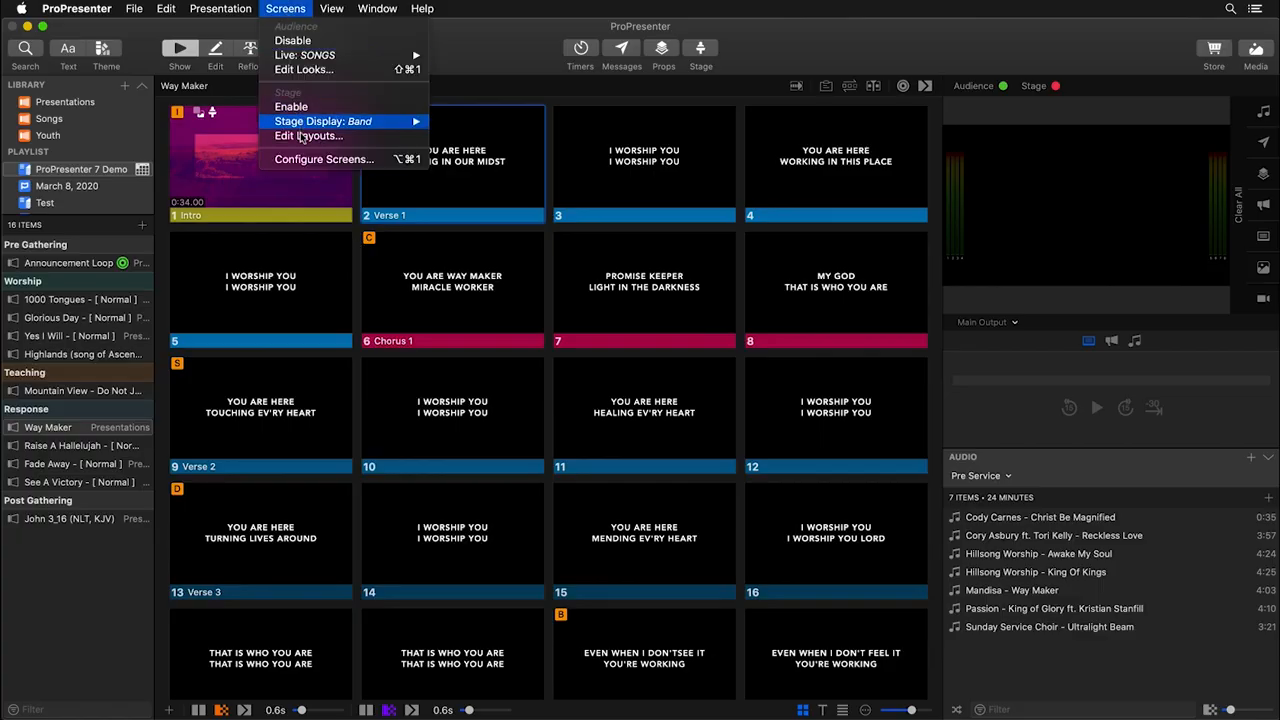
{"action": "left_click", "coordinate": [323, 159]}
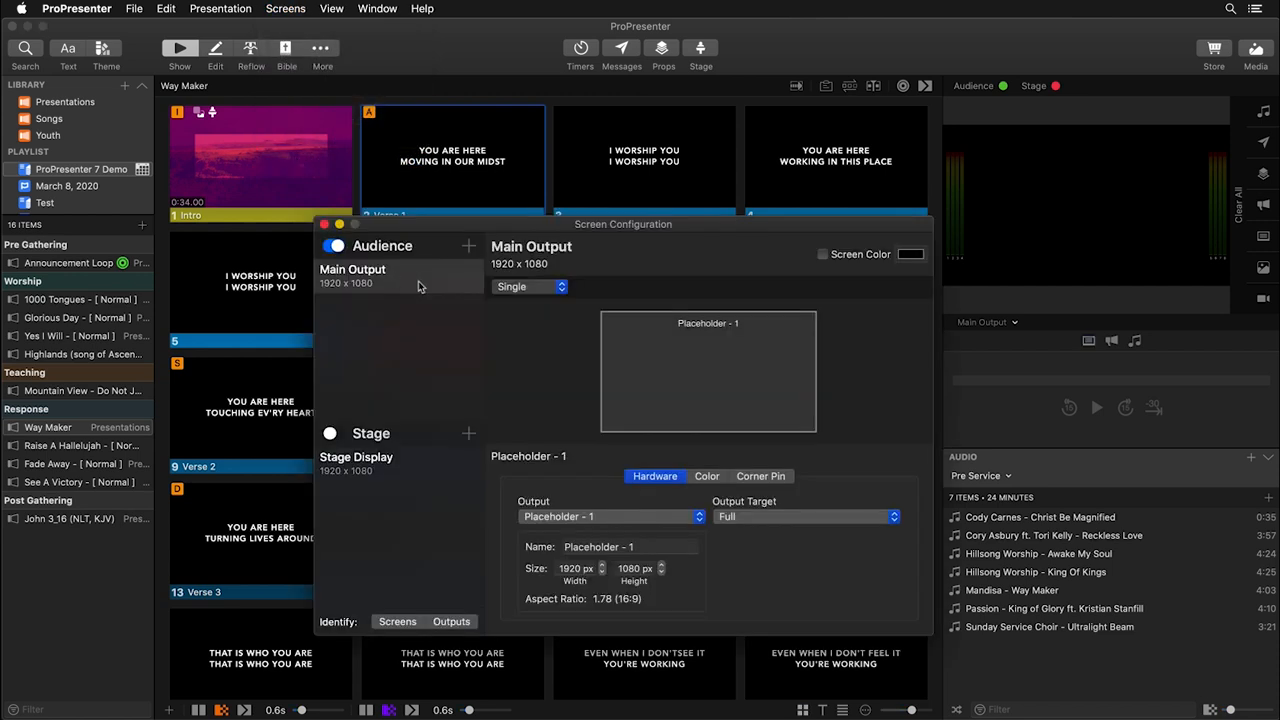
{"action": "mouse_move", "coordinate": [429, 302]}
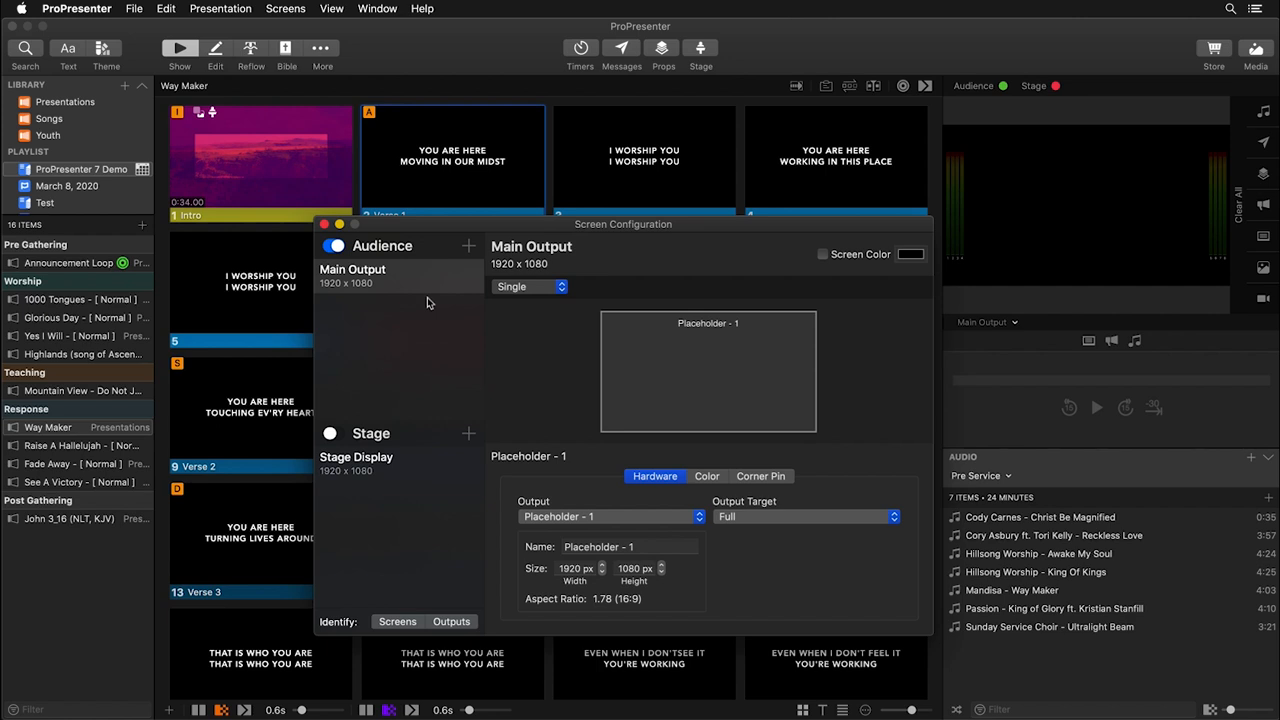
{"action": "mouse_move", "coordinate": [471, 303]}
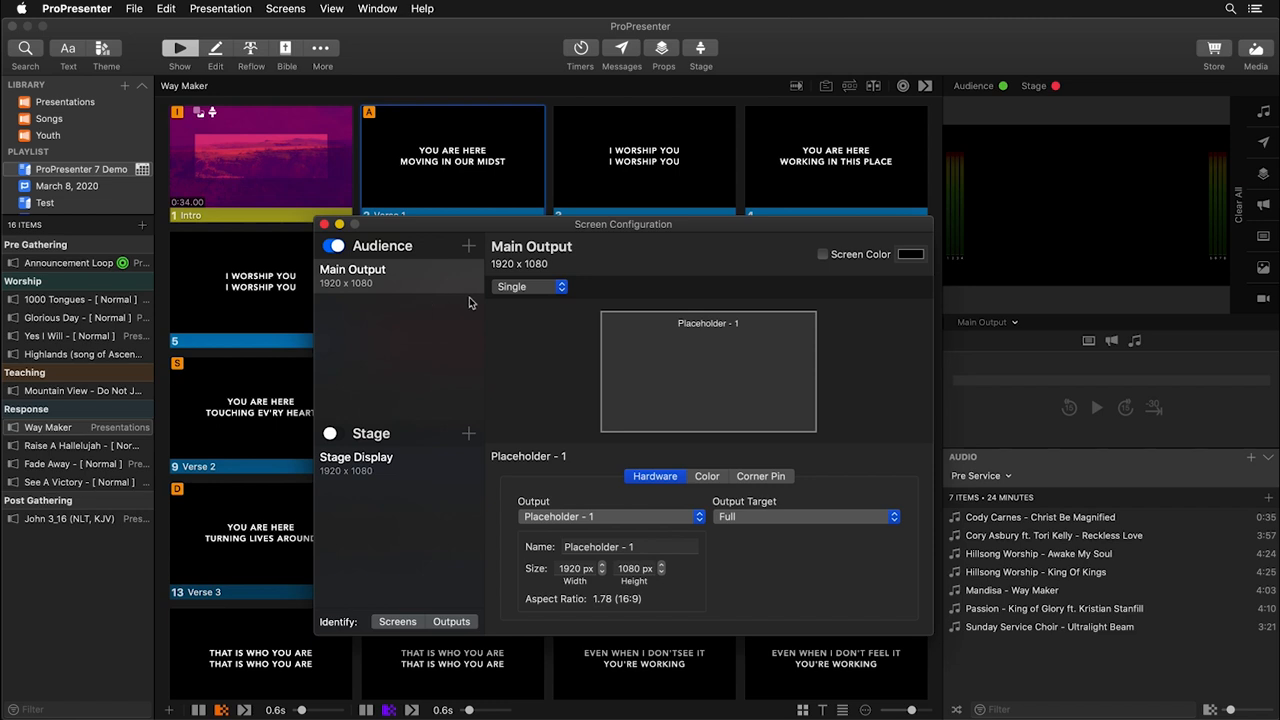
{"action": "left_click", "coordinate": [528, 287]}
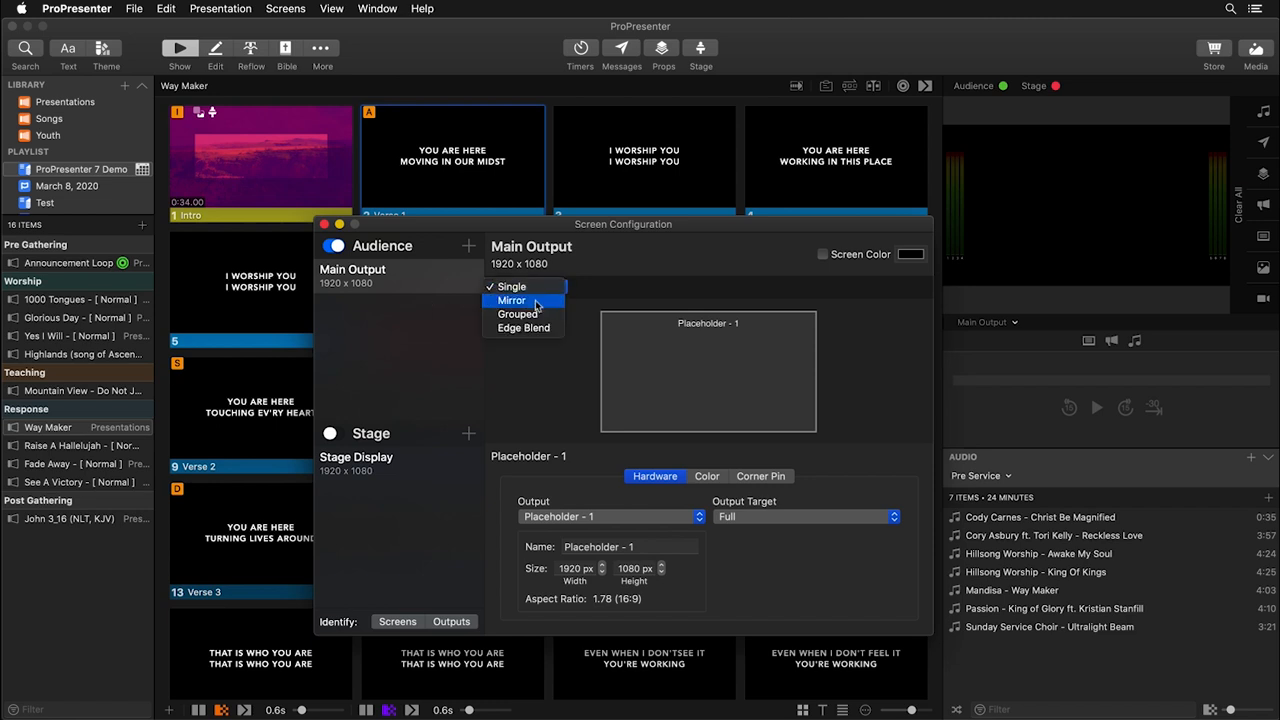
{"action": "left_click", "coordinate": [511, 300]}
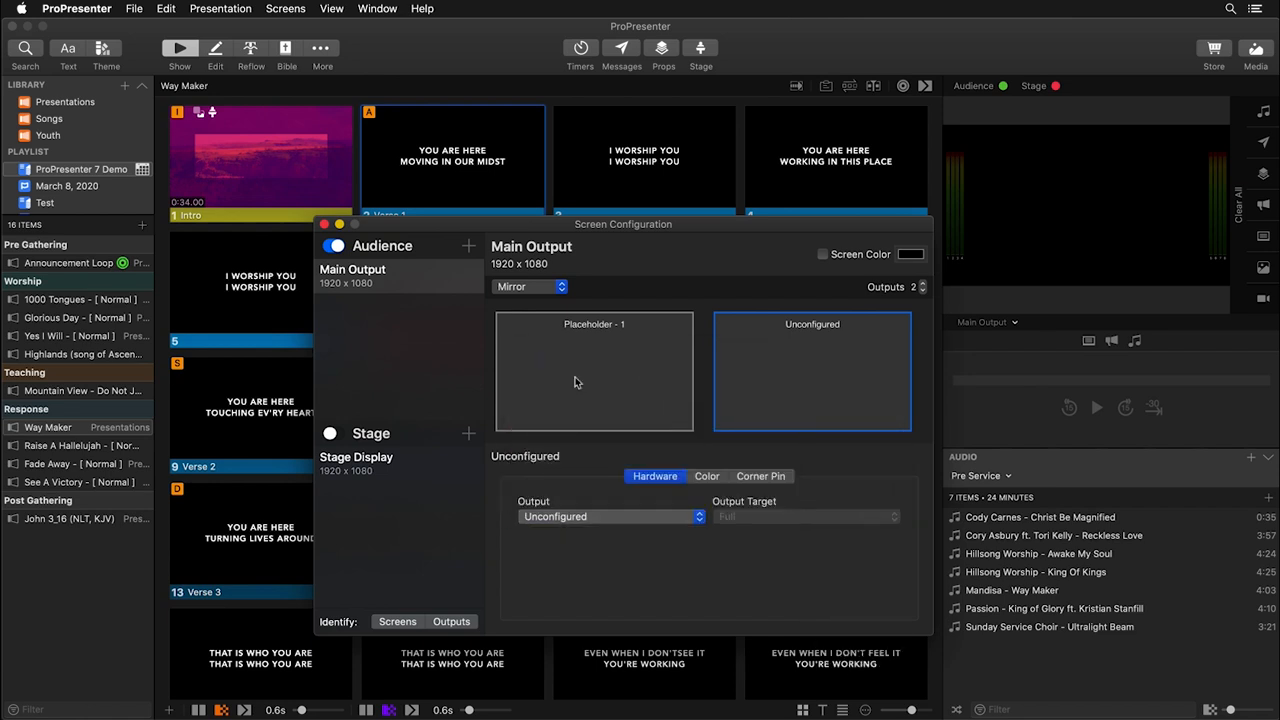
{"action": "left_click", "coordinate": [528, 287]}
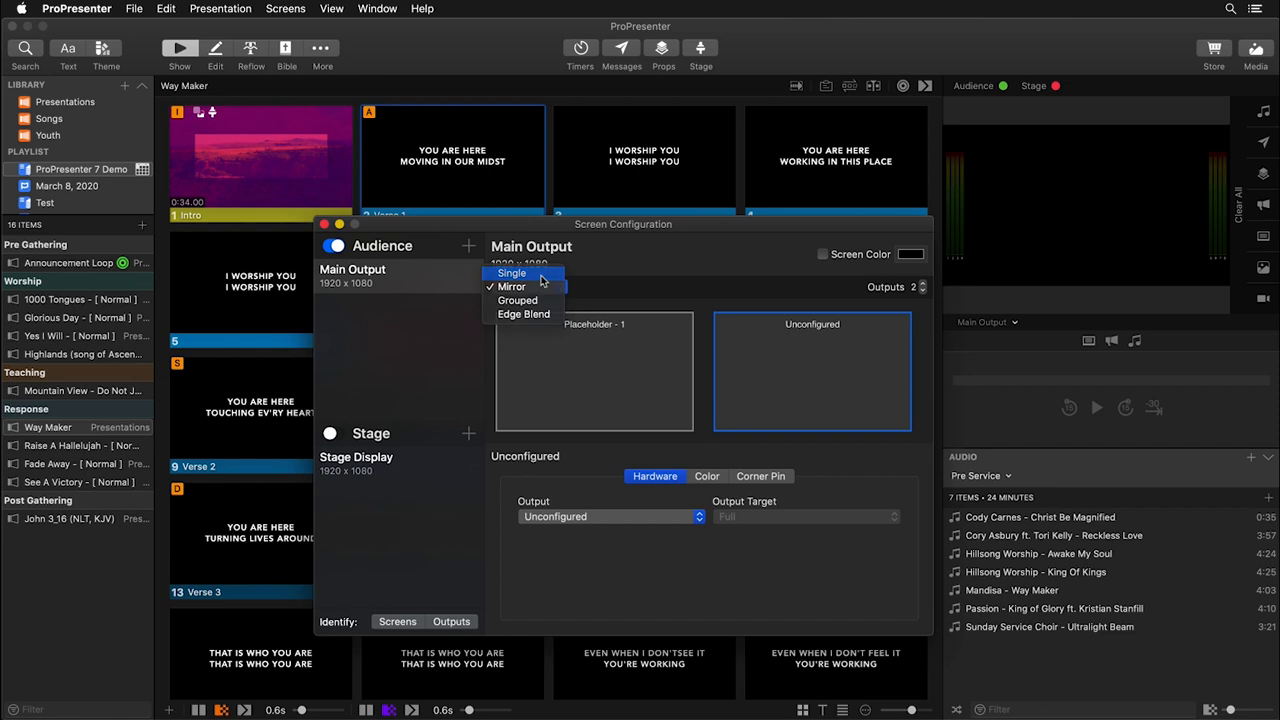
{"action": "left_click", "coordinate": [510, 273]}
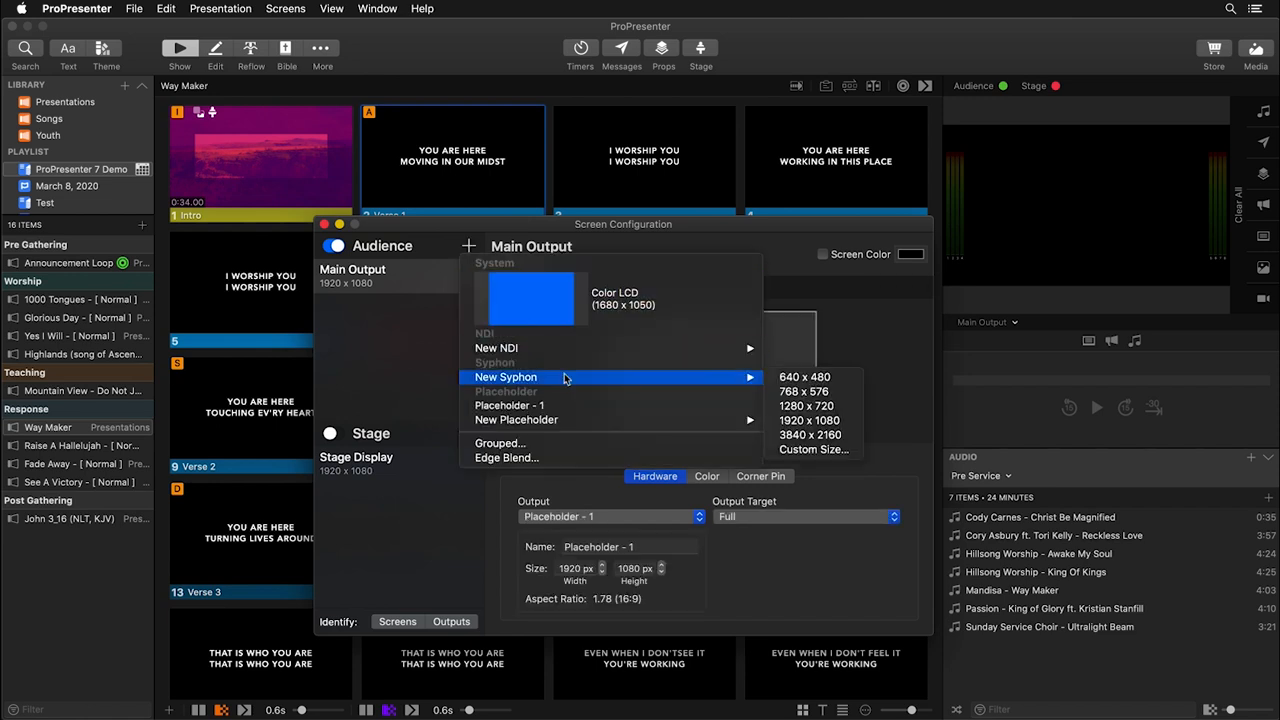
{"action": "mouse_move", "coordinate": [813, 406]}
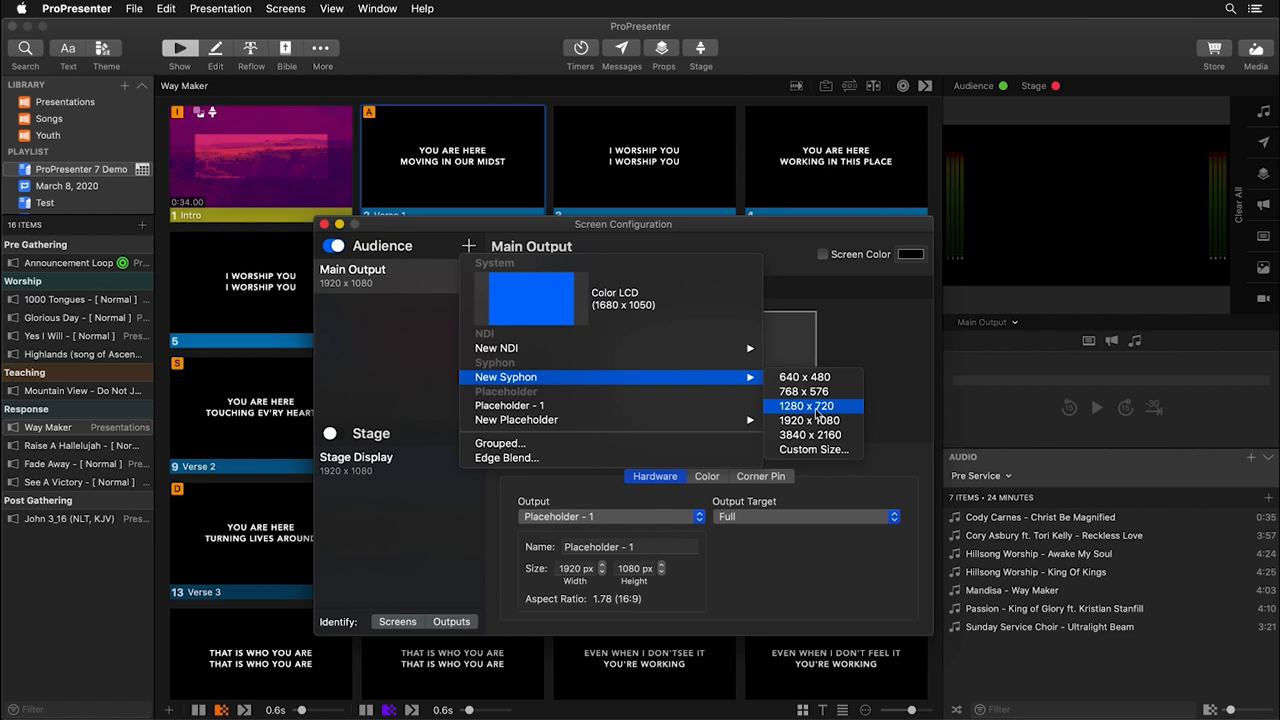
- Add a 1280 x 720 Syphon audience screen and rename it OBS
{"action": "left_click", "coordinate": [815, 406]}
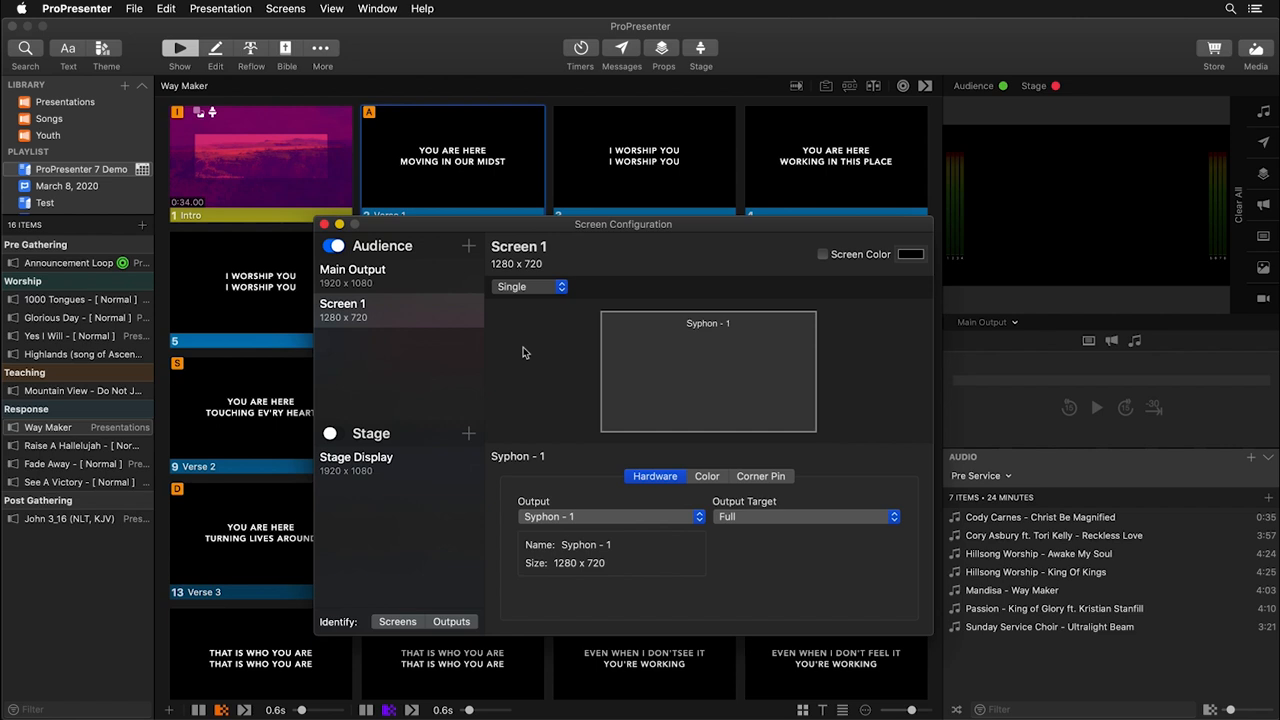
{"action": "double_click", "coordinate": [518, 246]}
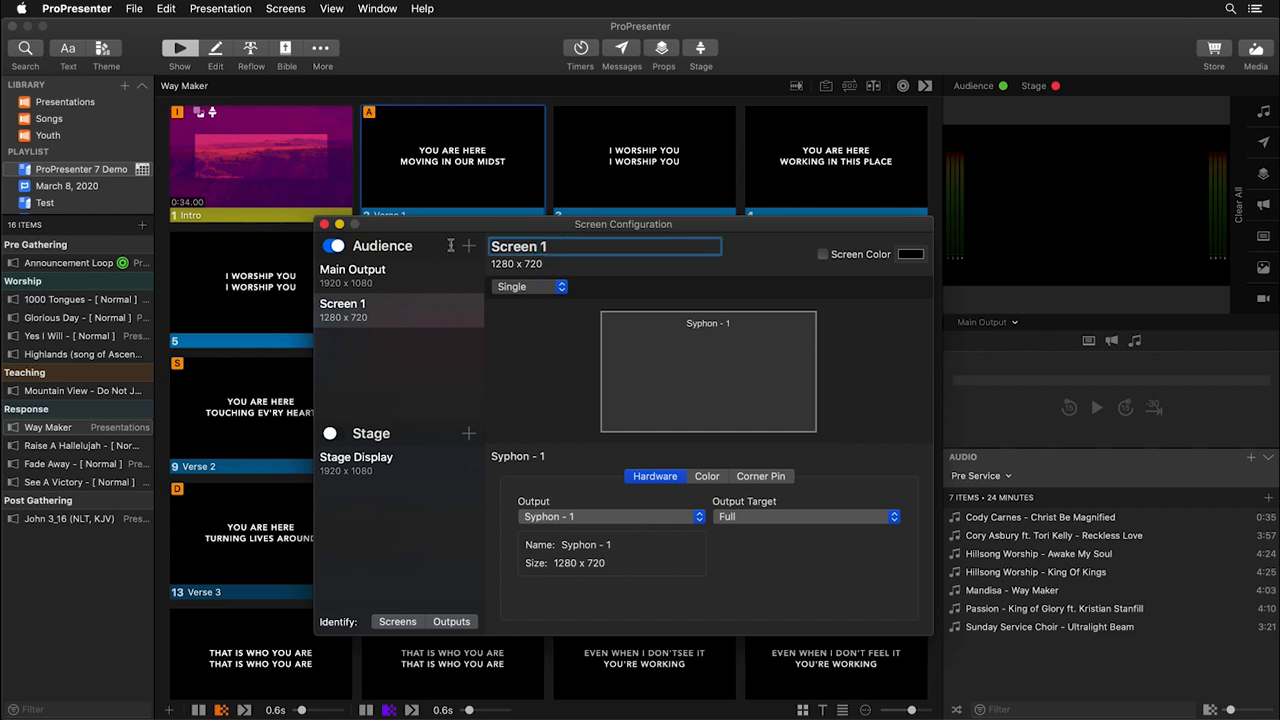
{"action": "type", "text": "OBS"}
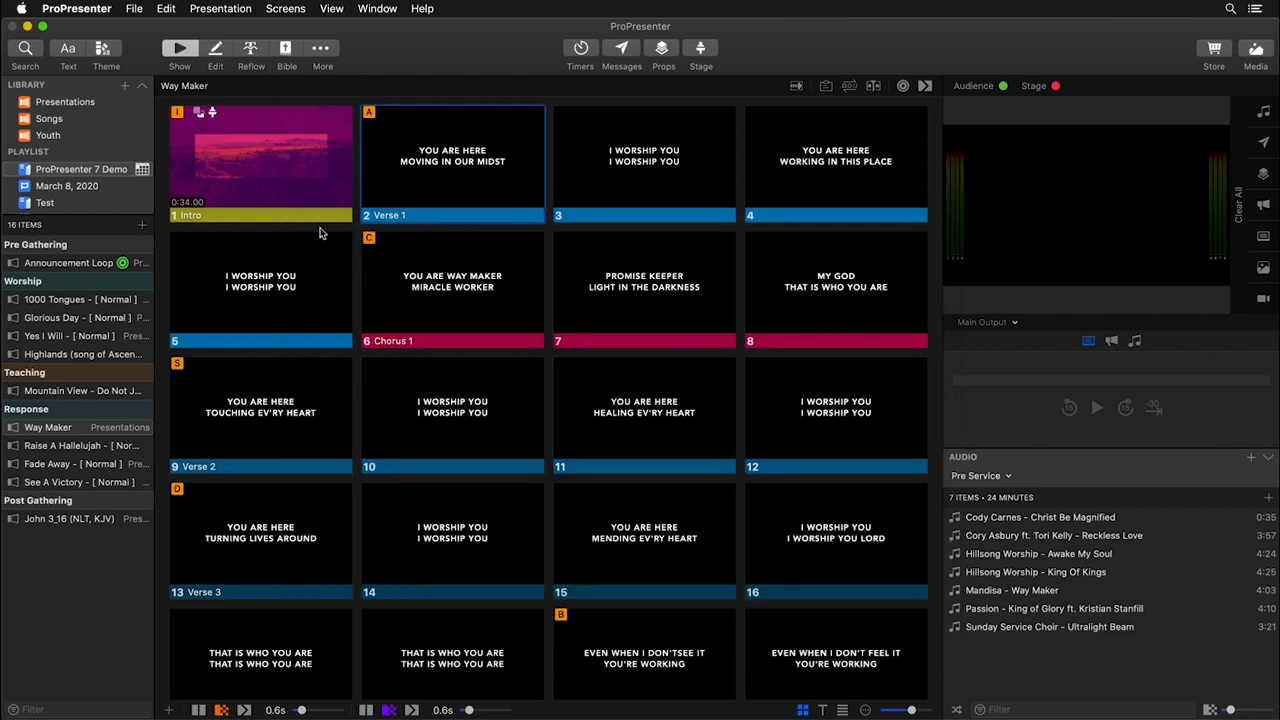
- Open the Theme Editor from More and show the theme selector list
{"action": "left_click", "coordinate": [321, 48]}
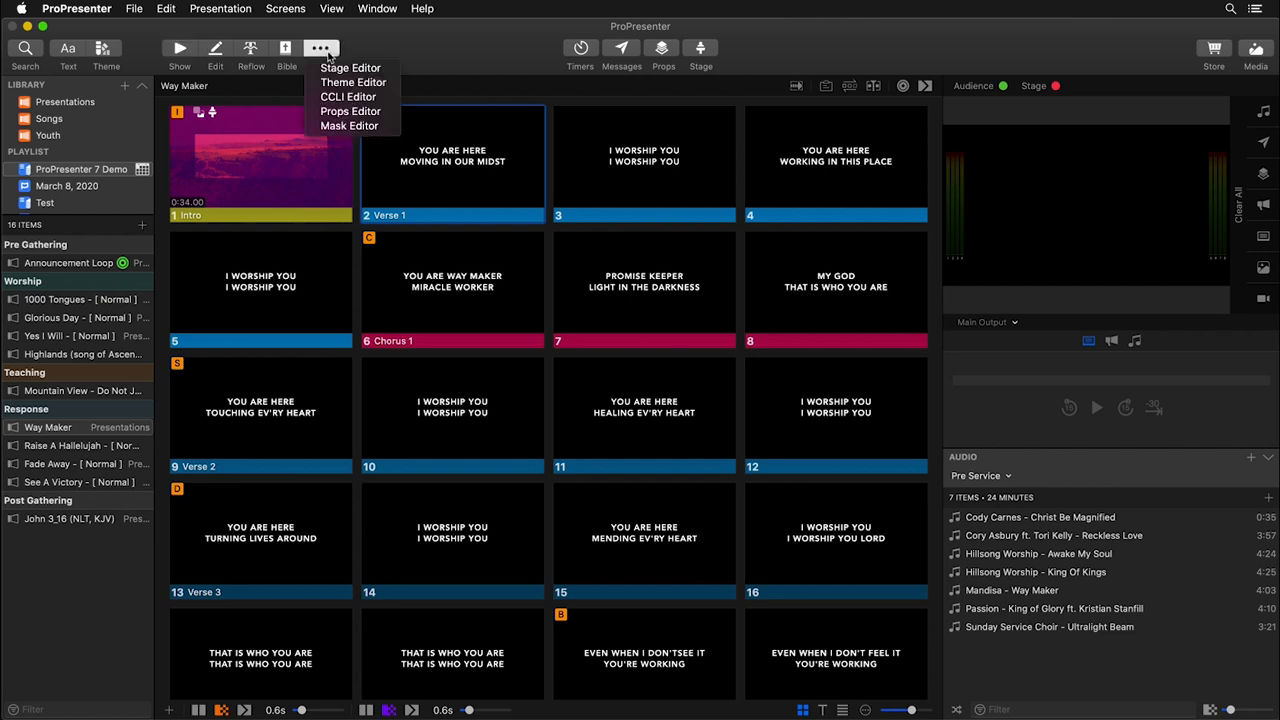
{"action": "left_click", "coordinate": [353, 82]}
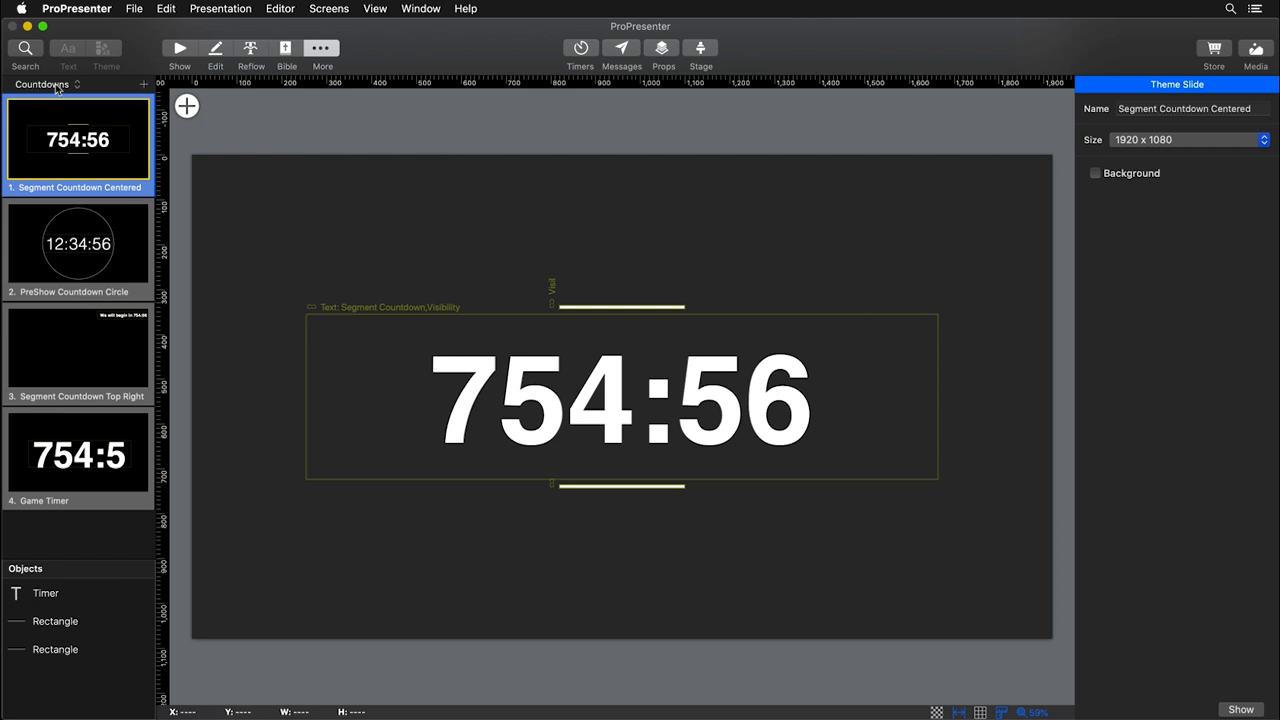
{"action": "left_click", "coordinate": [48, 84]}
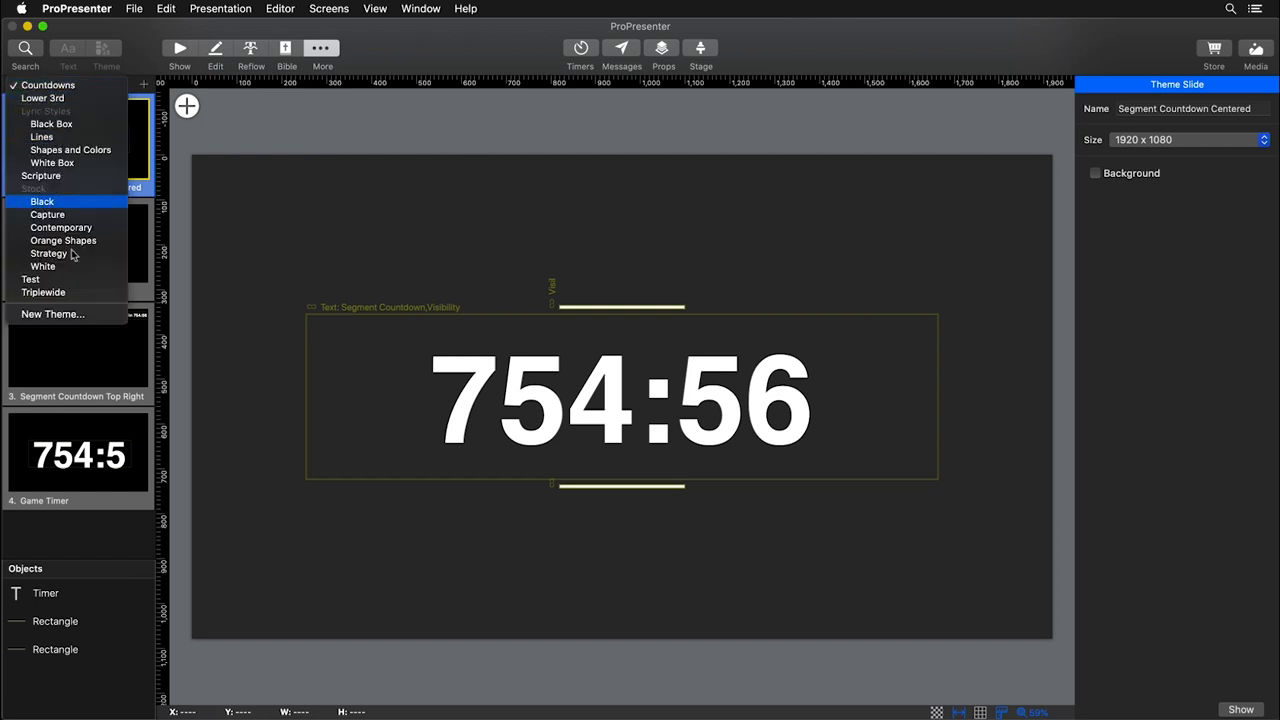
{"action": "mouse_move", "coordinate": [43, 292]}
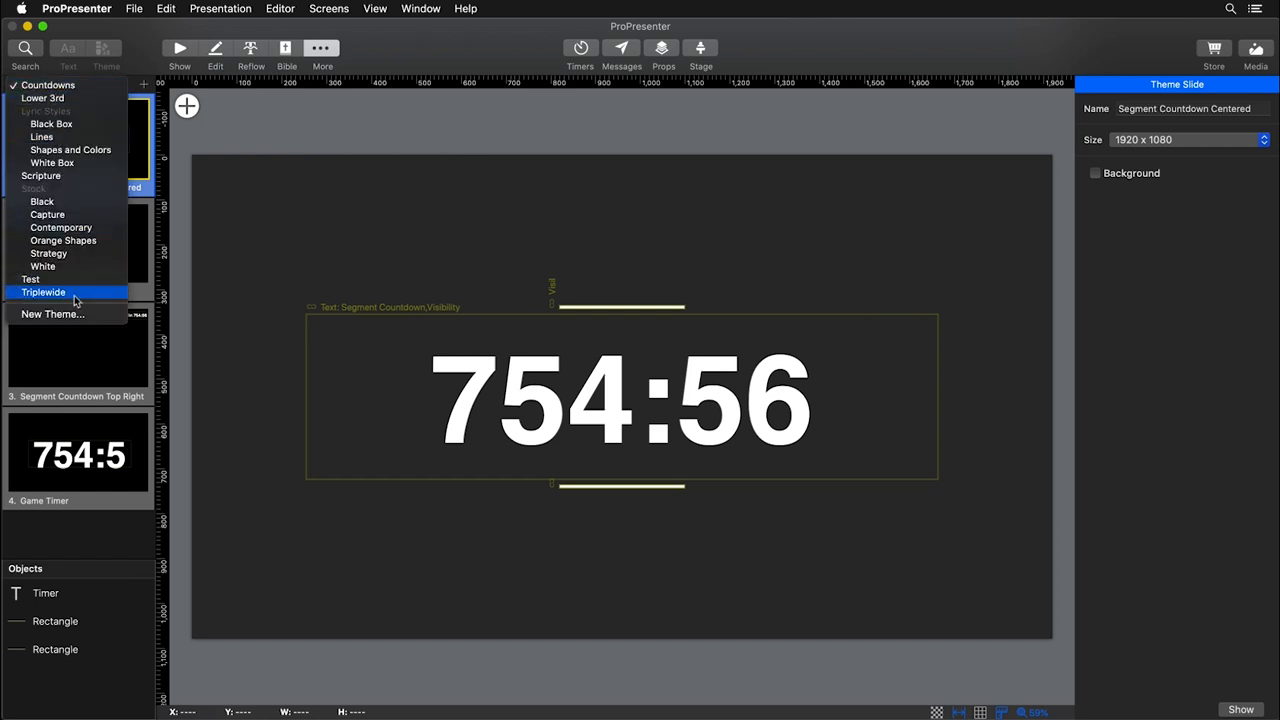
{"action": "mouse_move", "coordinate": [84, 314]}
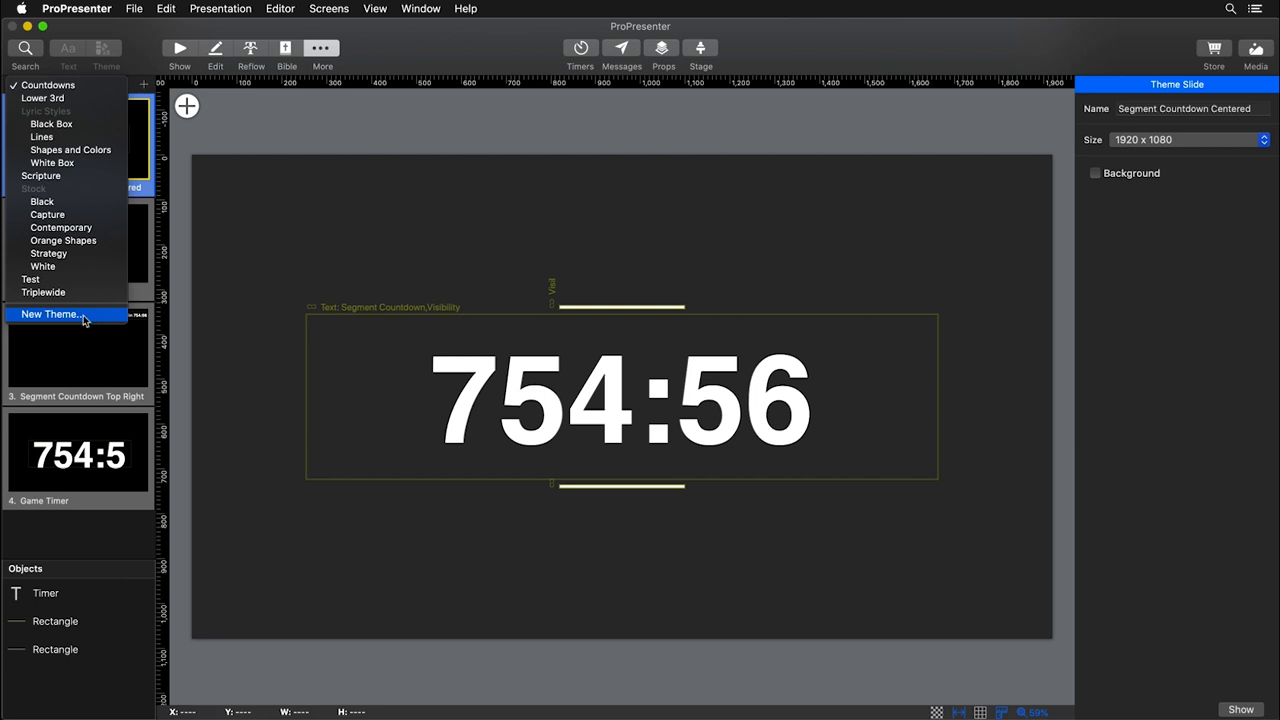
{"action": "mouse_move", "coordinate": [56, 99]}
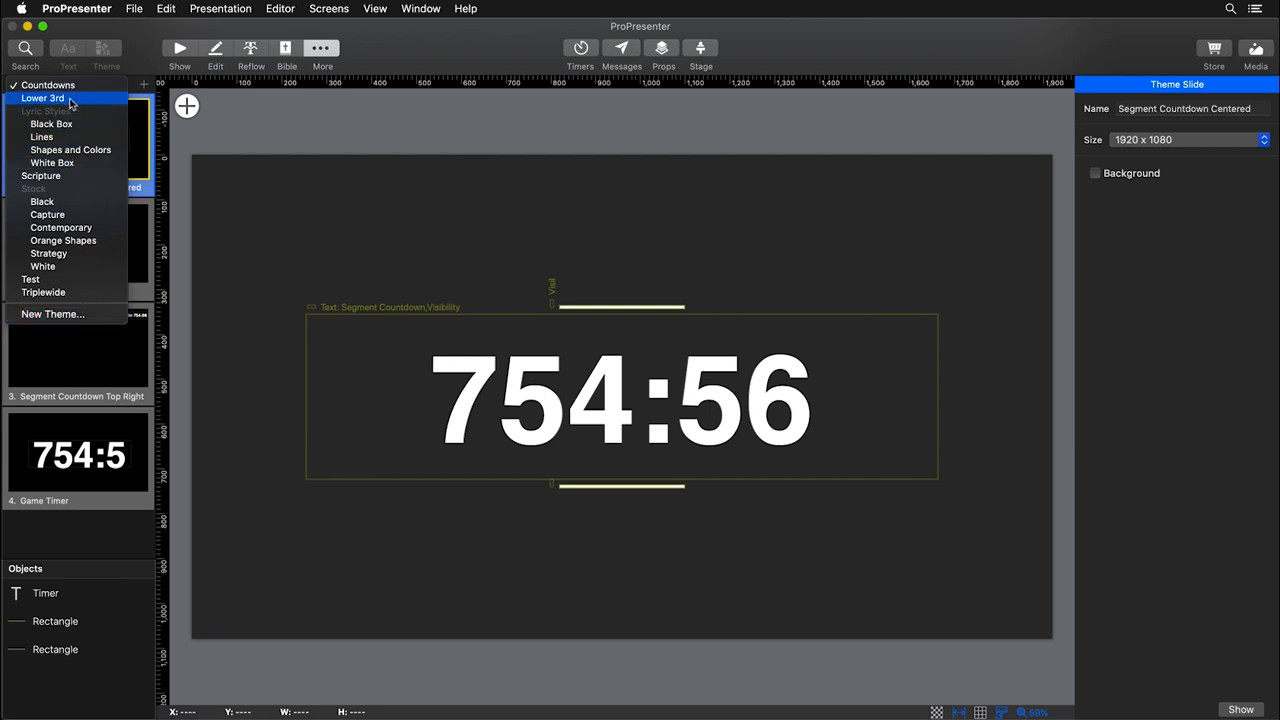
- Switch to the Lower 3rd theme and view its Black Bars slide
{"action": "left_click", "coordinate": [46, 99]}
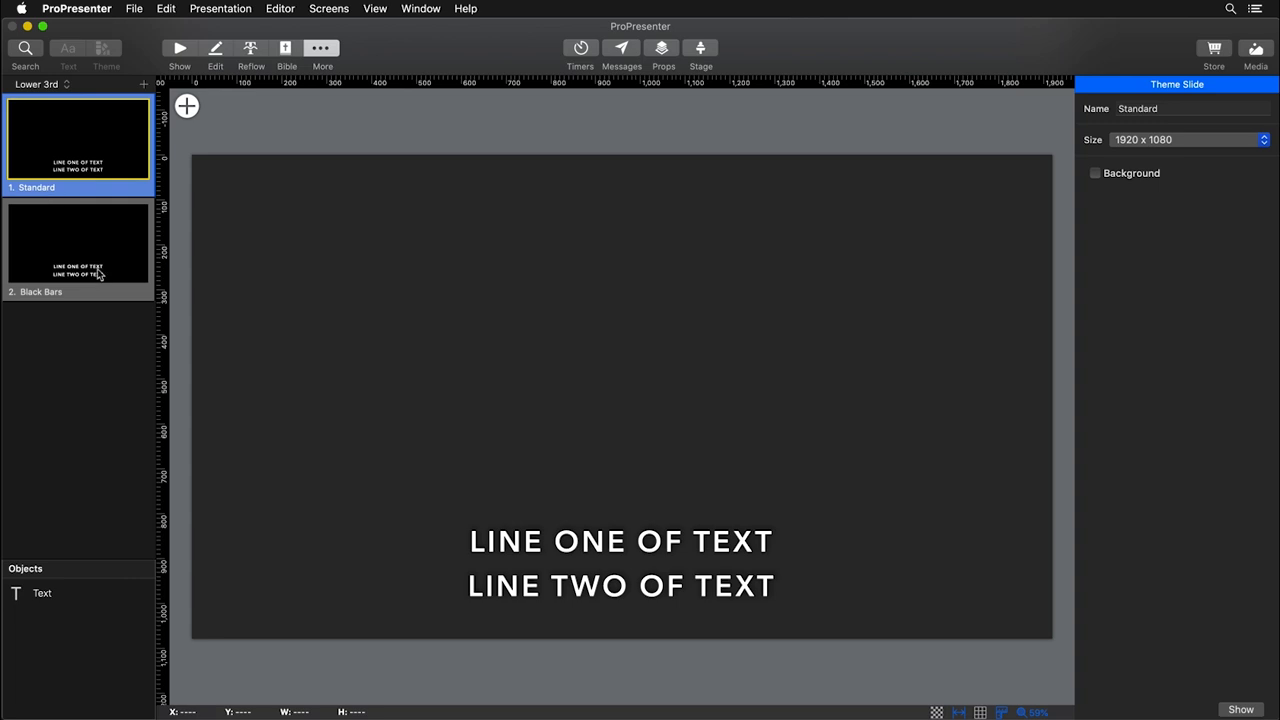
{"action": "mouse_move", "coordinate": [605, 566]}
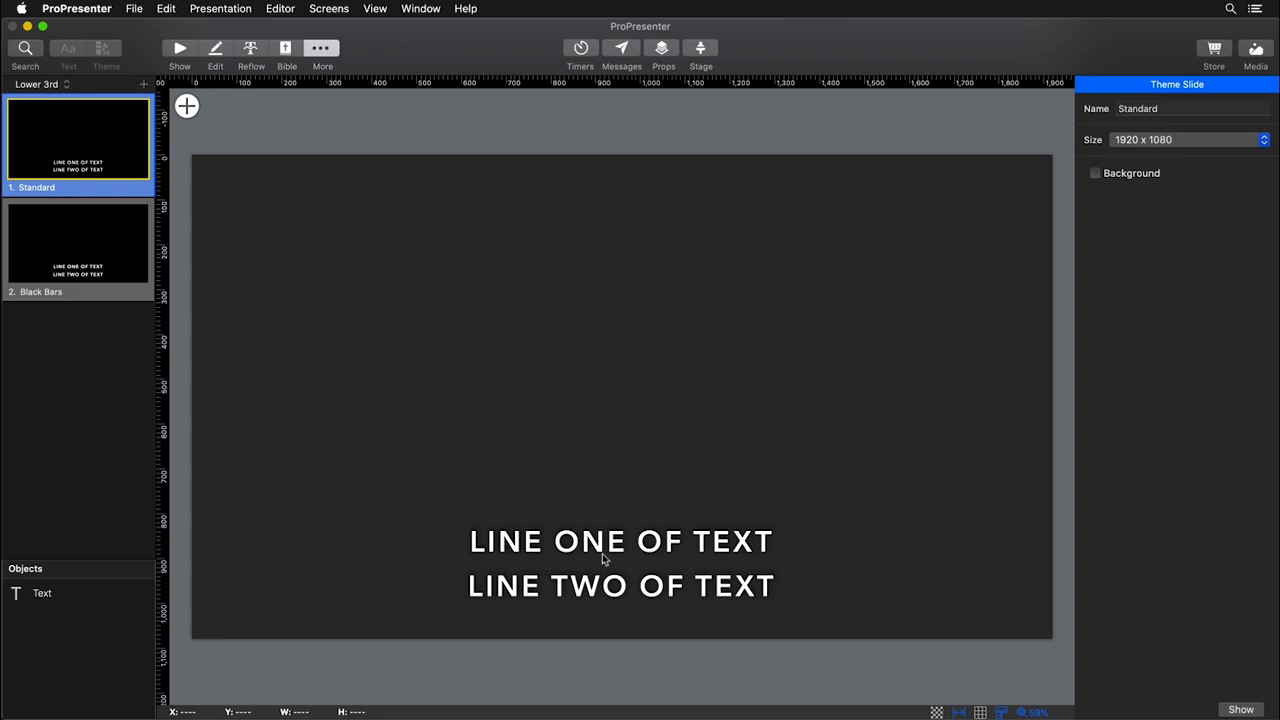
{"action": "left_click", "coordinate": [605, 560]}
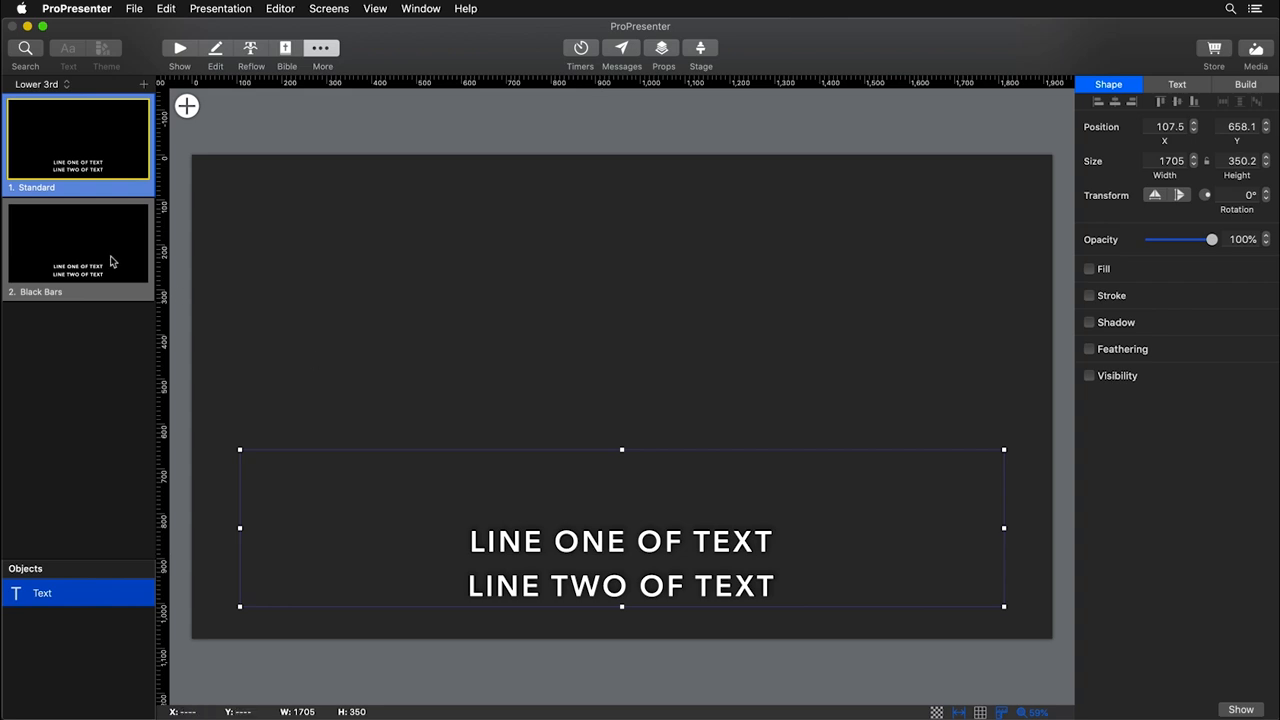
{"action": "left_click", "coordinate": [77, 243]}
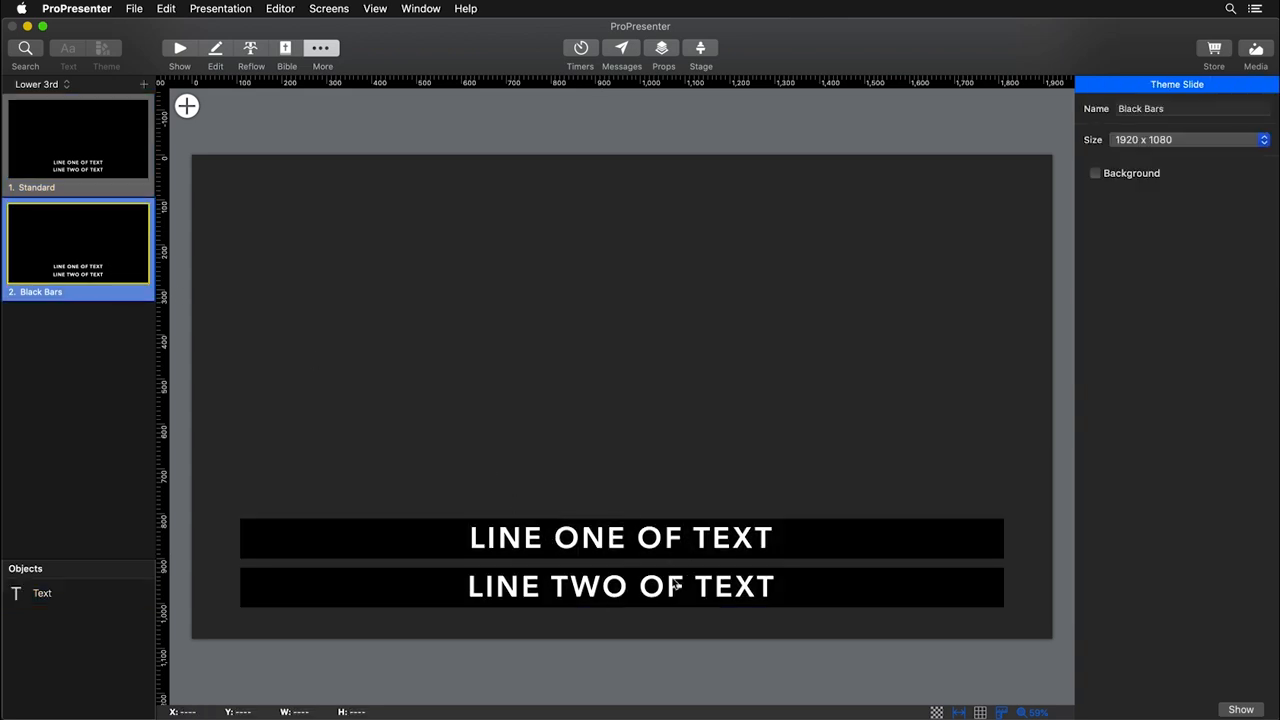
{"action": "mouse_move", "coordinate": [699, 337]}
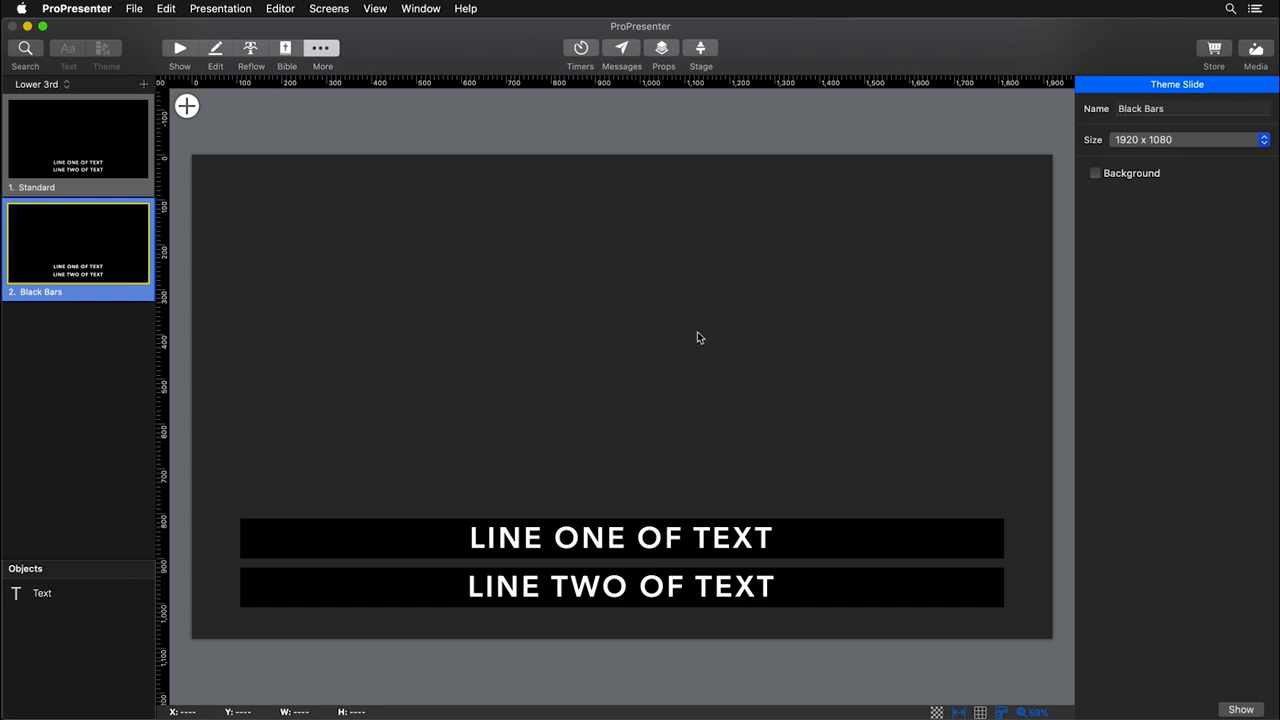
{"action": "mouse_move", "coordinate": [267, 444]}
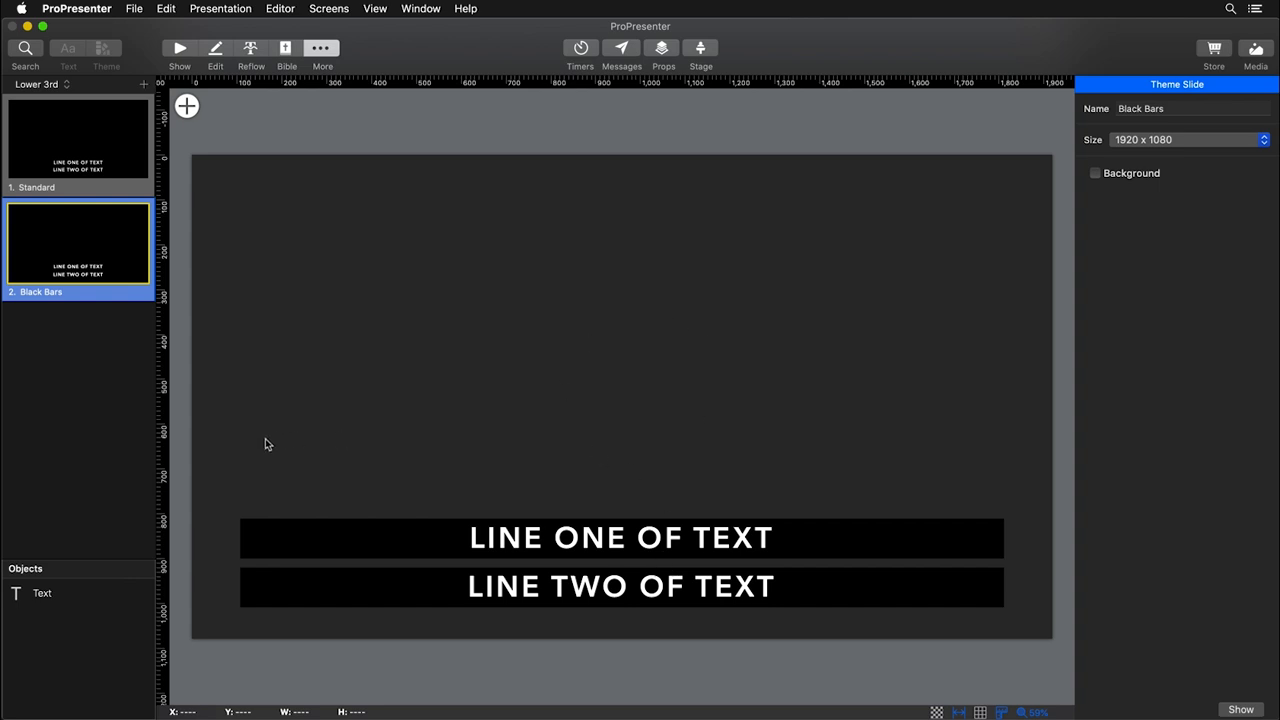
{"action": "mouse_move", "coordinate": [75, 351]}
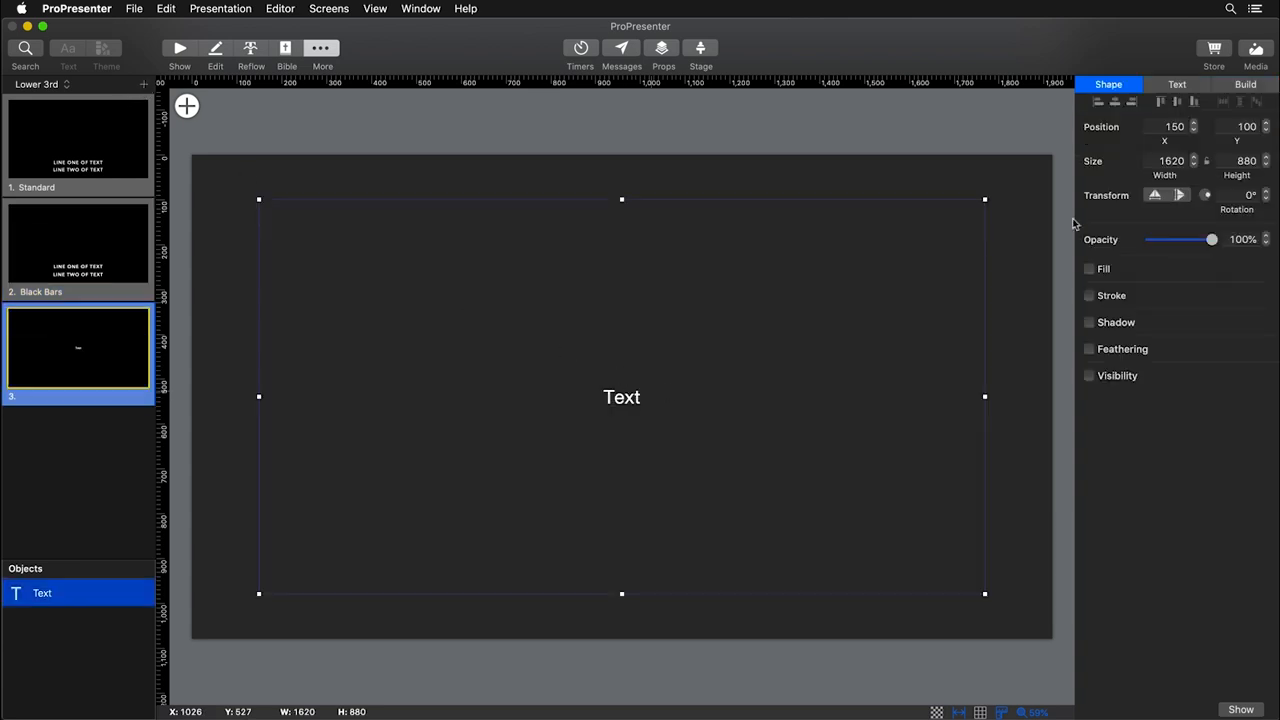
- Set the slide text to Medium weight with All Caps capitalization
{"action": "left_click", "coordinate": [1178, 84]}
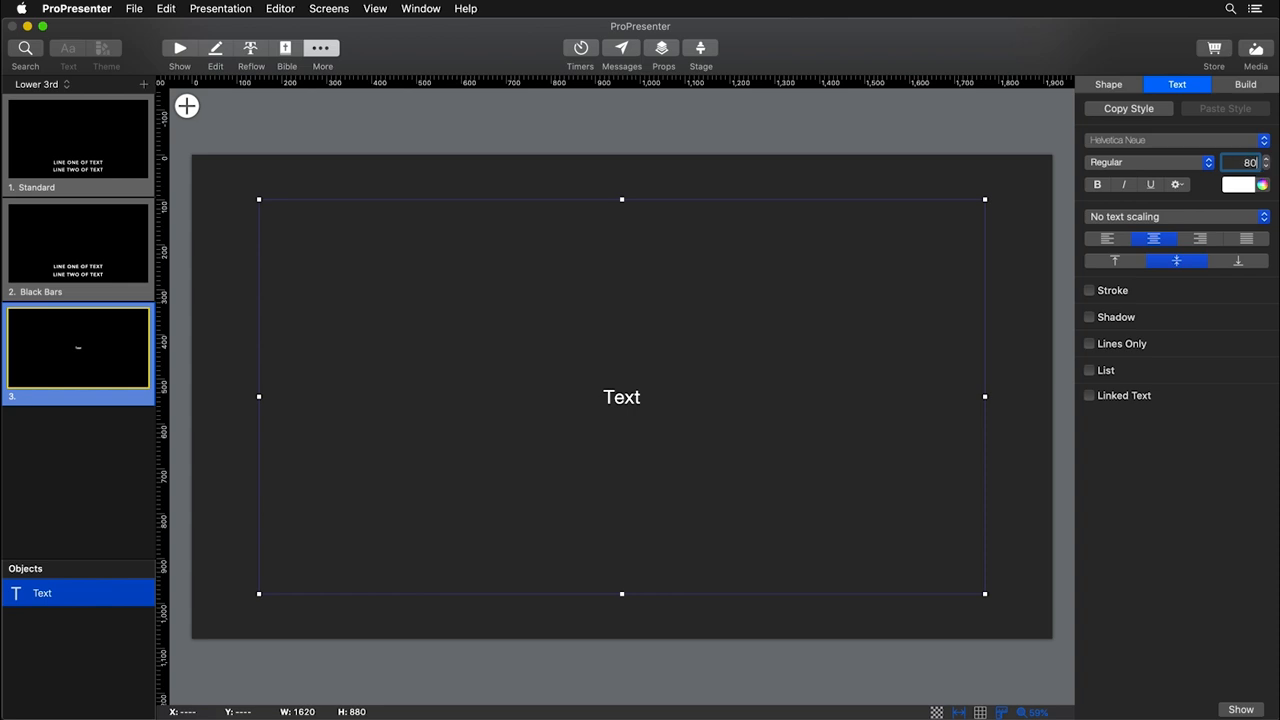
{"action": "left_click", "coordinate": [1150, 162]}
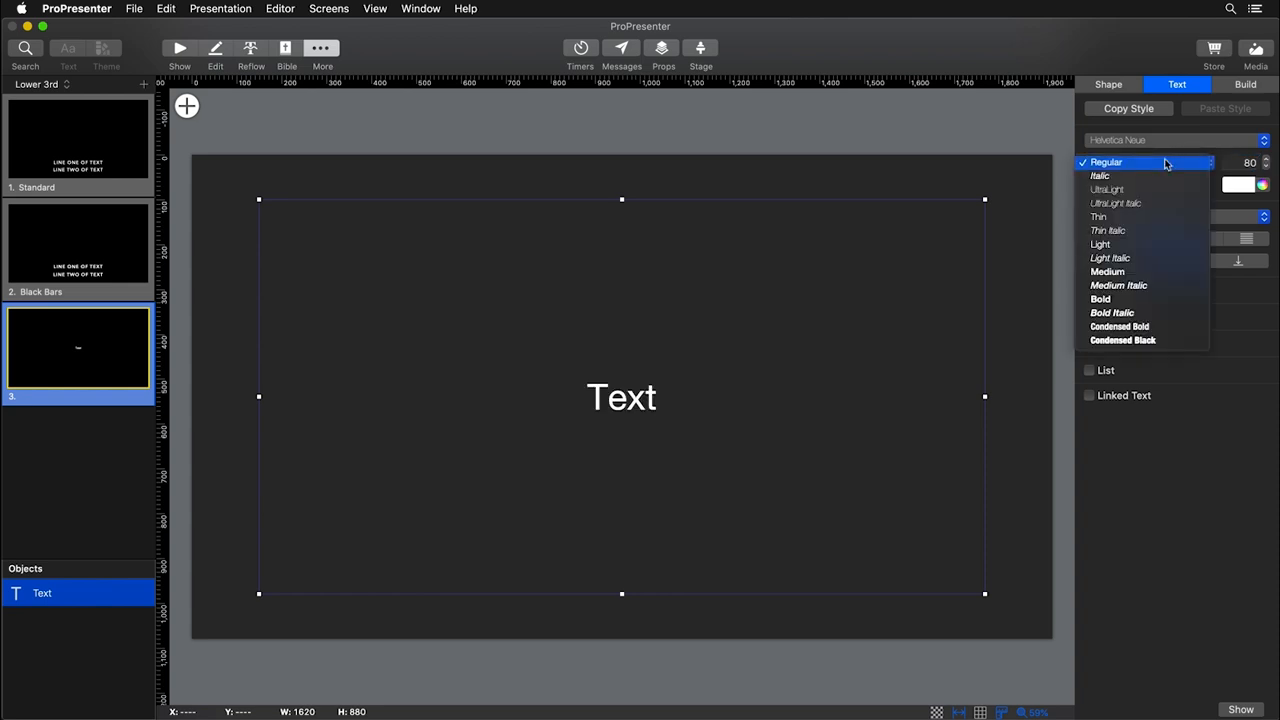
{"action": "left_click", "coordinate": [1105, 271]}
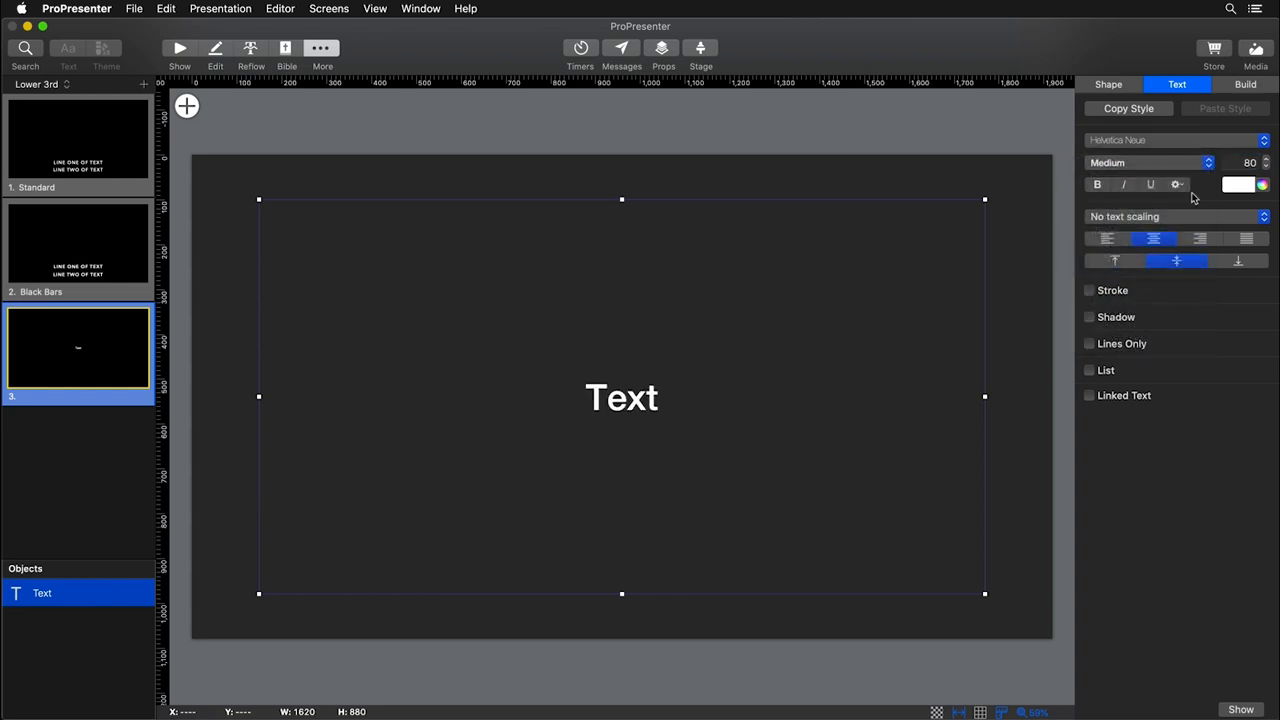
{"action": "left_click", "coordinate": [1176, 185]}
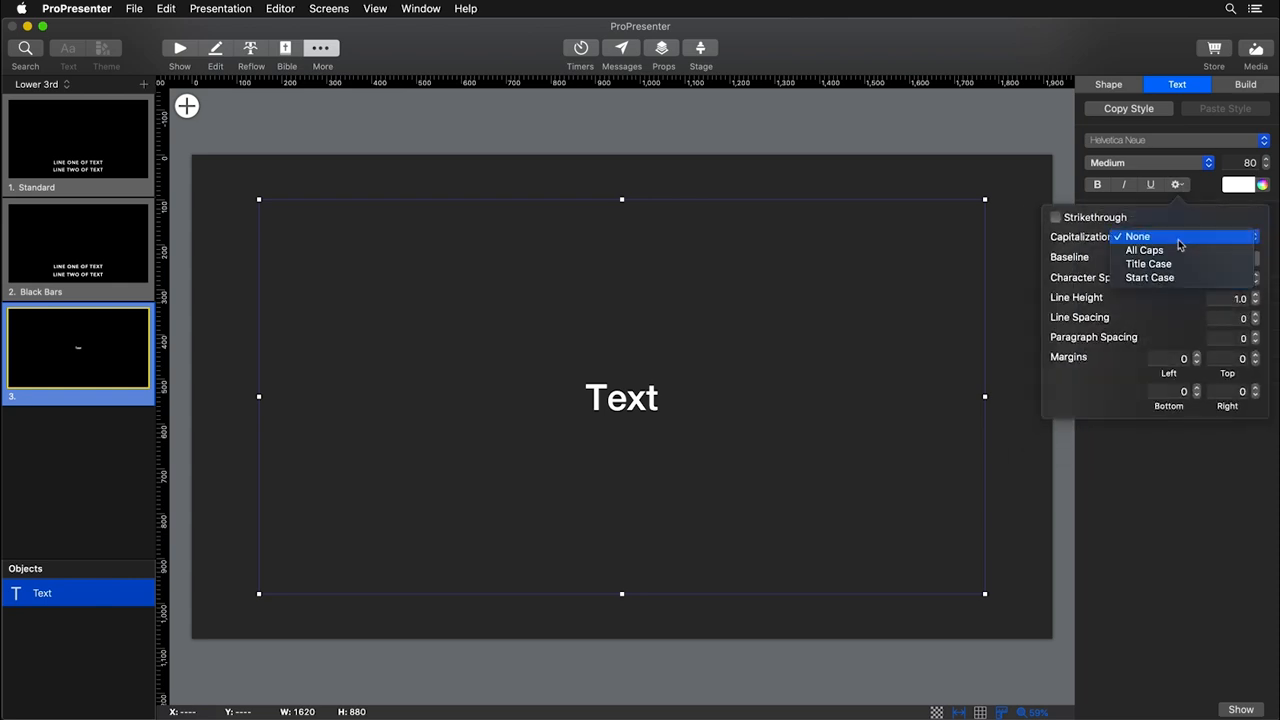
{"action": "left_click", "coordinate": [1144, 249]}
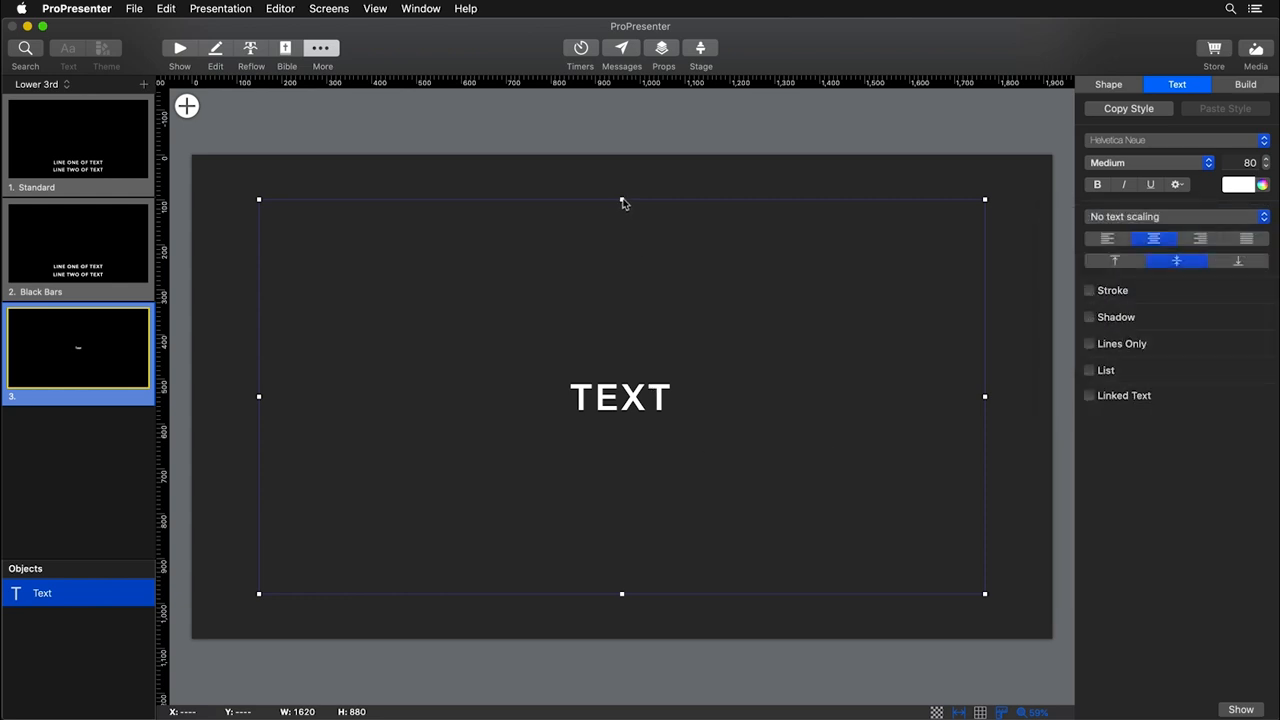
- Confine the text box to the slide's bottom and give it a white outline
{"action": "left_click_drag", "start_coordinate": [621, 396], "coordinate": [621, 517]}
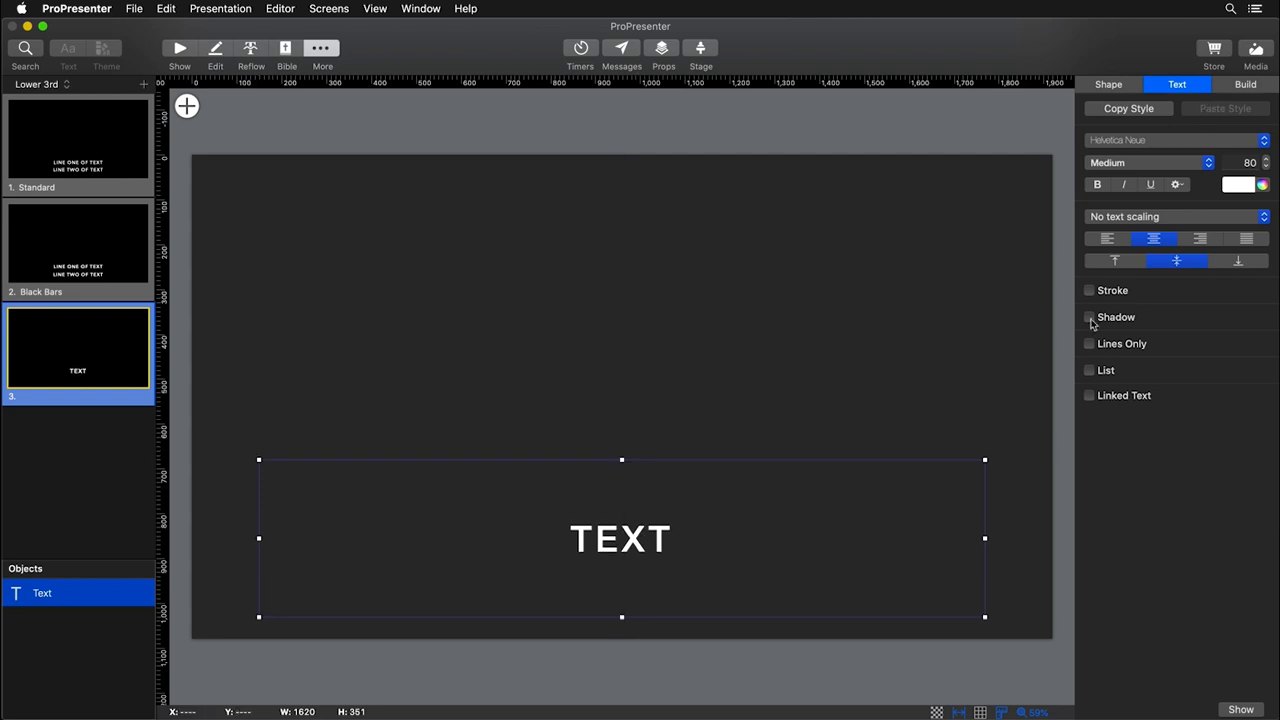
{"action": "left_click", "coordinate": [1089, 317]}
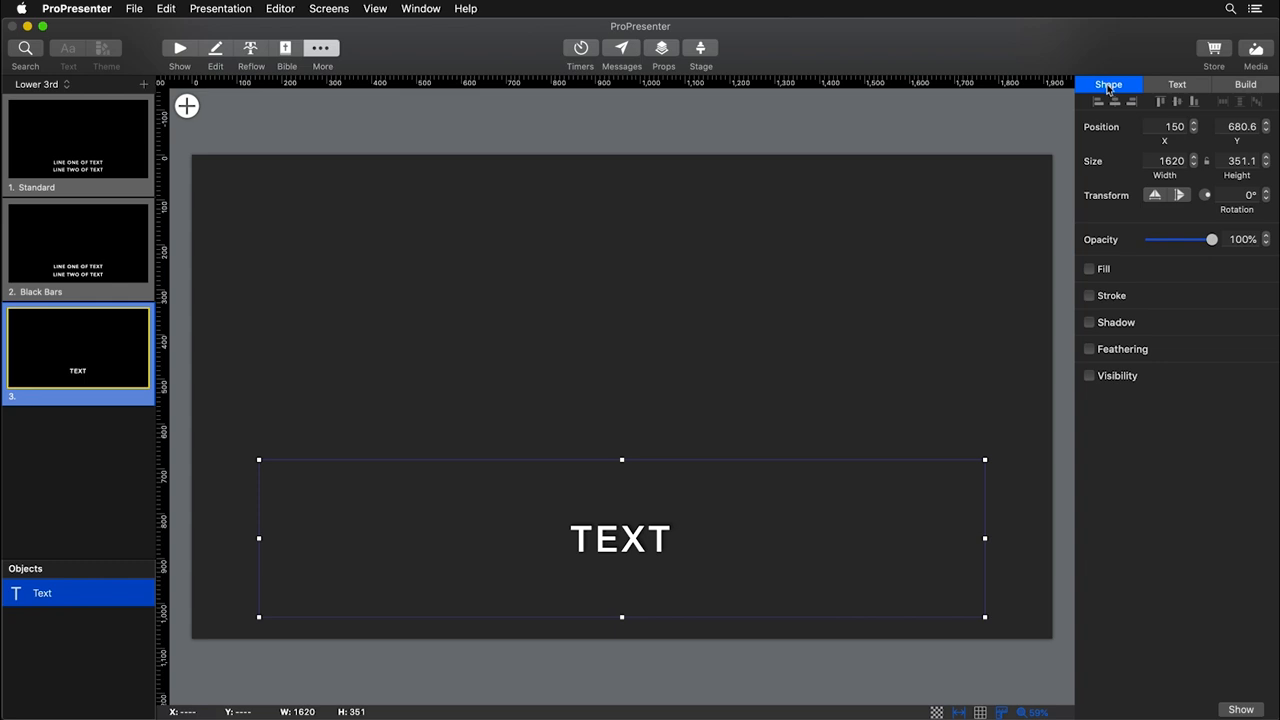
{"action": "mouse_move", "coordinate": [1092, 293]}
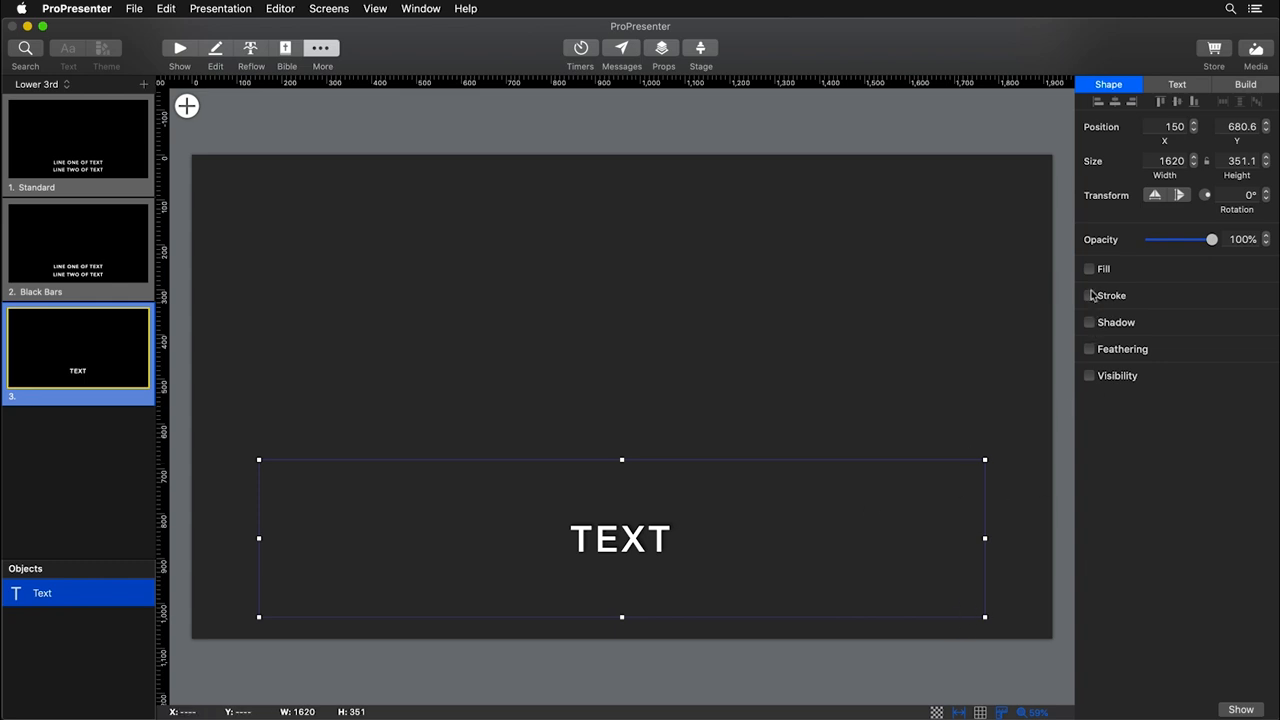
{"action": "left_click", "coordinate": [1089, 295]}
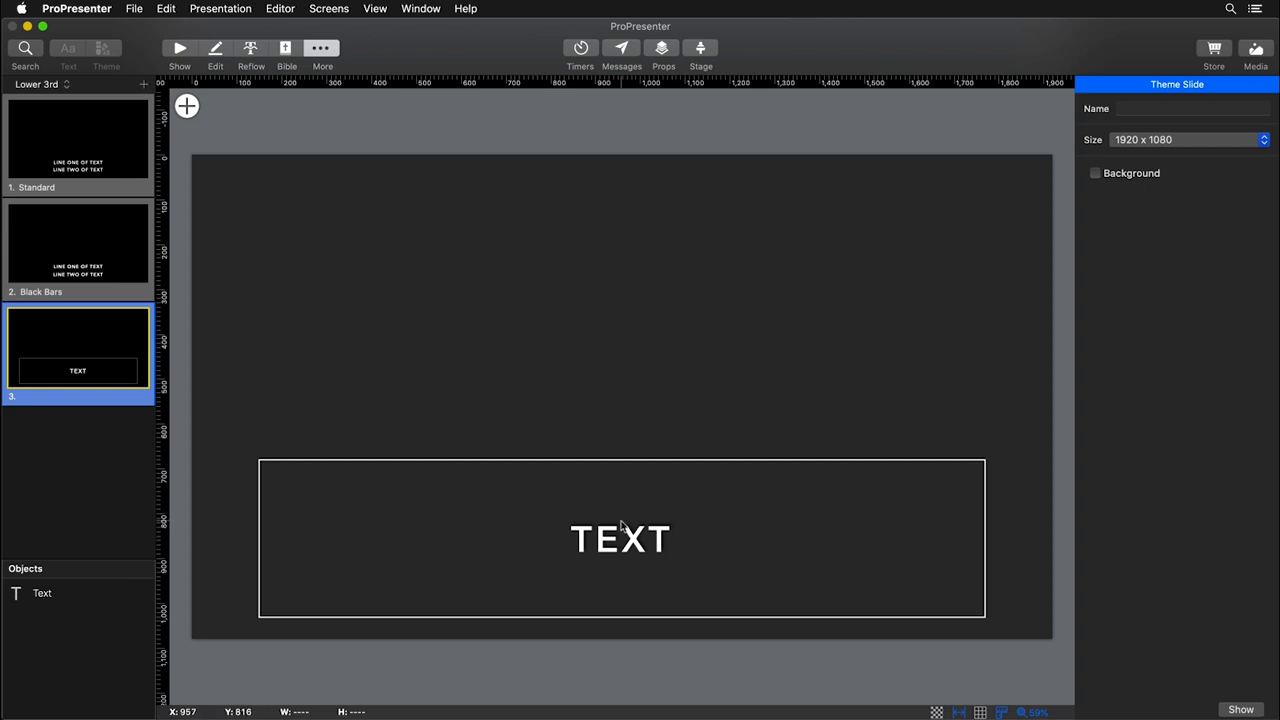
{"action": "mouse_move", "coordinate": [572, 399]}
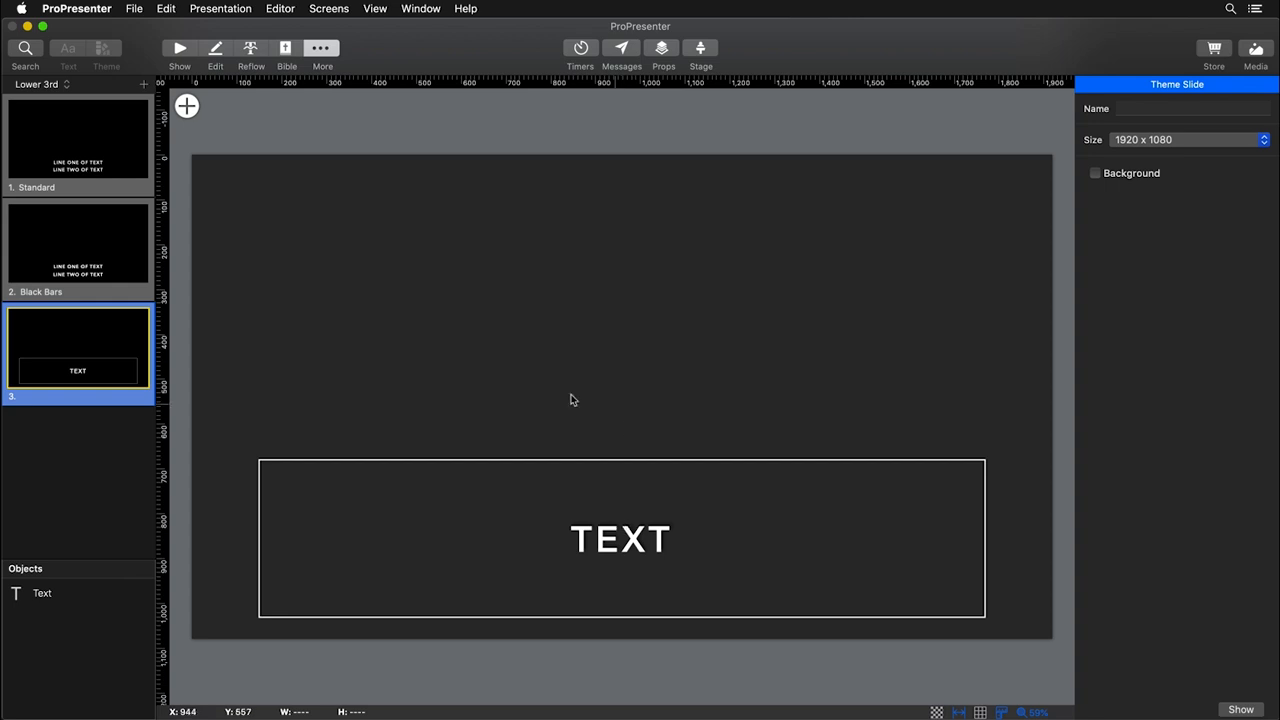
{"action": "mouse_move", "coordinate": [210, 145]}
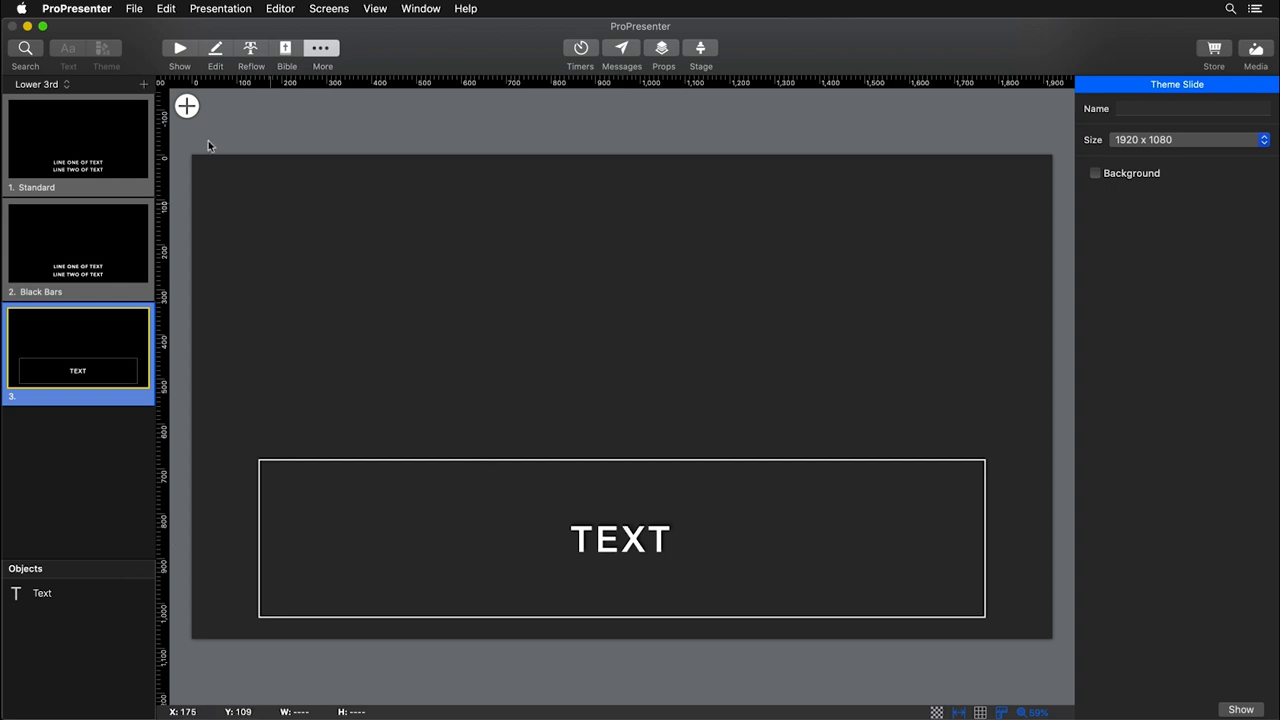
{"action": "left_click", "coordinate": [187, 106]}
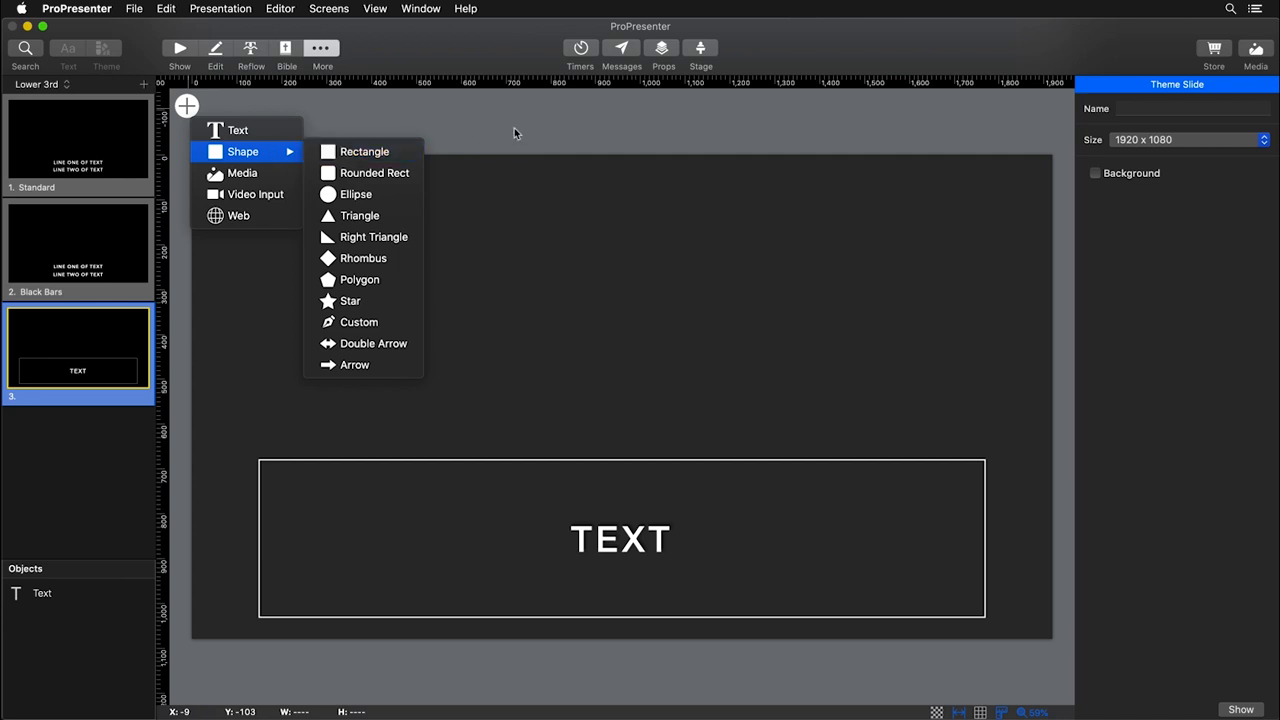
{"action": "left_click", "coordinate": [514, 131]}
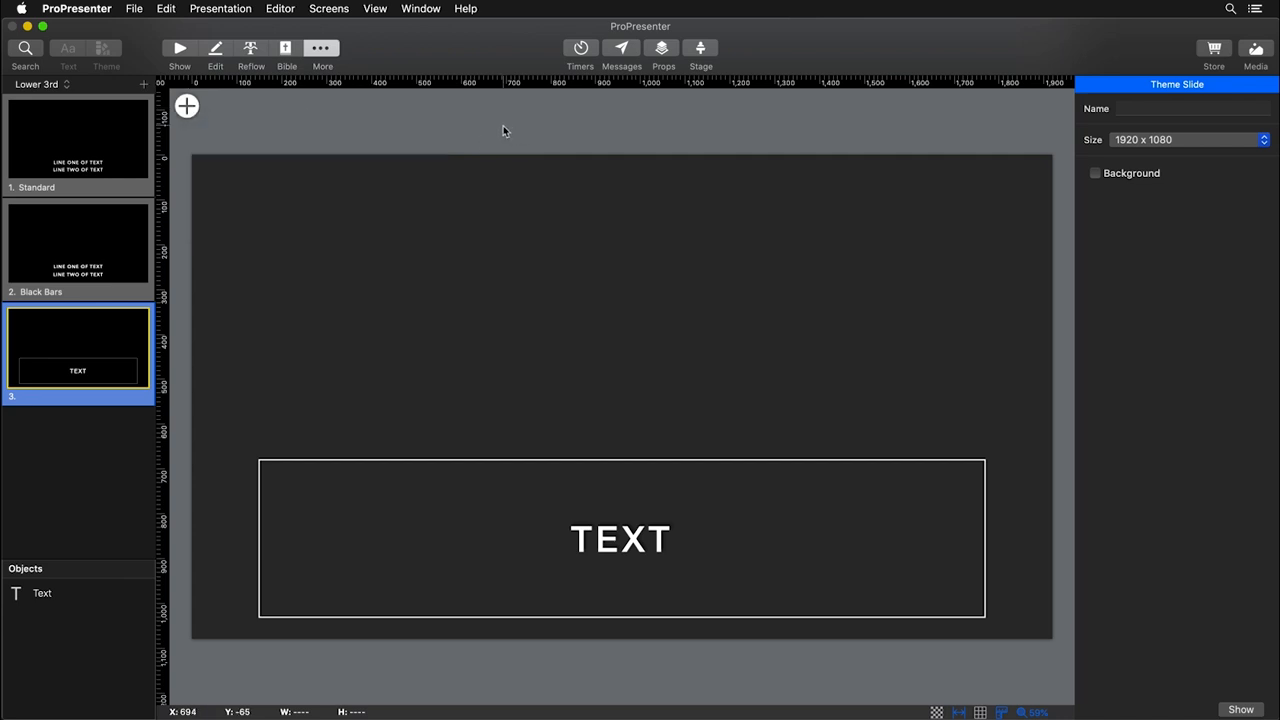
{"action": "mouse_move", "coordinate": [59, 390]}
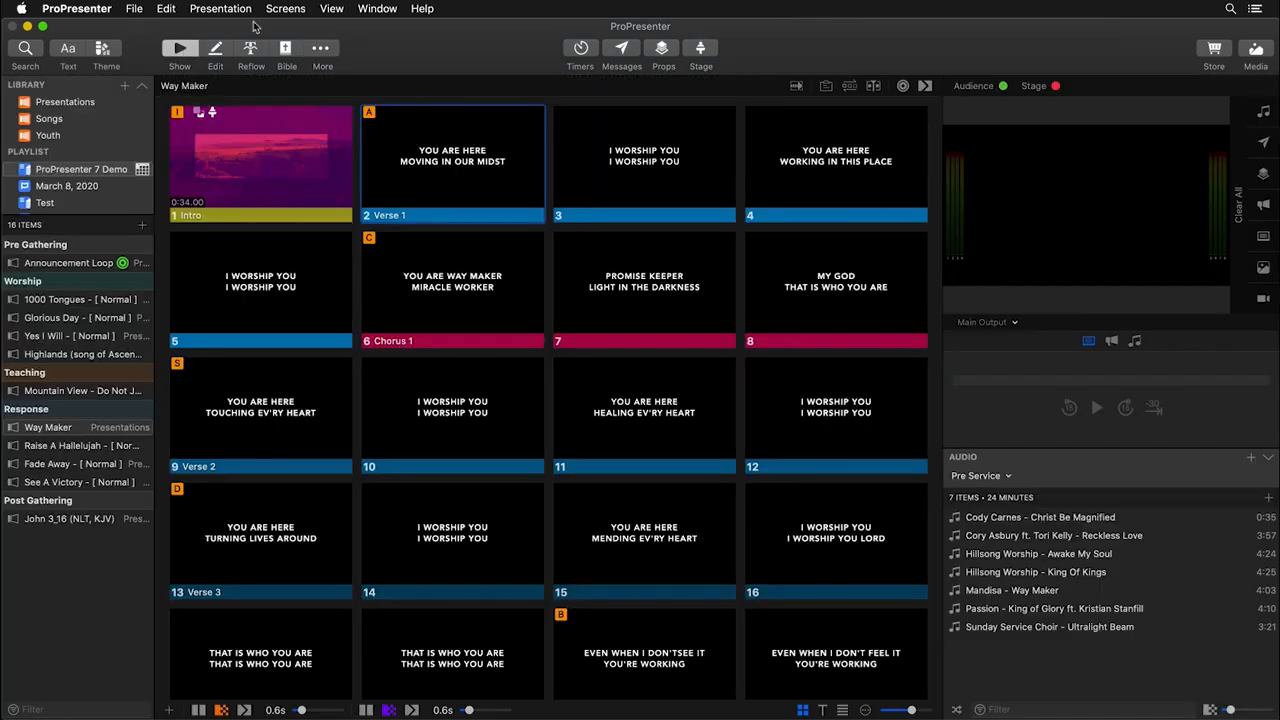
- In Edit Looks, remove non-slide layers from OBS and apply the Lower 3rd Standard theme
{"action": "left_click", "coordinate": [286, 9]}
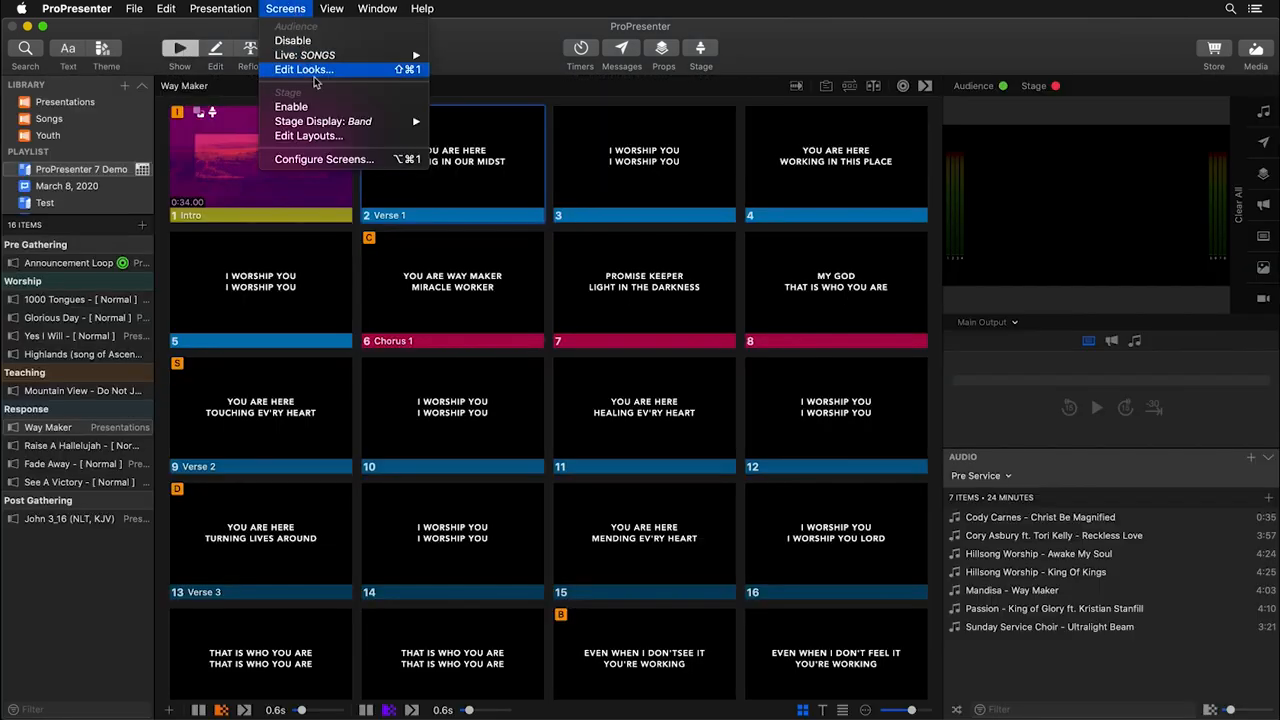
{"action": "left_click", "coordinate": [310, 69]}
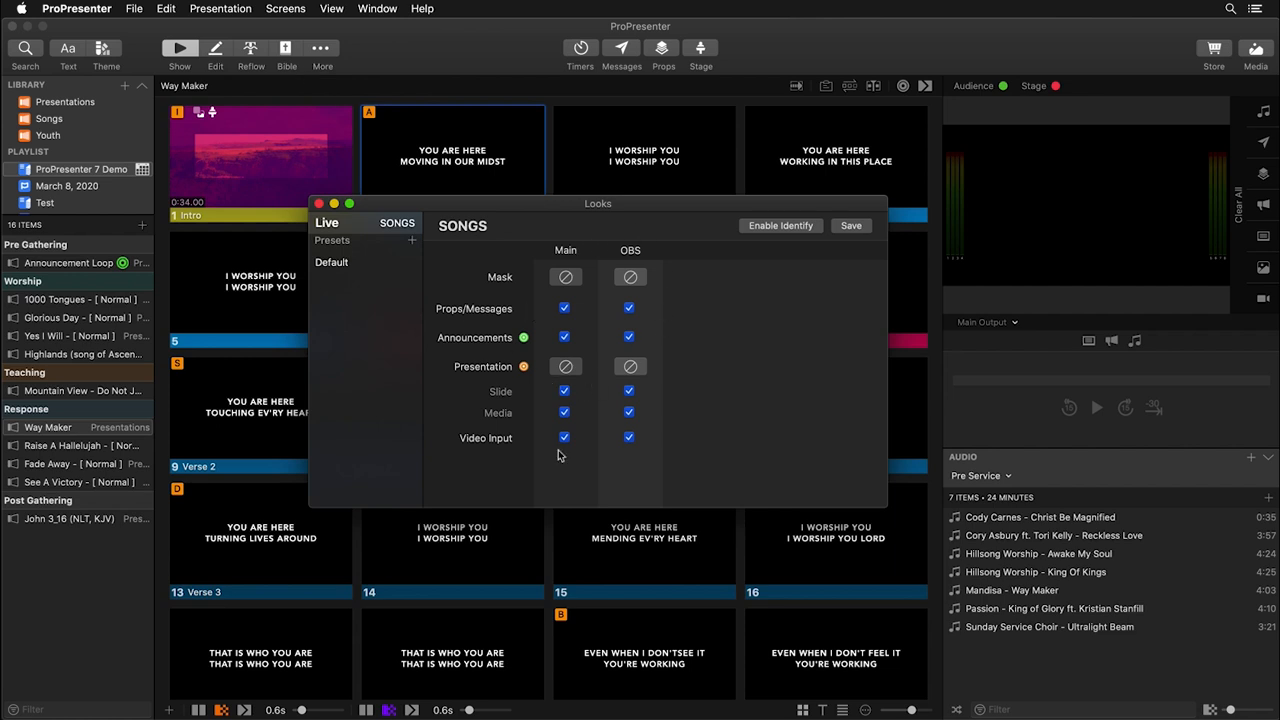
{"action": "mouse_move", "coordinate": [654, 460]}
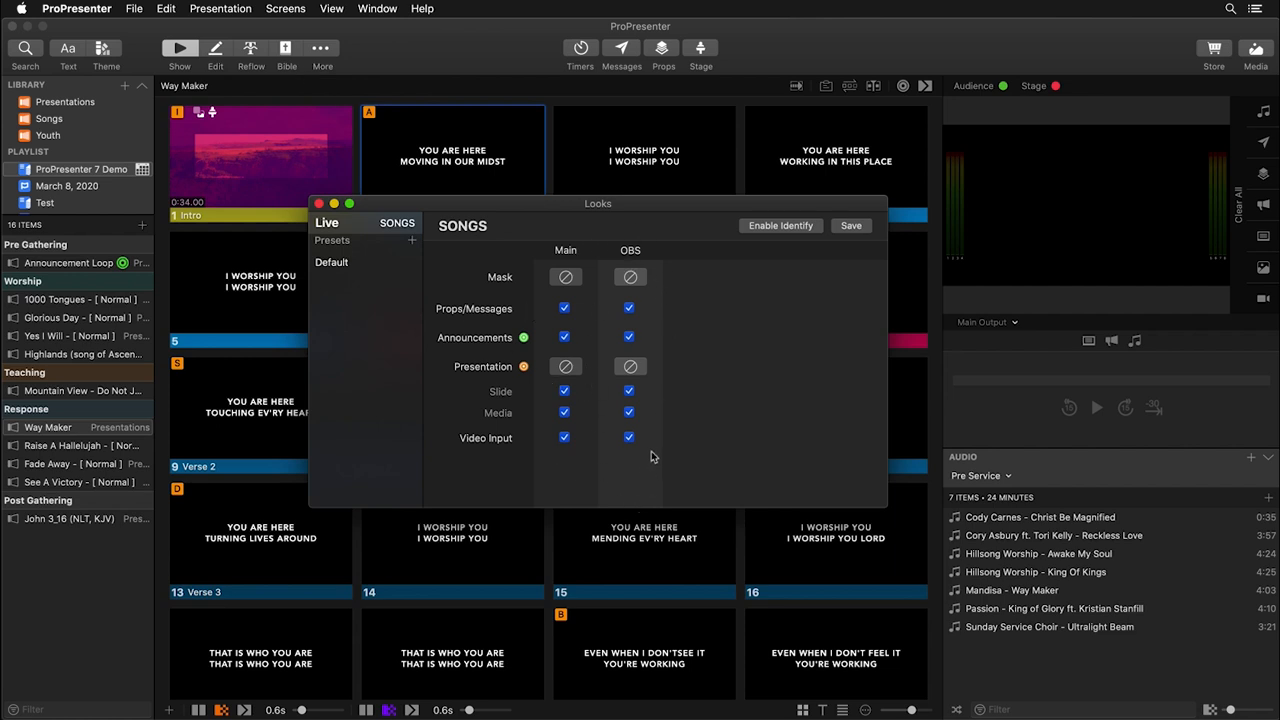
{"action": "mouse_move", "coordinate": [637, 360]}
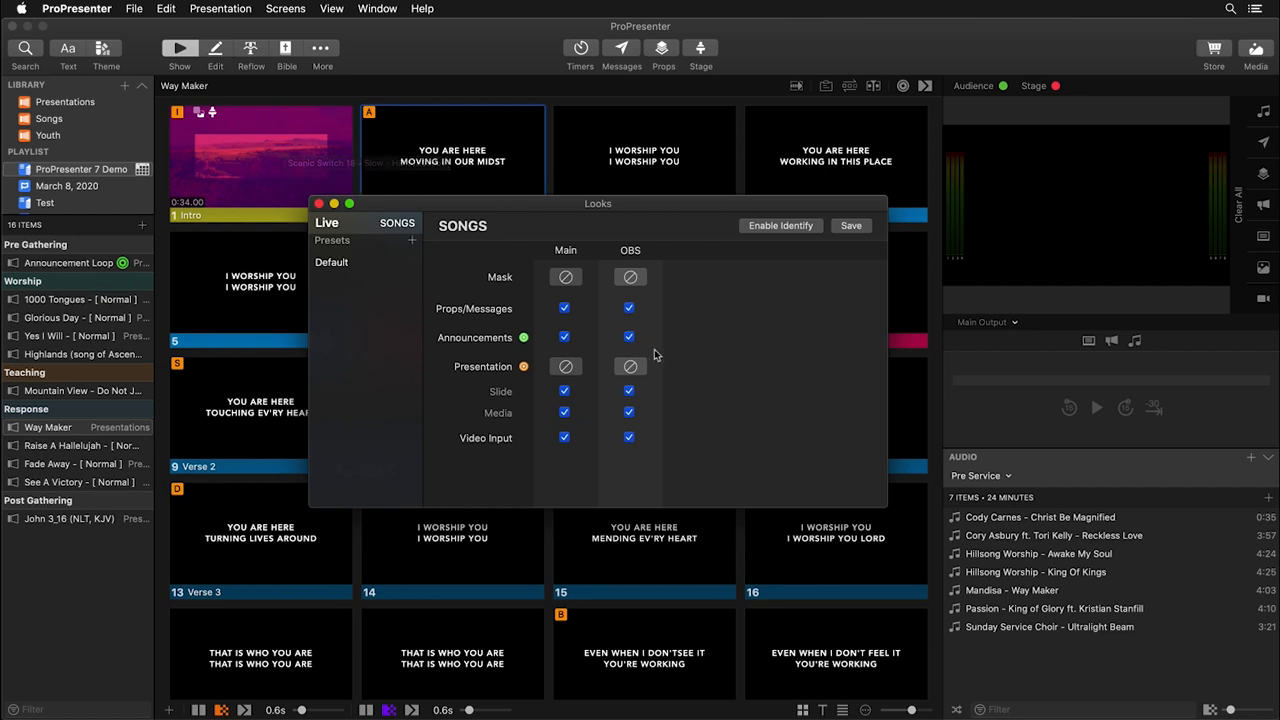
{"action": "left_click", "coordinate": [629, 308]}
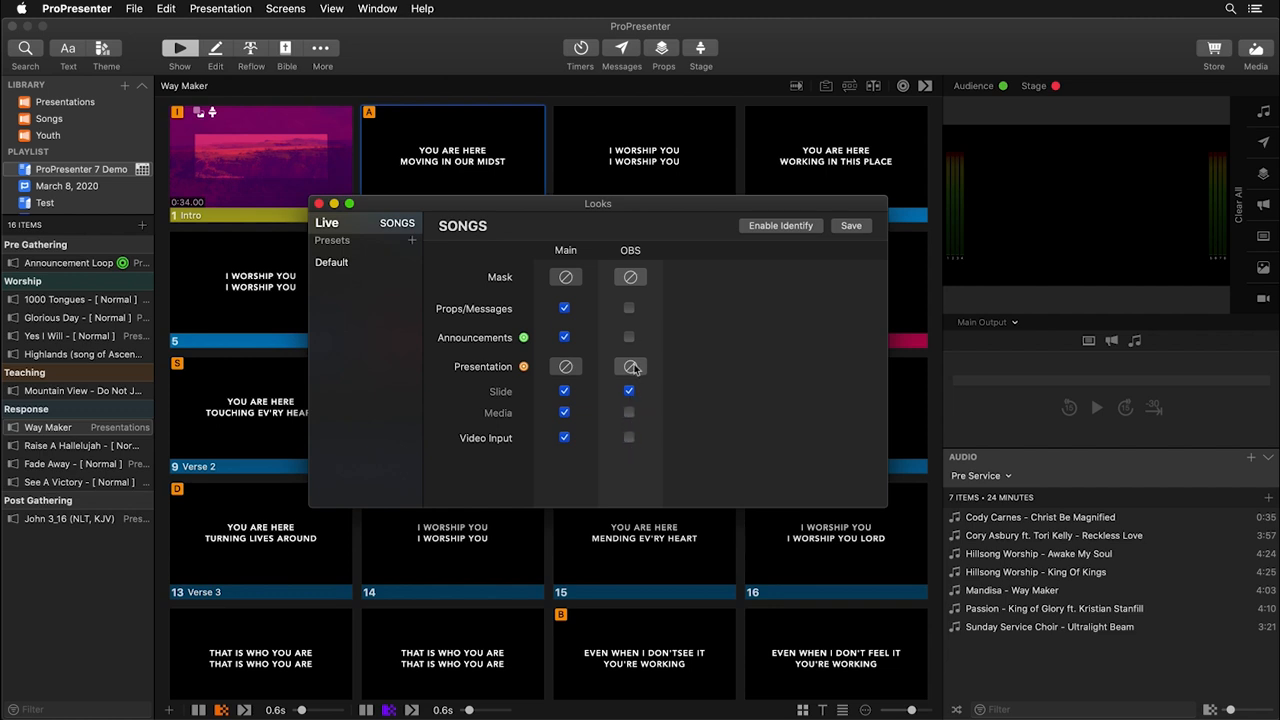
{"action": "left_click", "coordinate": [630, 367]}
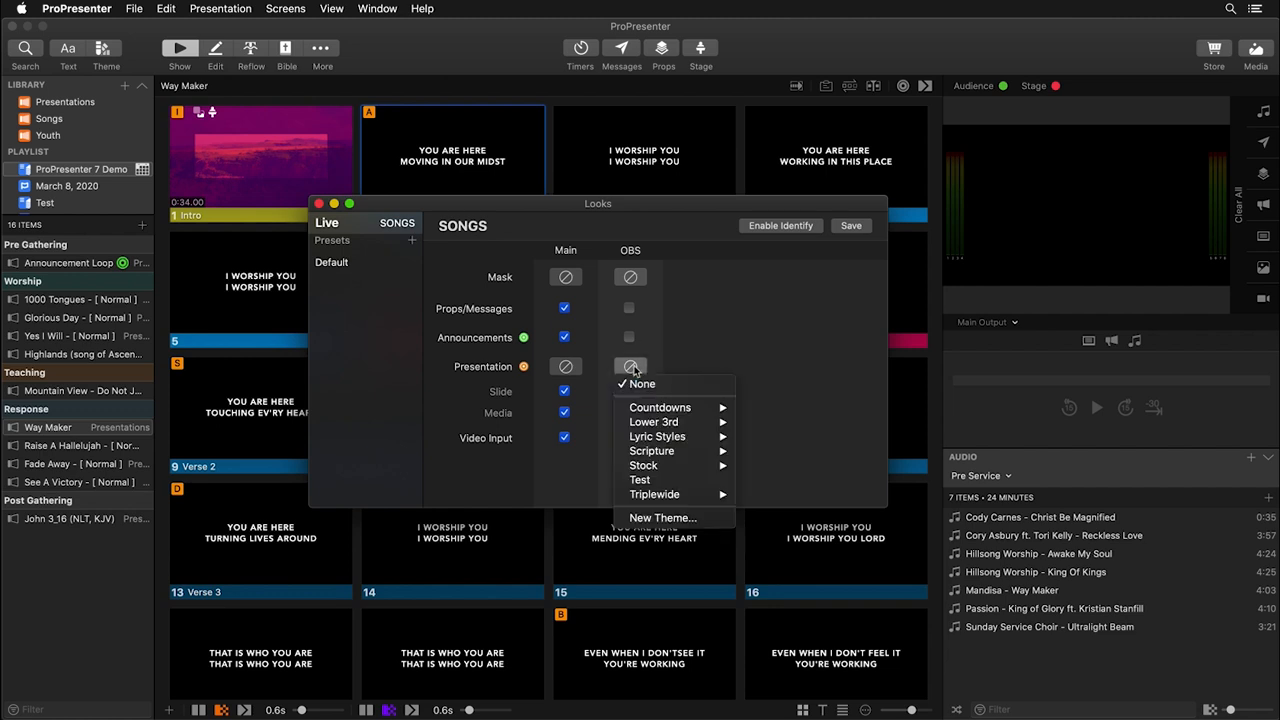
{"action": "mouse_move", "coordinate": [654, 422]}
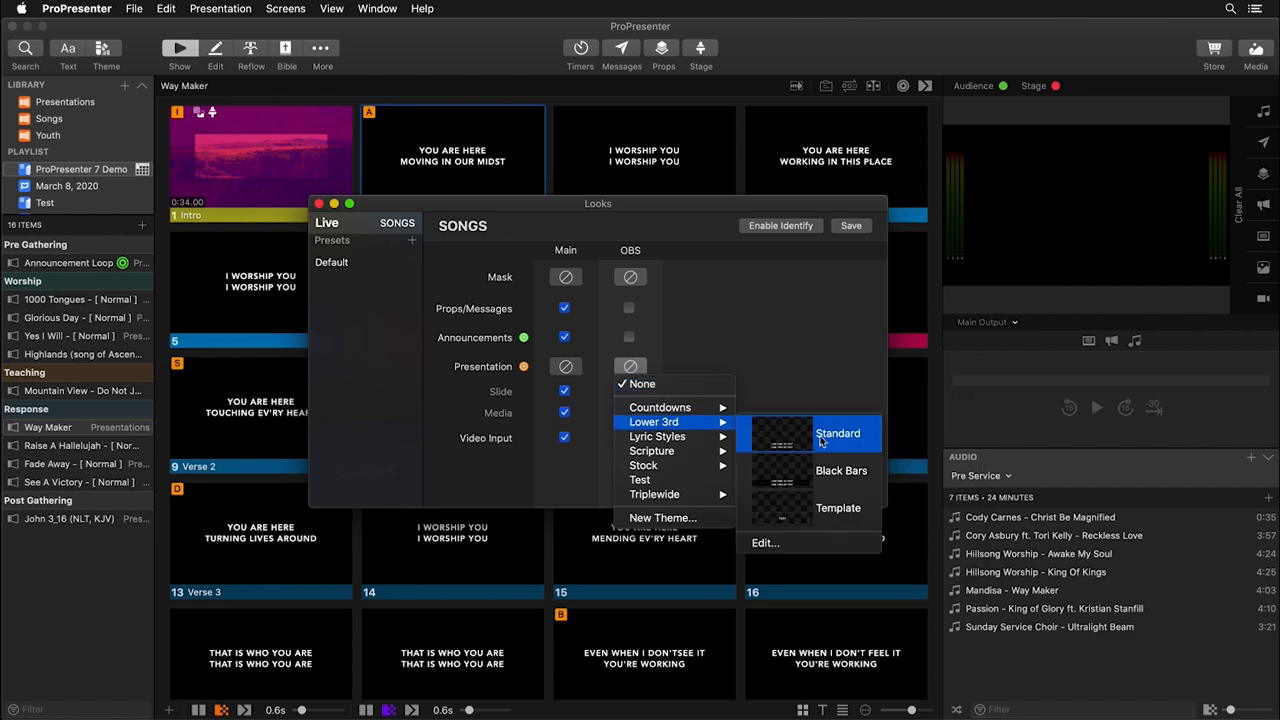
{"action": "left_click", "coordinate": [840, 433]}
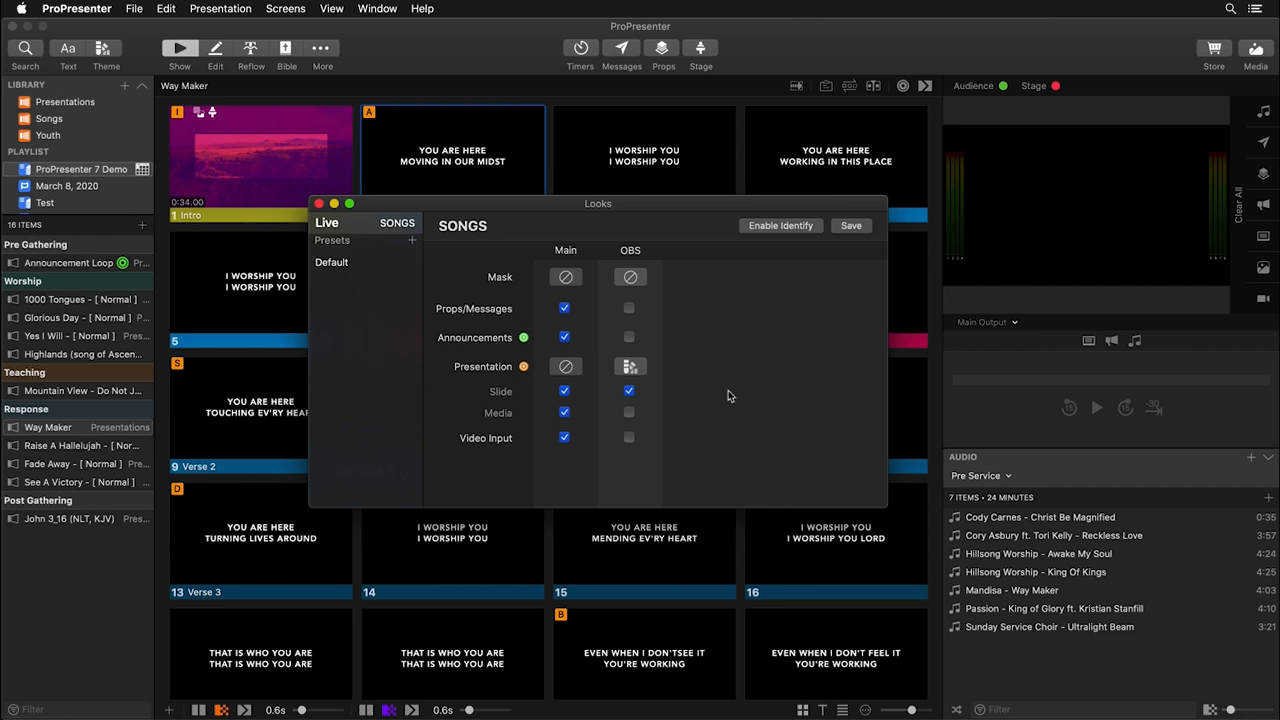
{"action": "mouse_move", "coordinate": [320, 204]}
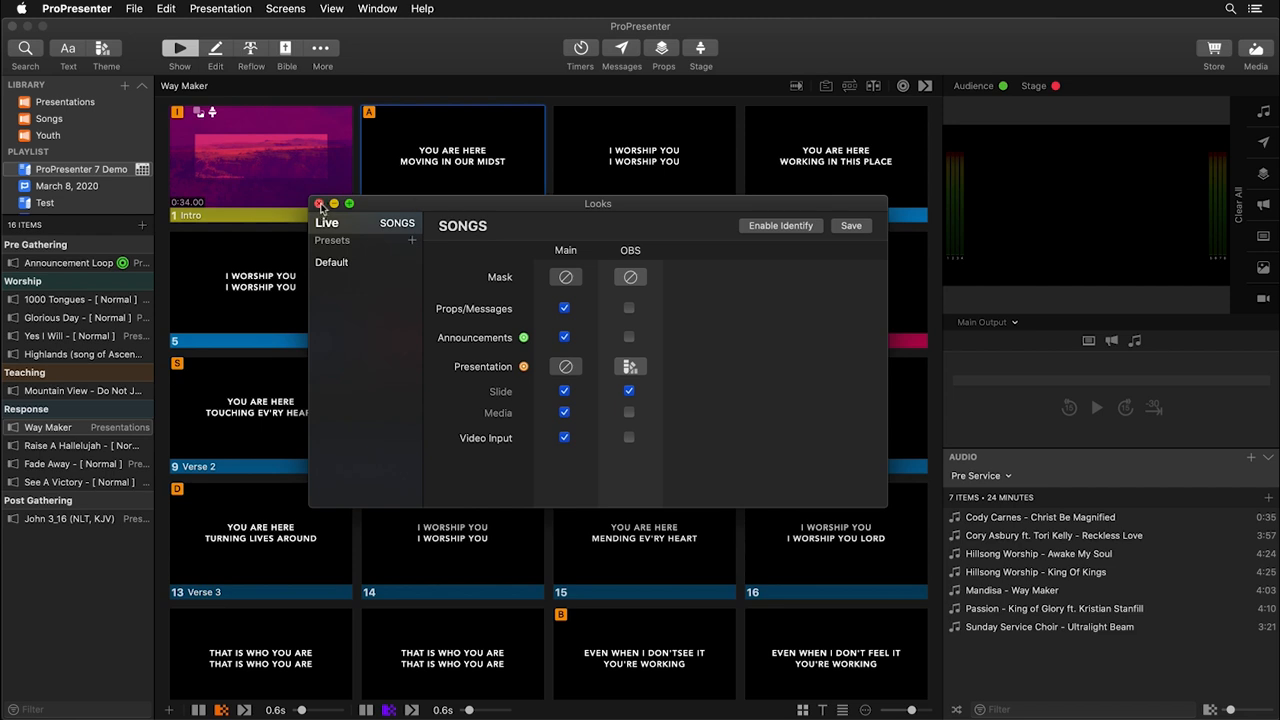
- Close the looks editor and switch the preview dropdown from Main Output to OBS
{"action": "left_click", "coordinate": [320, 203]}
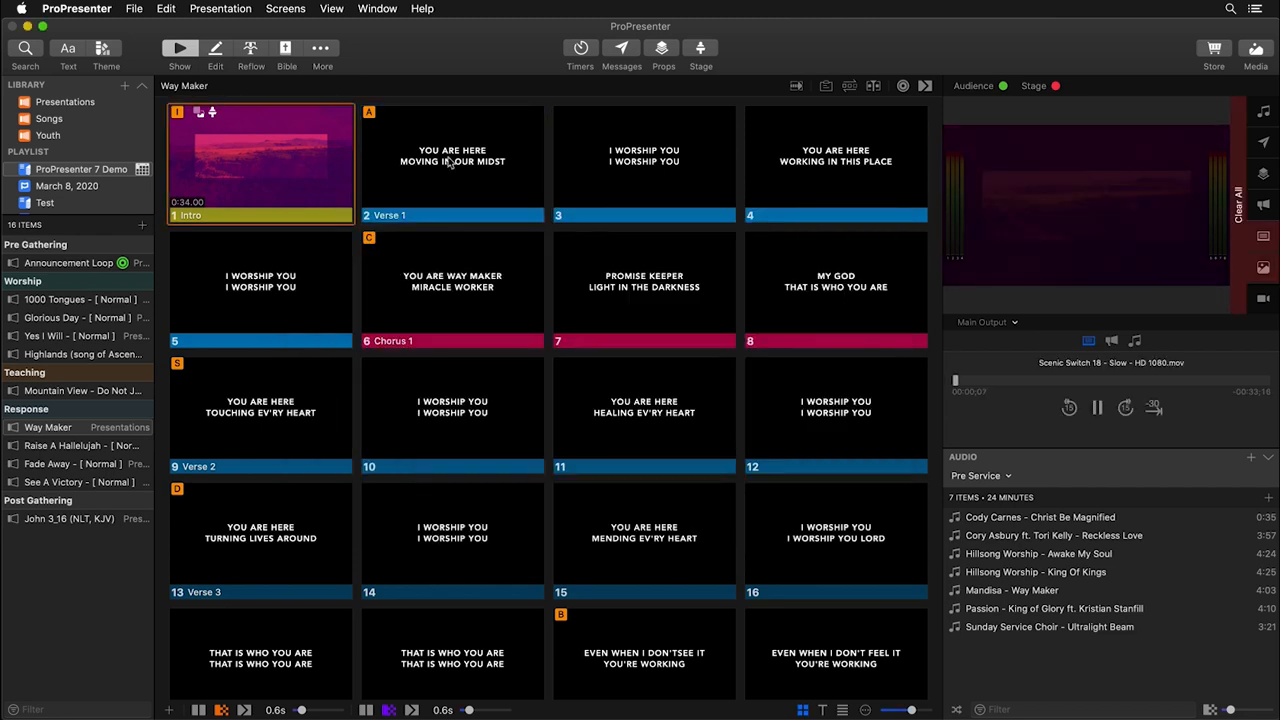
{"action": "left_click", "coordinate": [452, 162]}
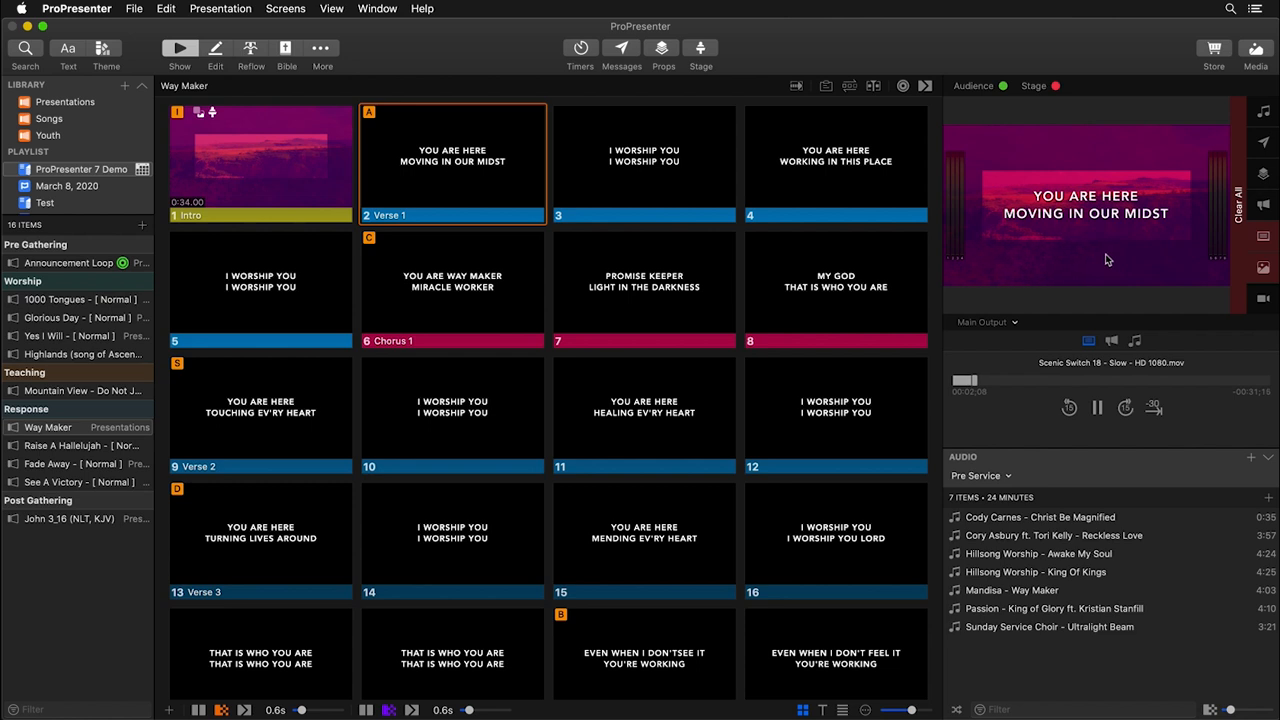
{"action": "left_click", "coordinate": [985, 322]}
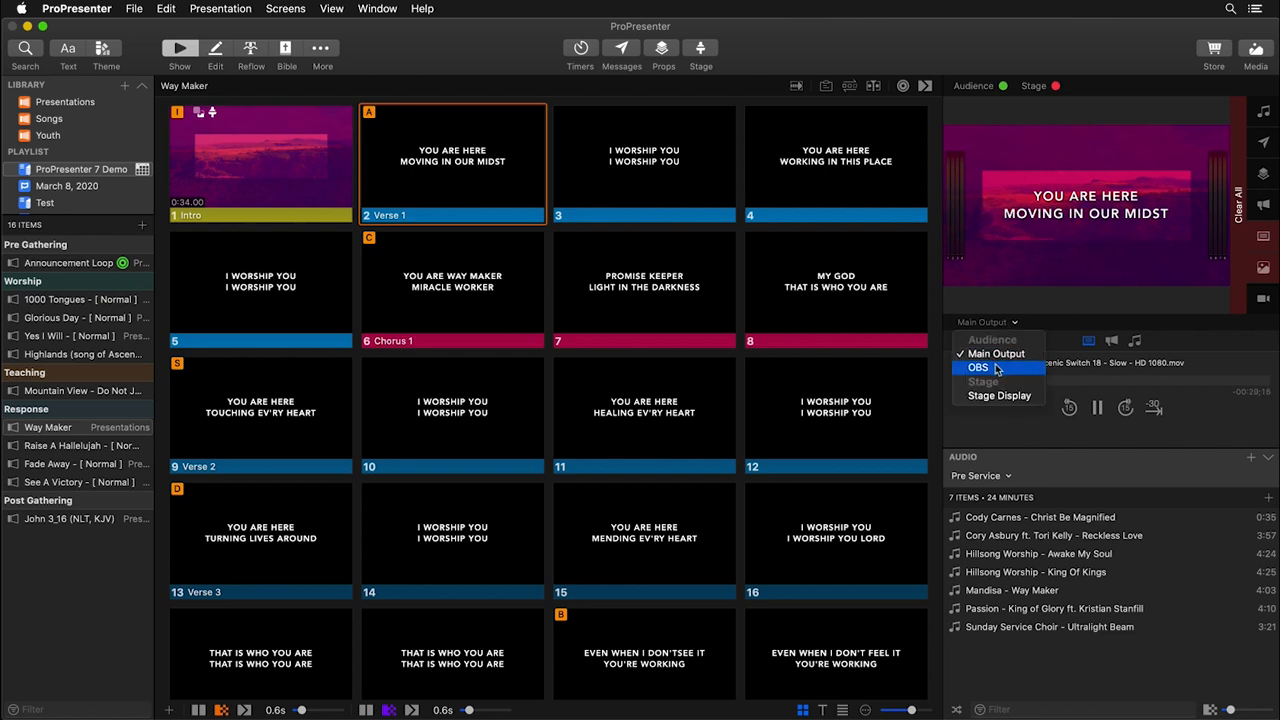
{"action": "left_click", "coordinate": [978, 367]}
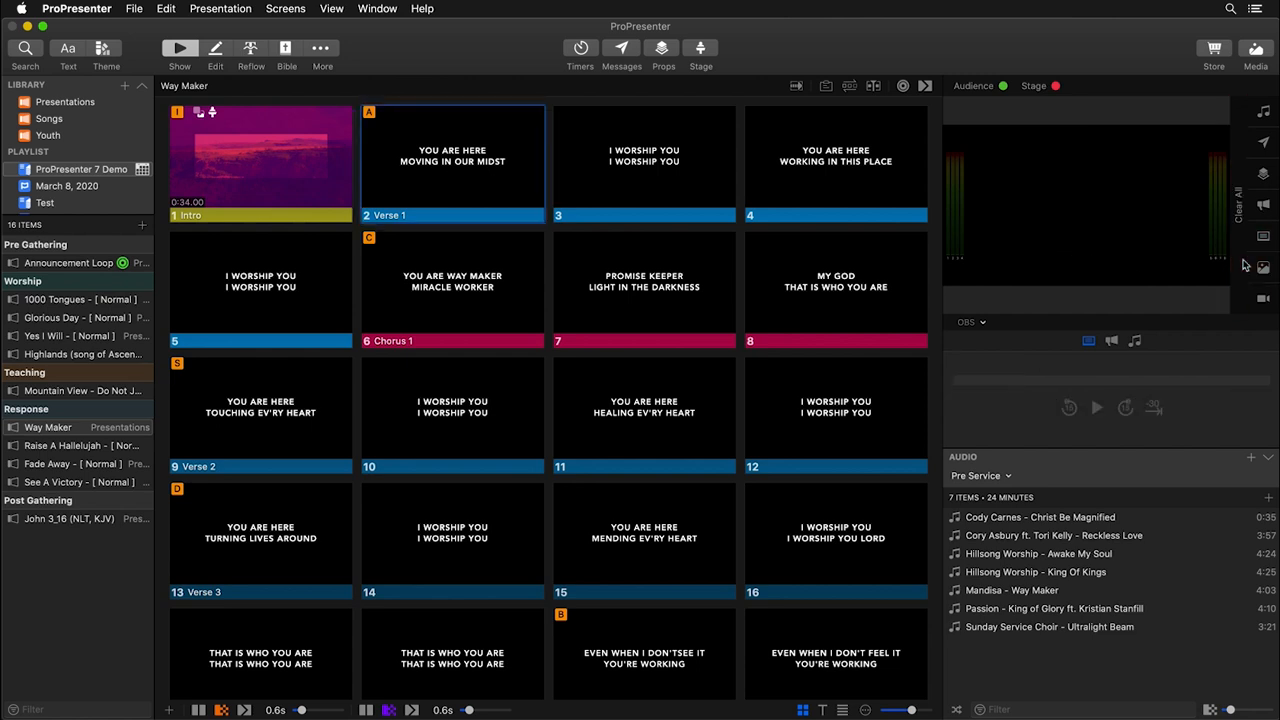
{"action": "left_click", "coordinate": [643, 161]}
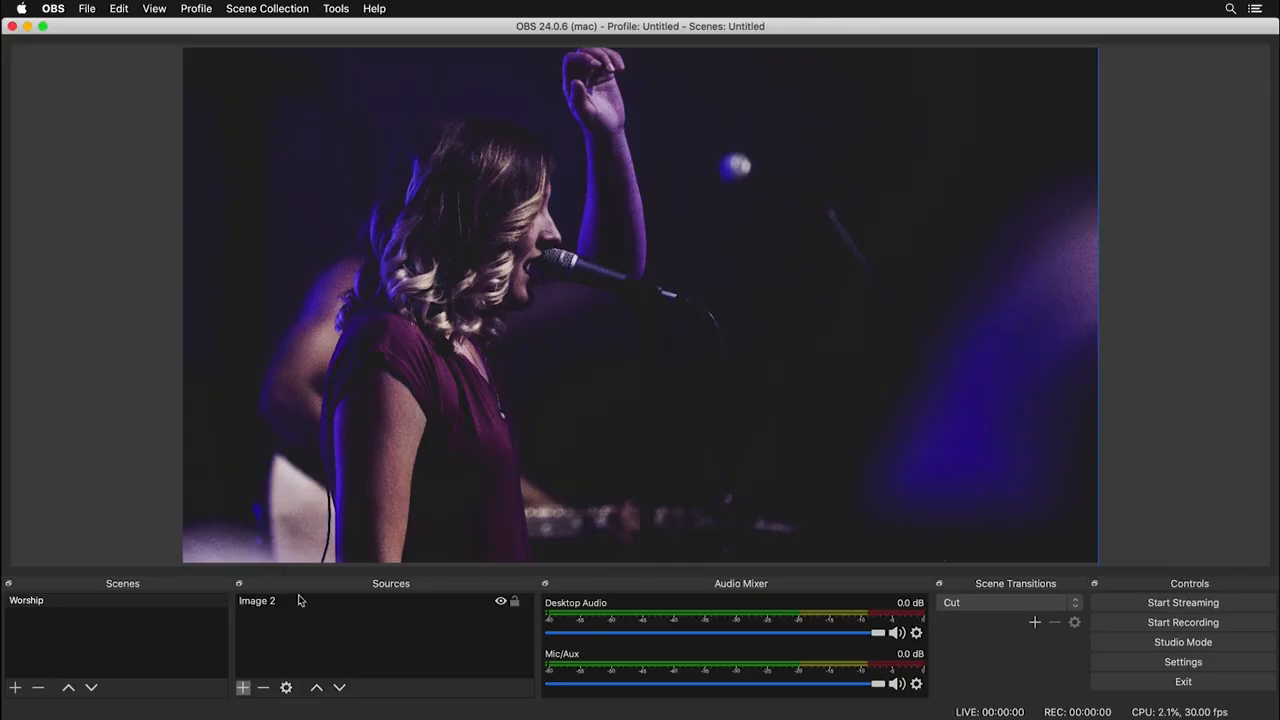
{"action": "mouse_move", "coordinate": [132, 615]}
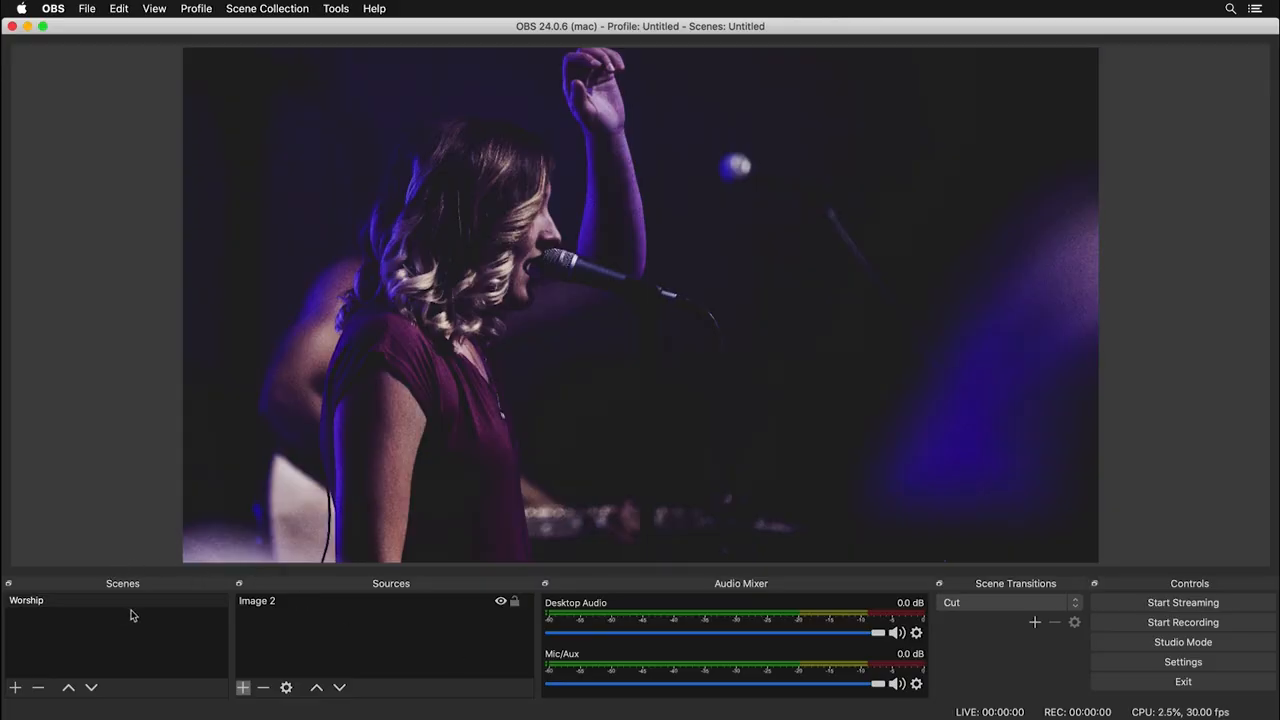
{"action": "mouse_move", "coordinate": [406, 635]}
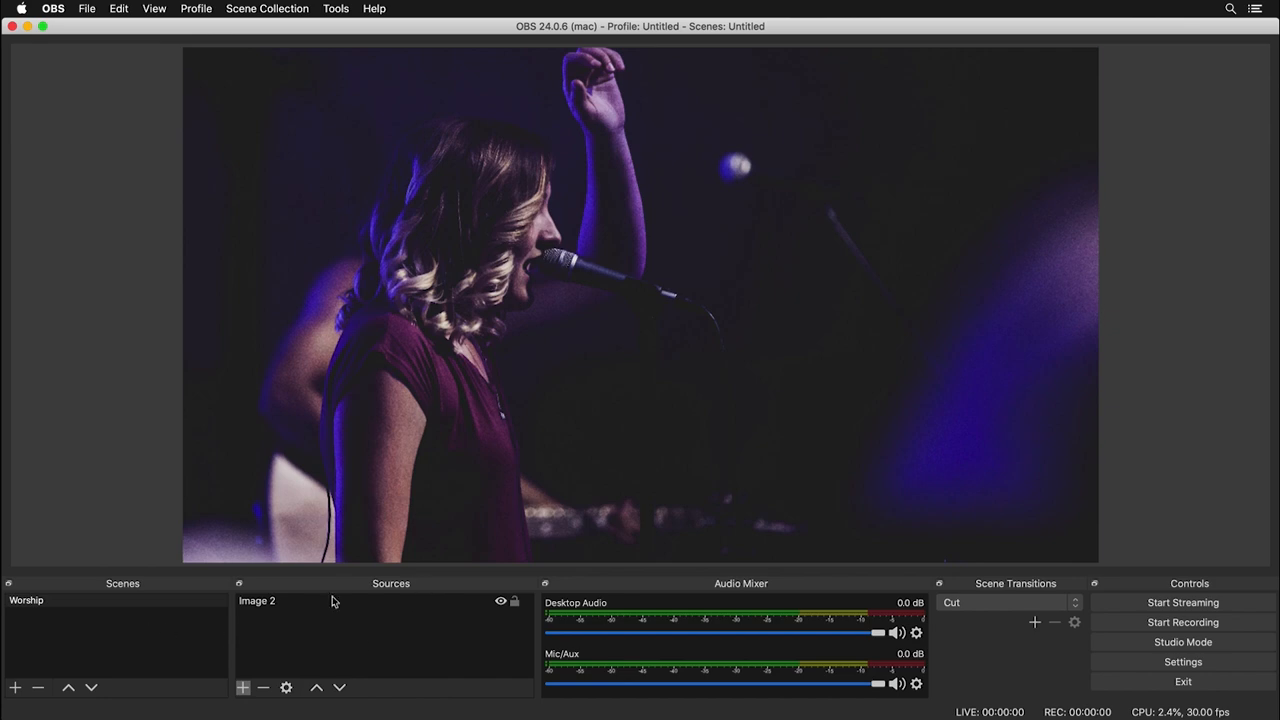
{"action": "mouse_move", "coordinate": [387, 645]}
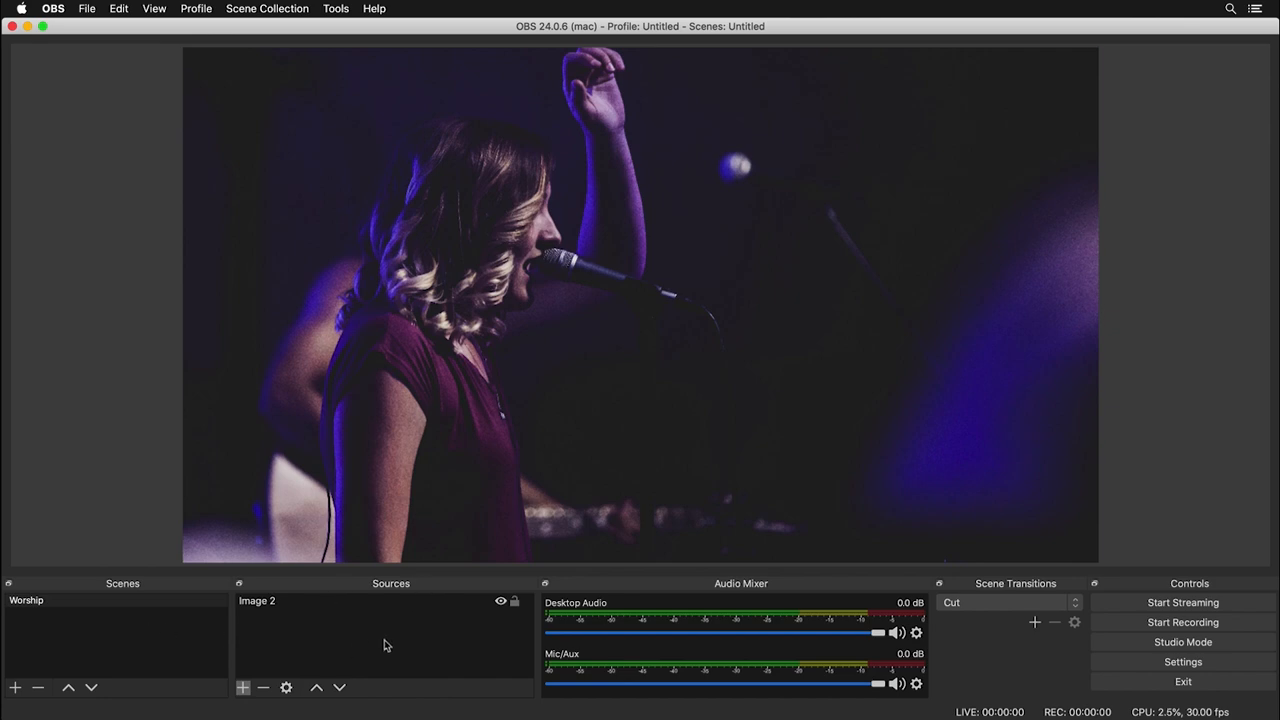
{"action": "mouse_move", "coordinate": [139, 606]}
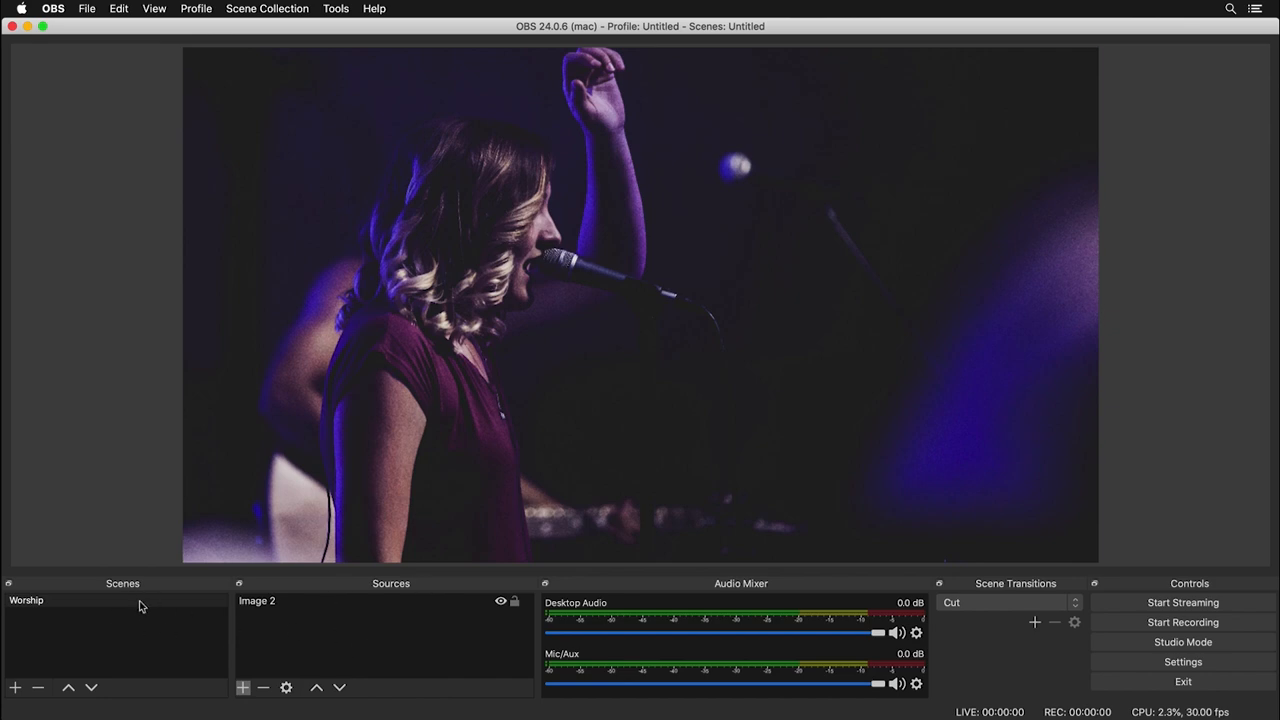
{"action": "mouse_move", "coordinate": [344, 620]}
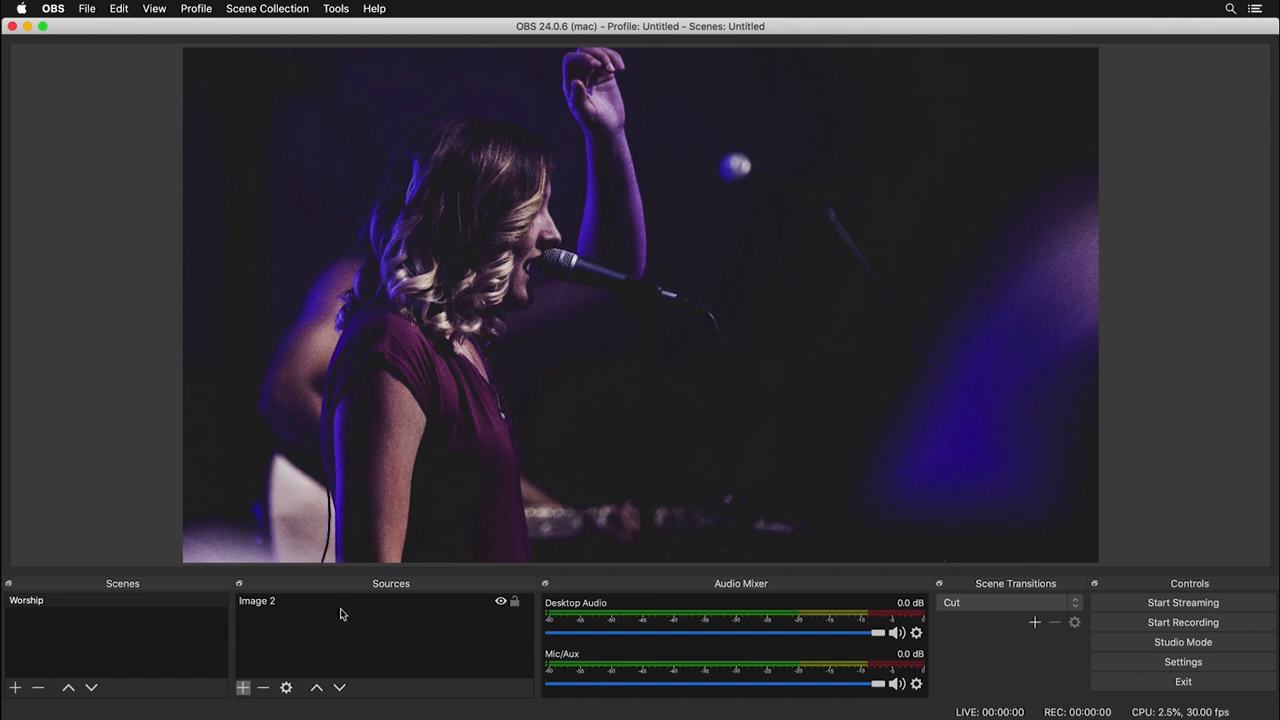
{"action": "mouse_move", "coordinate": [560, 437]}
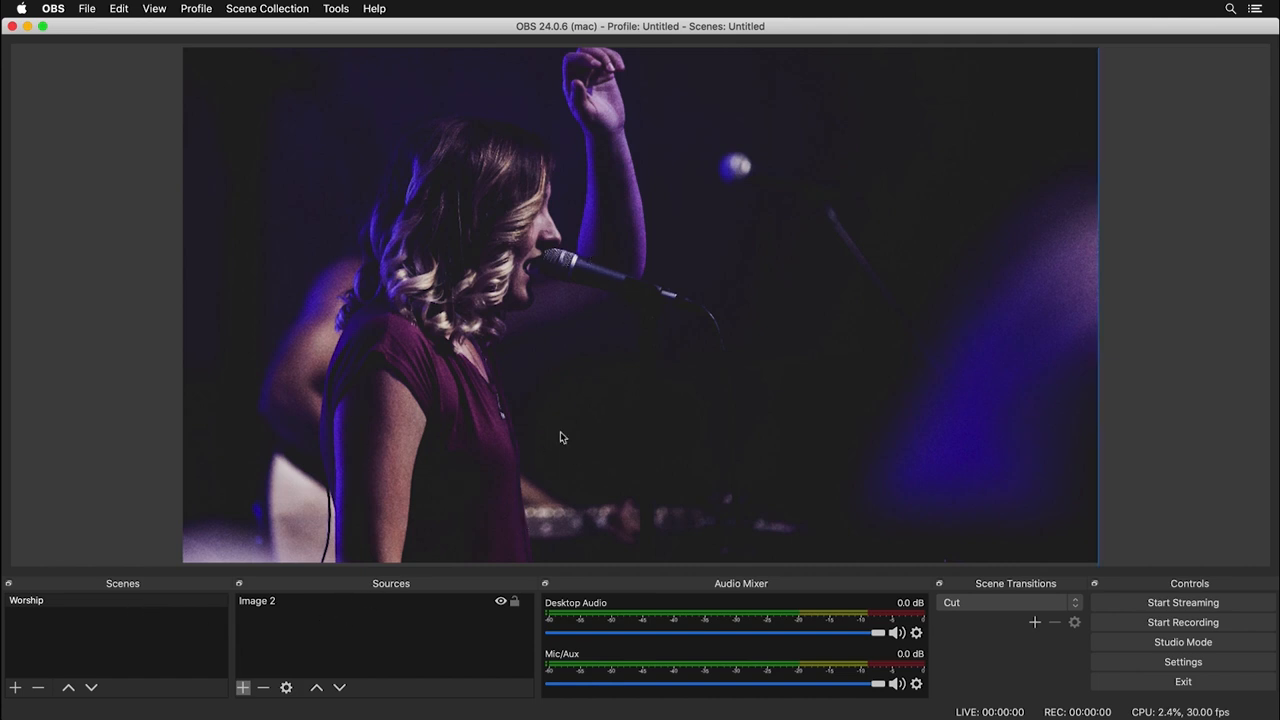
{"action": "mouse_move", "coordinate": [379, 644]}
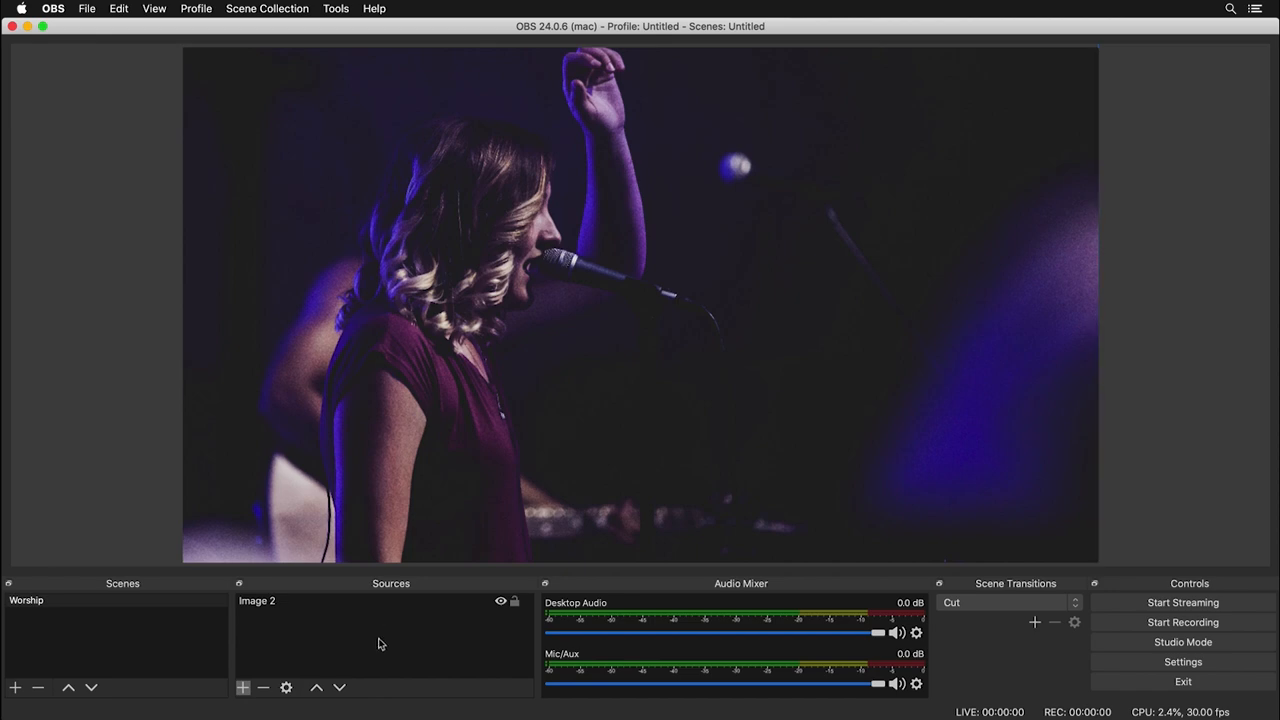
{"action": "mouse_move", "coordinate": [245, 688]}
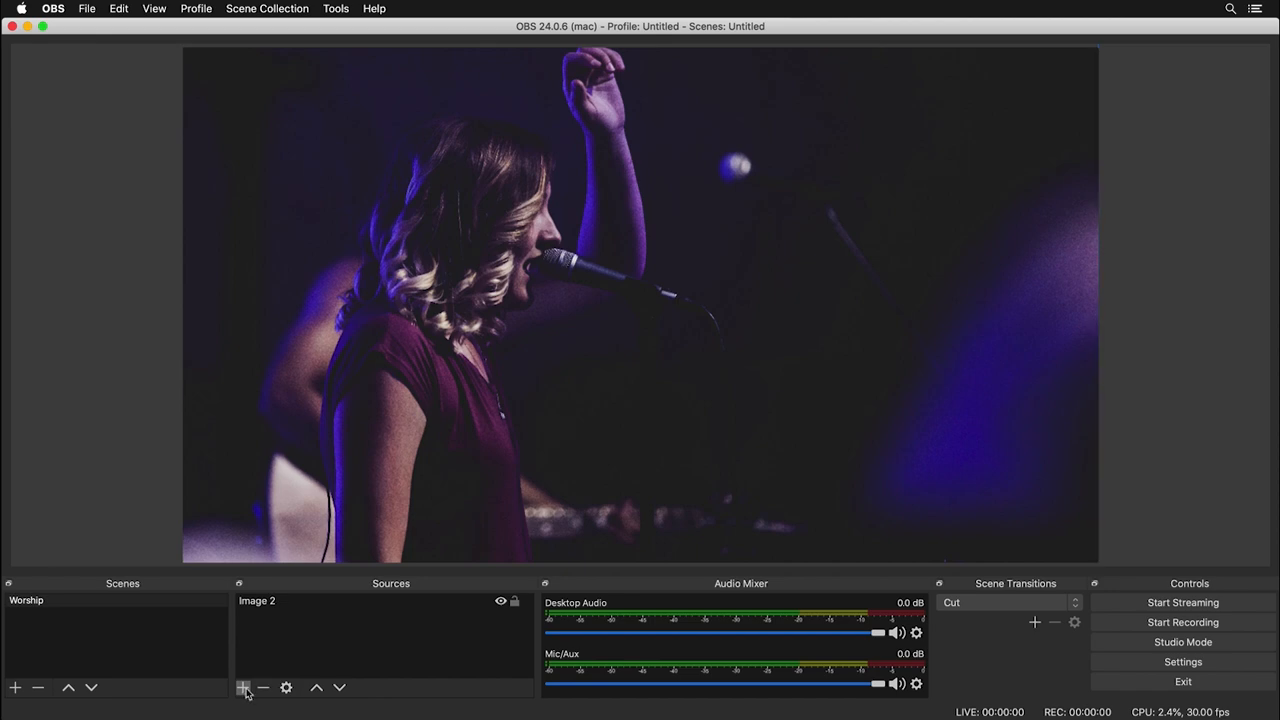
- Add a Syphon Client source fed by [ProPresenter] Syphon - 1 with Allow Transparency ticked
{"action": "left_click", "coordinate": [243, 688]}
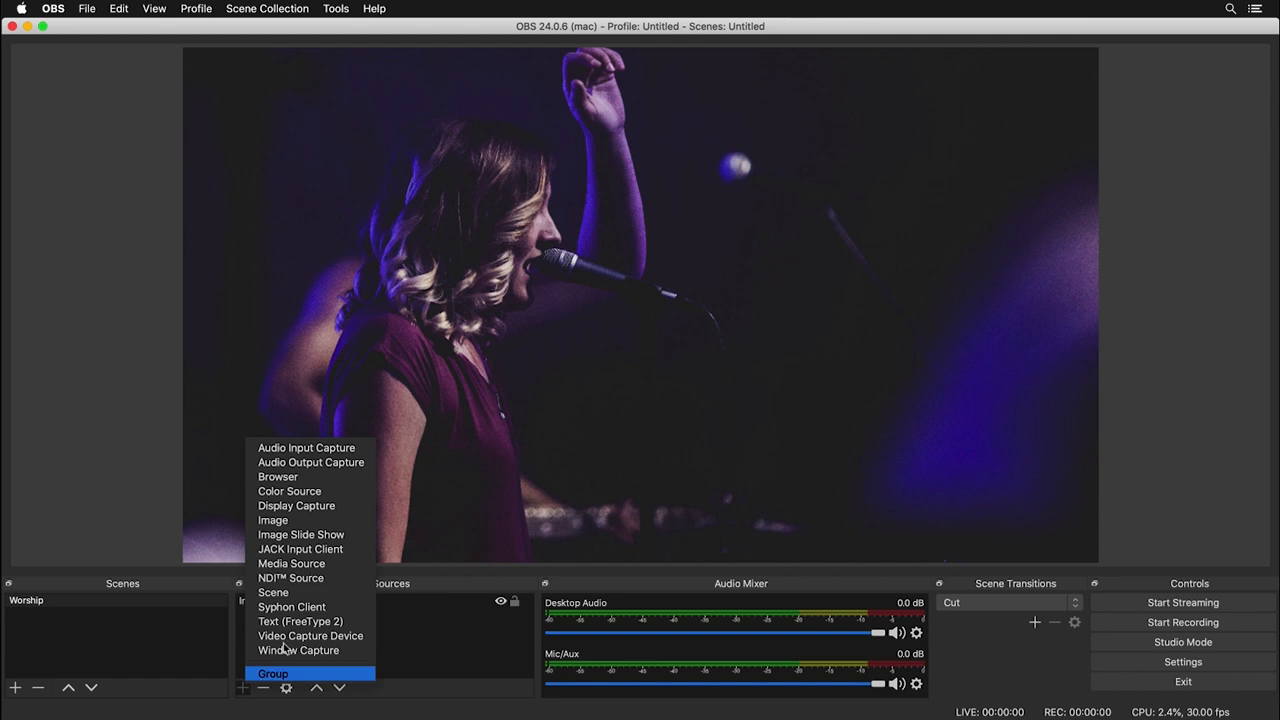
{"action": "left_click", "coordinate": [291, 607]}
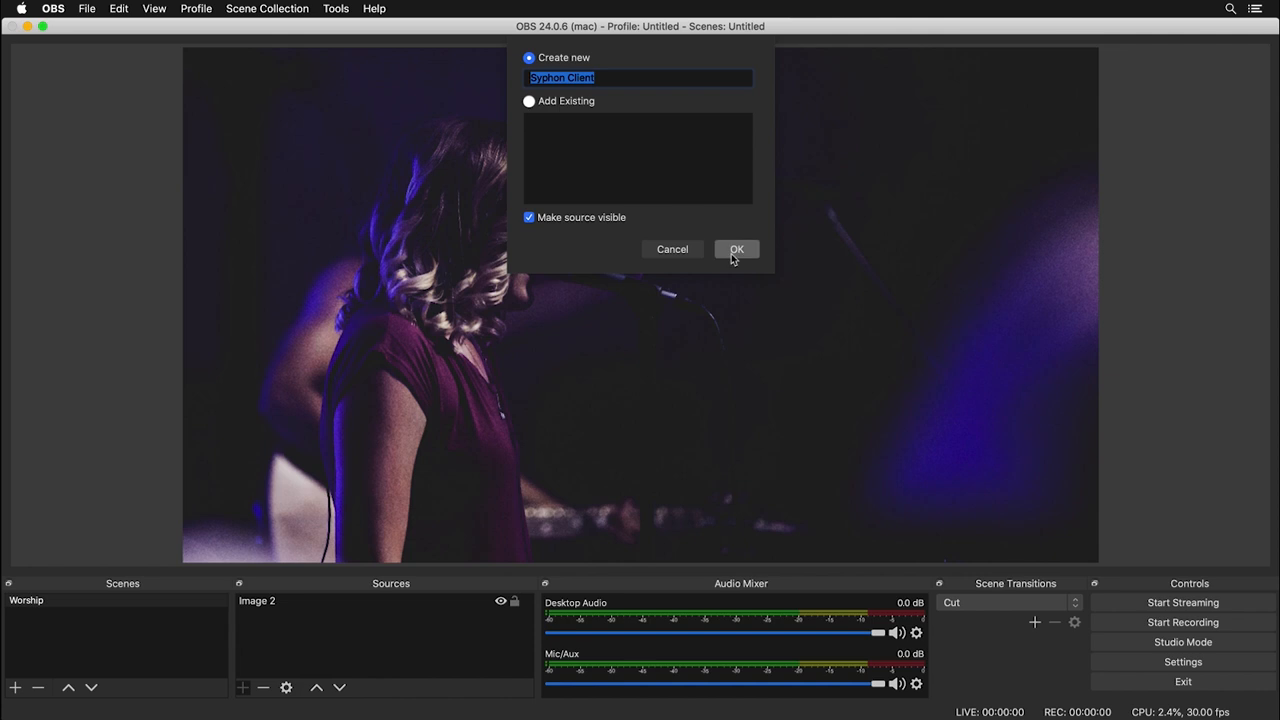
{"action": "left_click", "coordinate": [737, 249]}
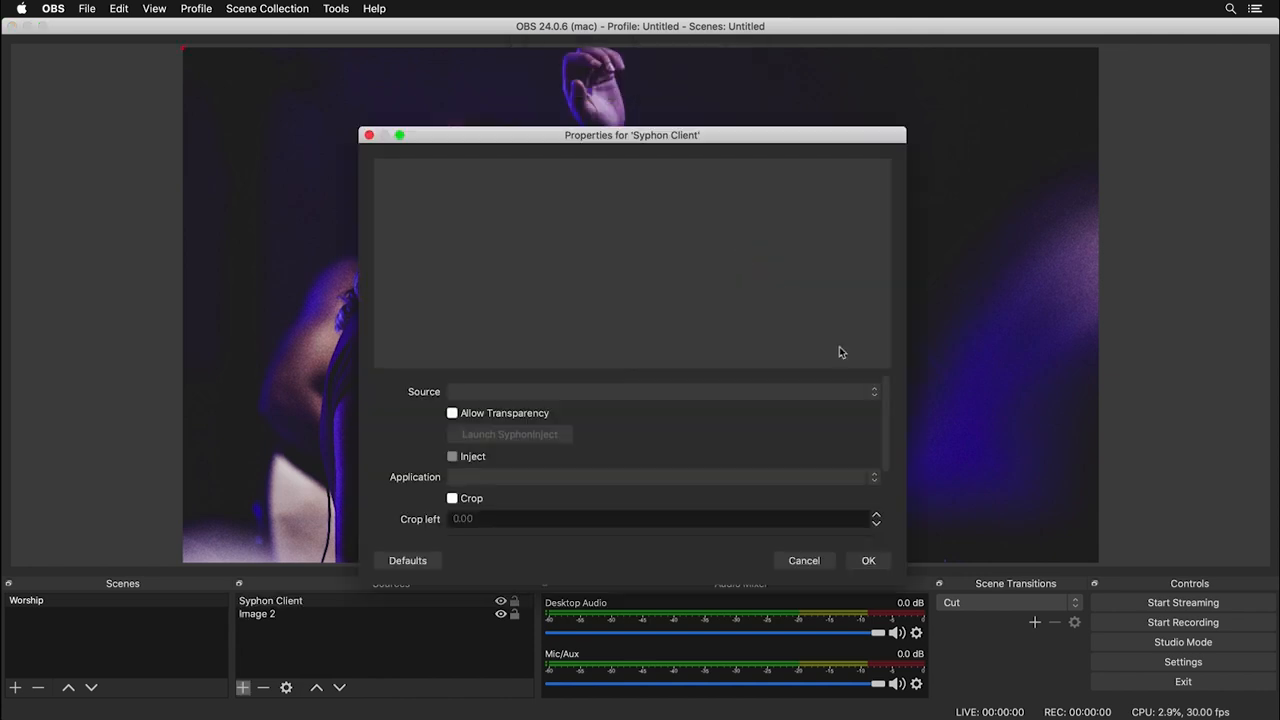
{"action": "left_click", "coordinate": [663, 391]}
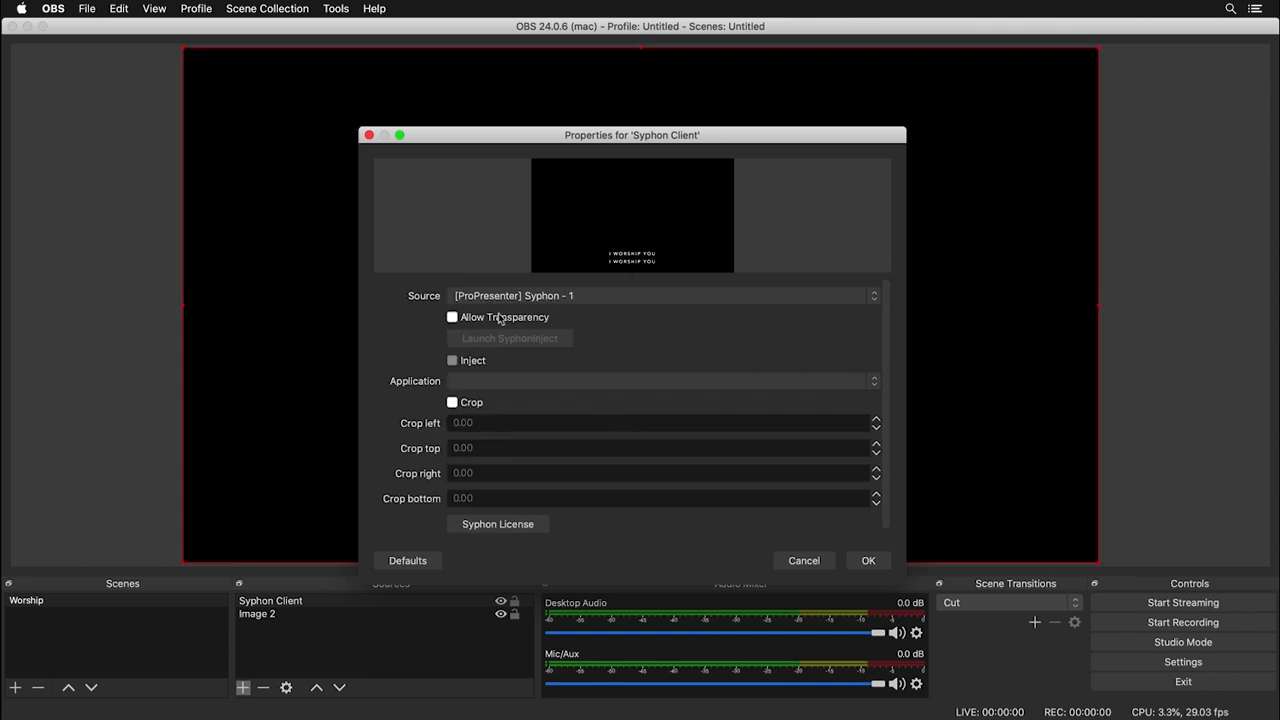
{"action": "mouse_move", "coordinate": [497, 327]}
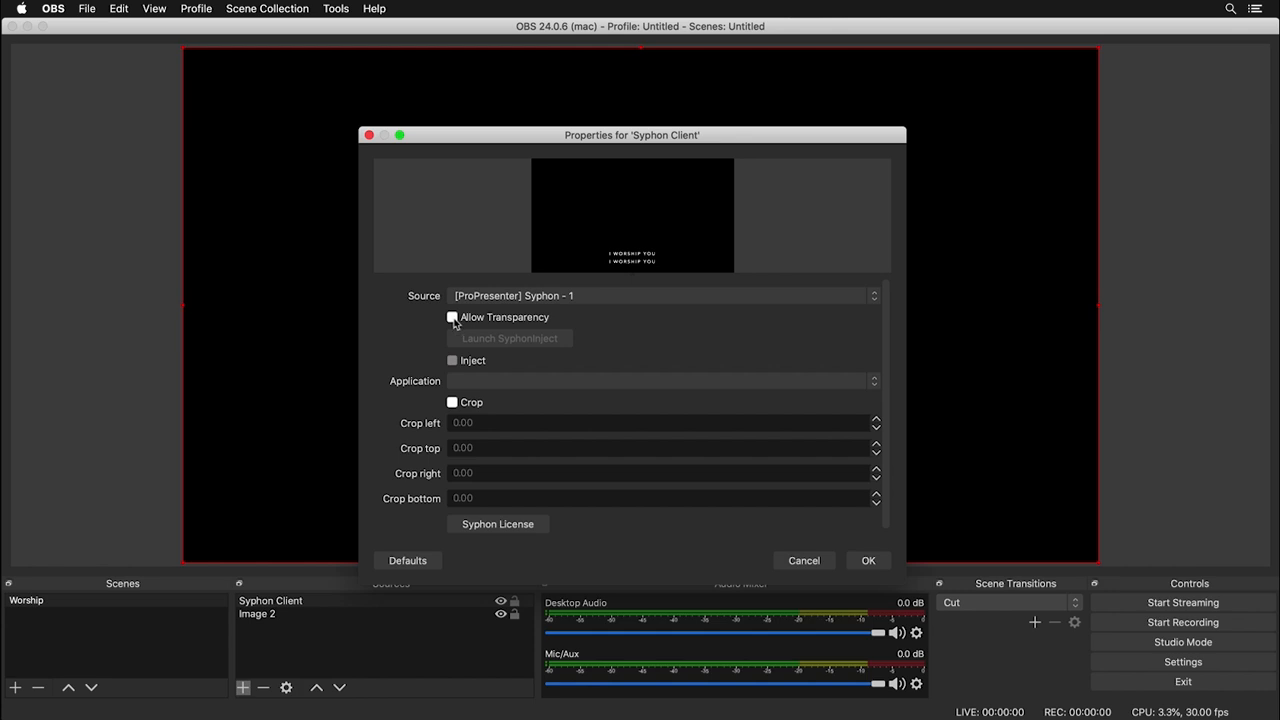
{"action": "left_click", "coordinate": [453, 317]}
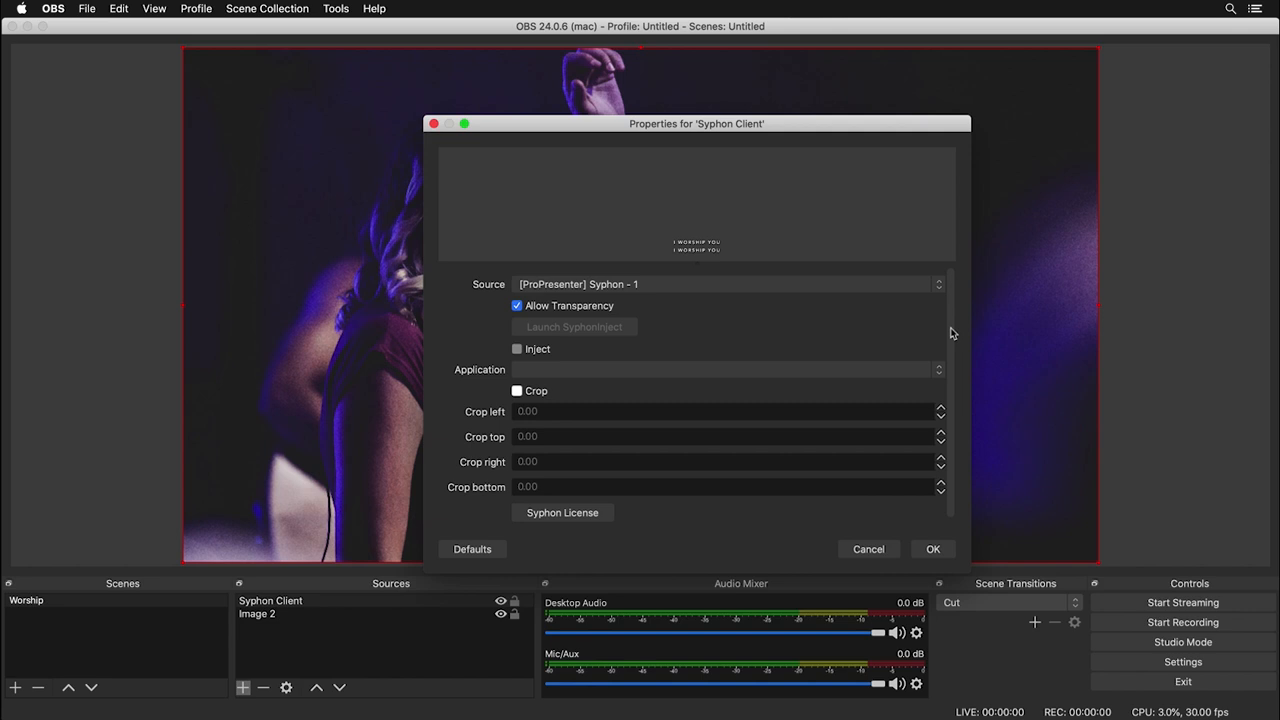
{"action": "left_click", "coordinate": [933, 549]}
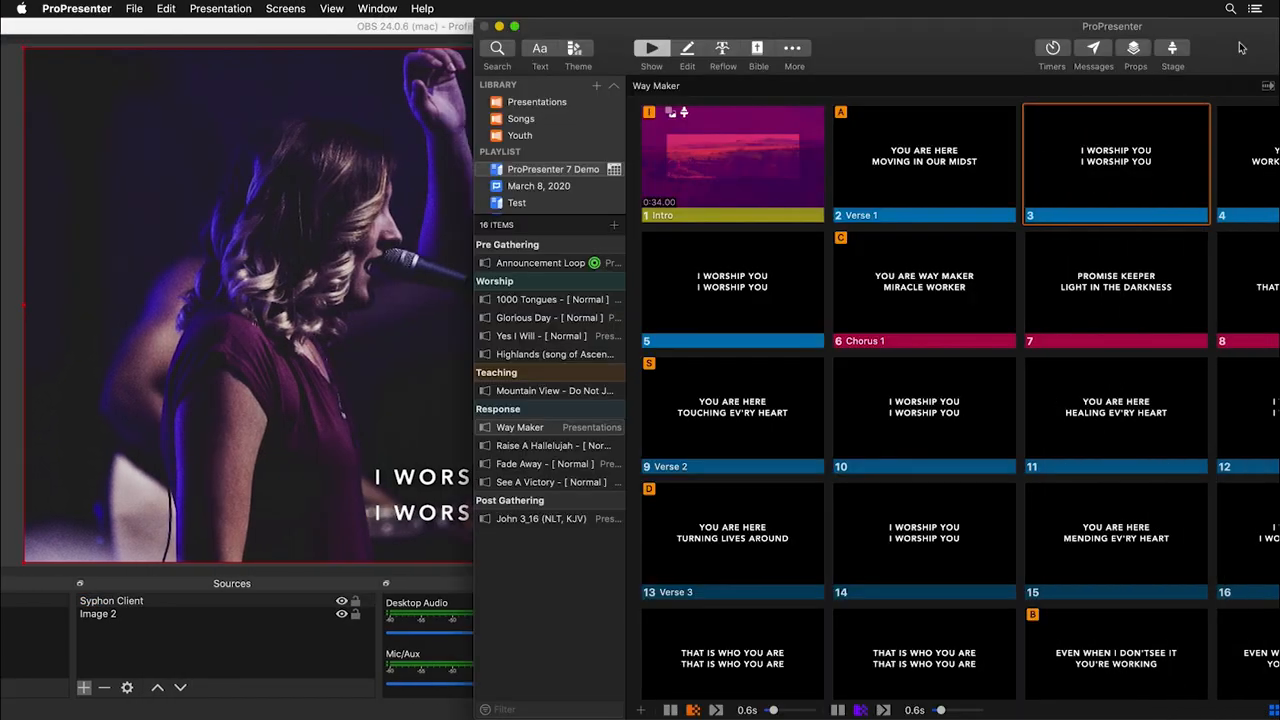
- Trigger Way Maker slides 5, 10 and Chorus 1
{"action": "left_click", "coordinate": [732, 288]}
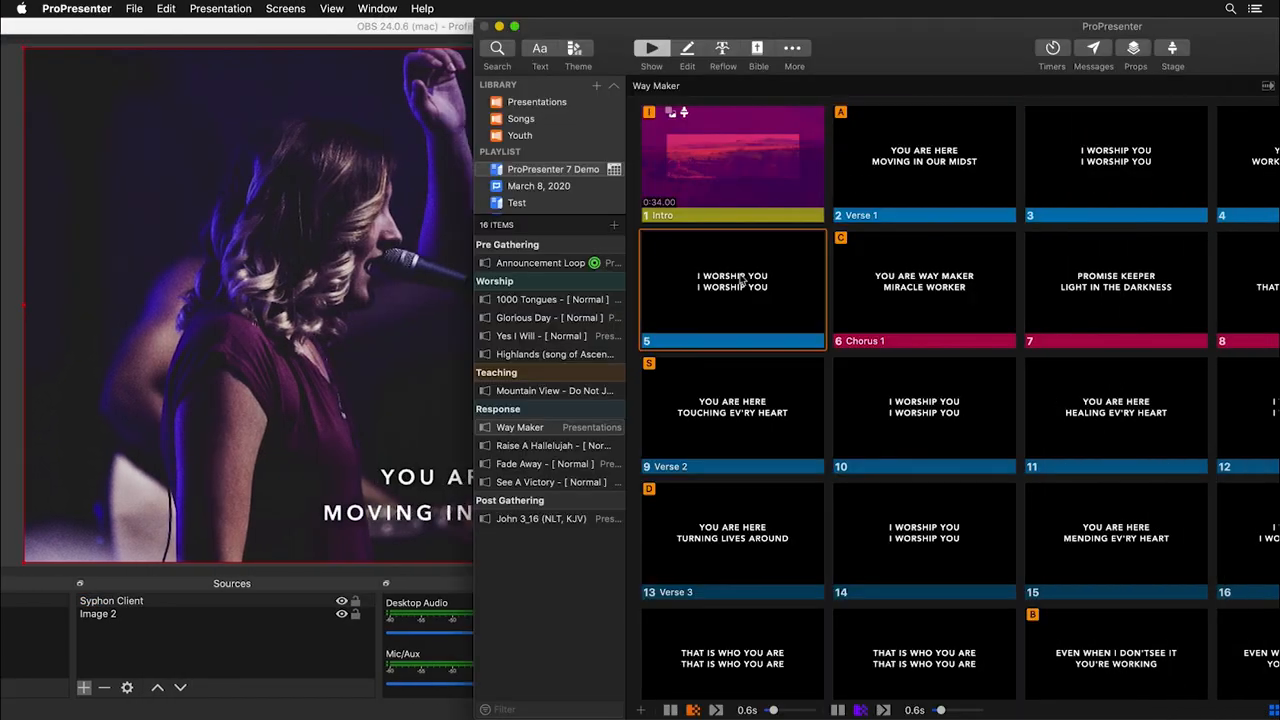
{"action": "left_click", "coordinate": [923, 412]}
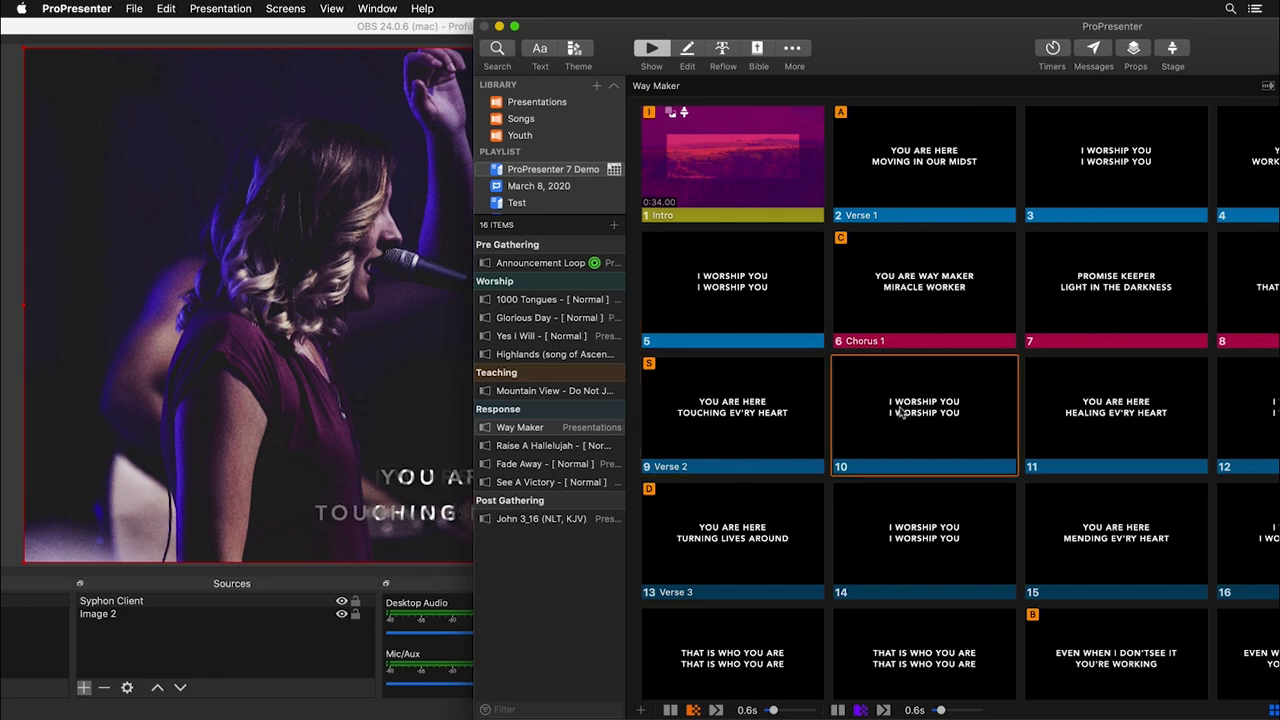
{"action": "left_click", "coordinate": [923, 288]}
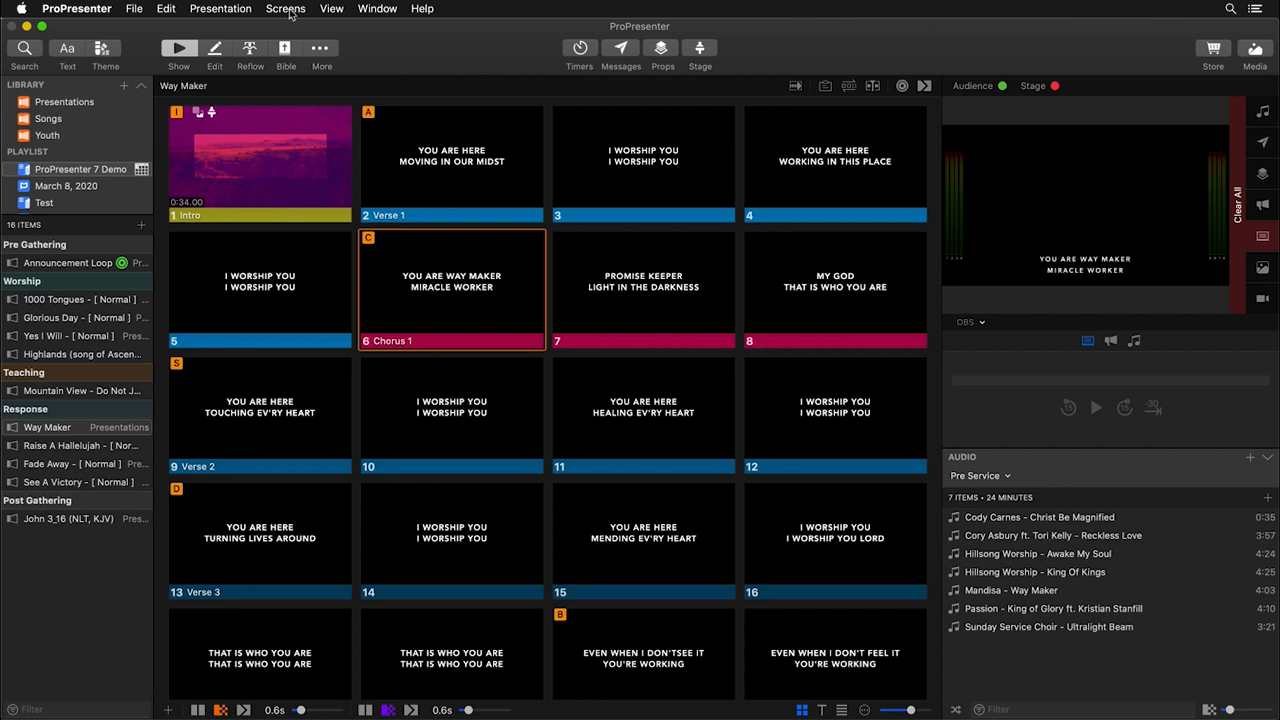
- Save the current look as the Songs preset and toggle its slides output to OBS
{"action": "left_click", "coordinate": [284, 9]}
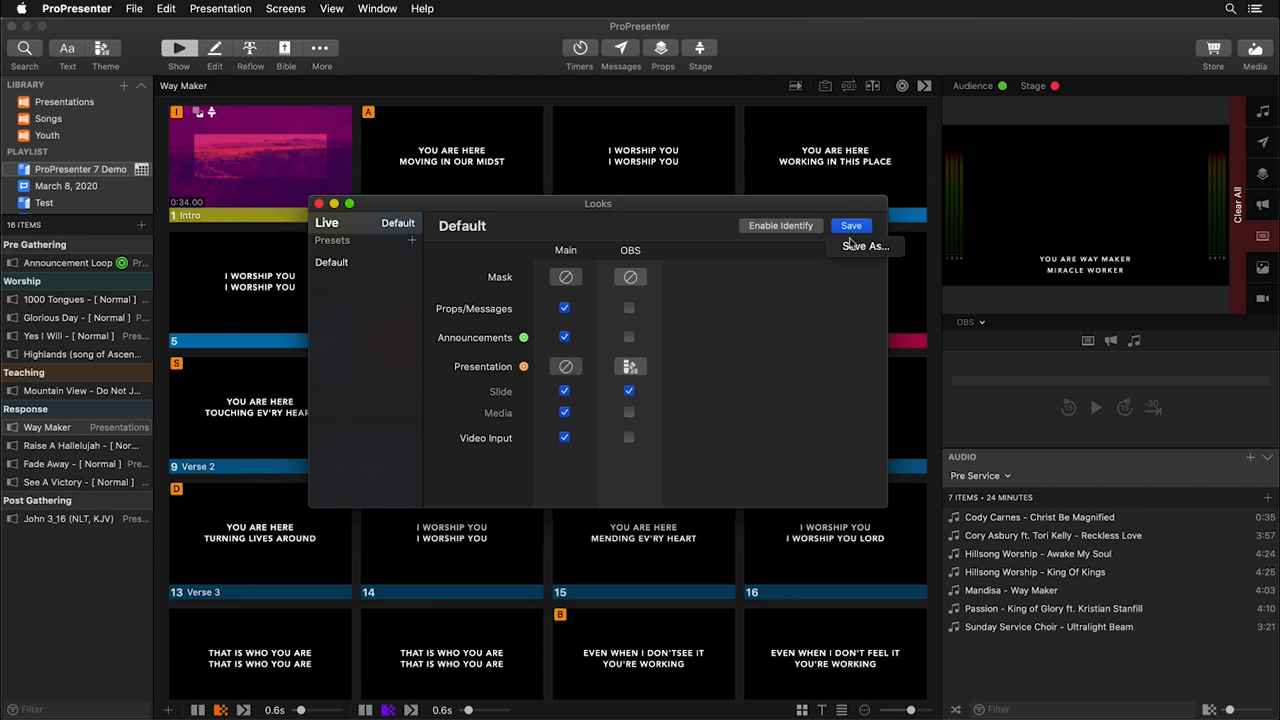
{"action": "left_click", "coordinate": [865, 246]}
{"action": "type", "text": "Songs"}
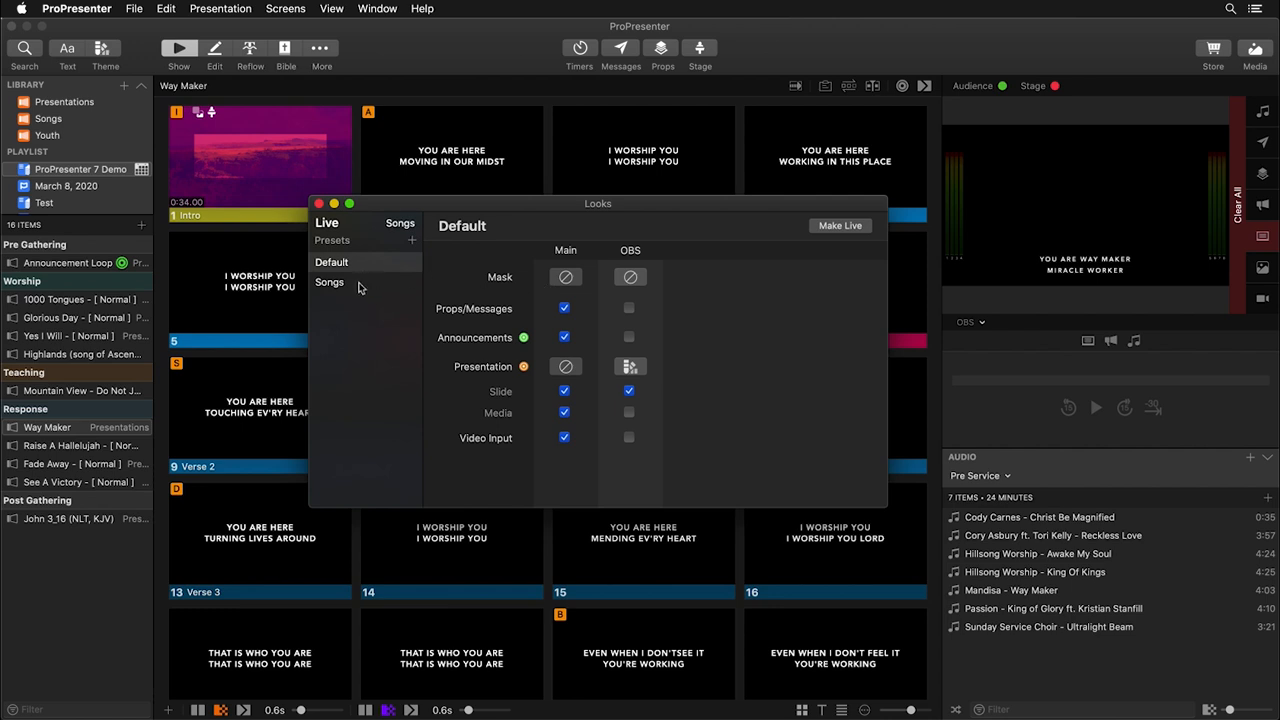
{"action": "left_click", "coordinate": [329, 282]}
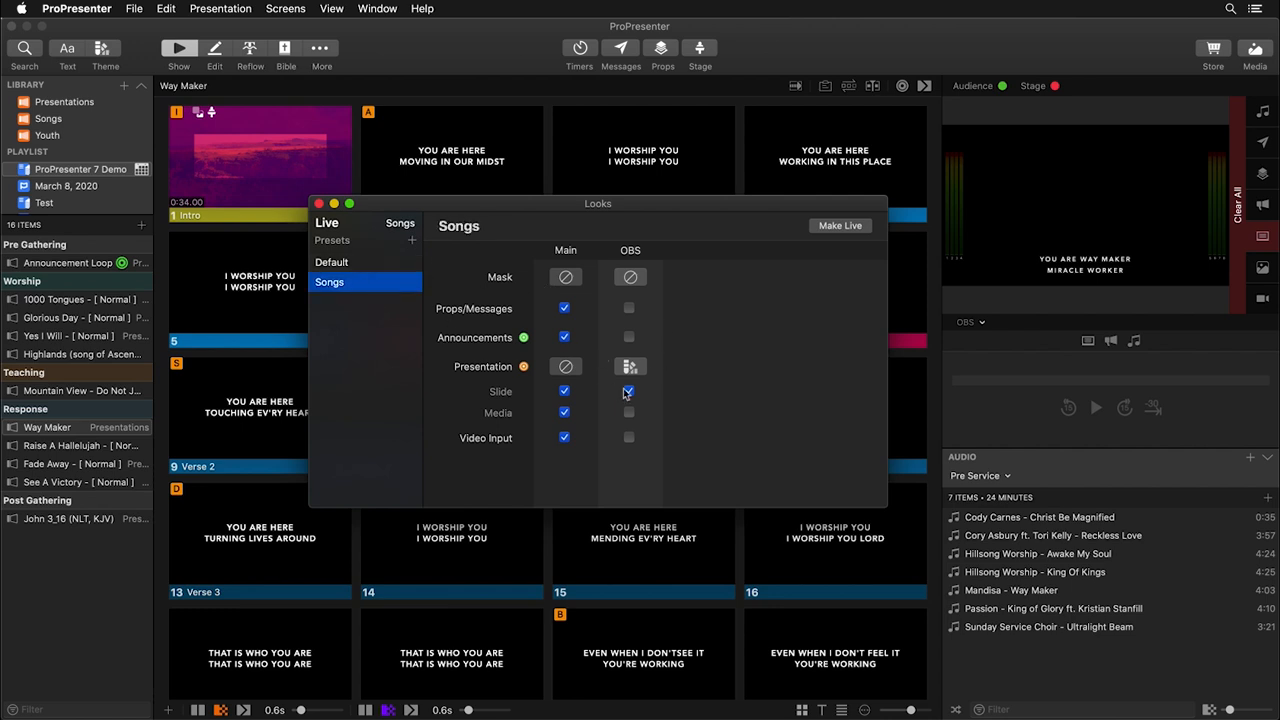
{"action": "left_click", "coordinate": [331, 261]}
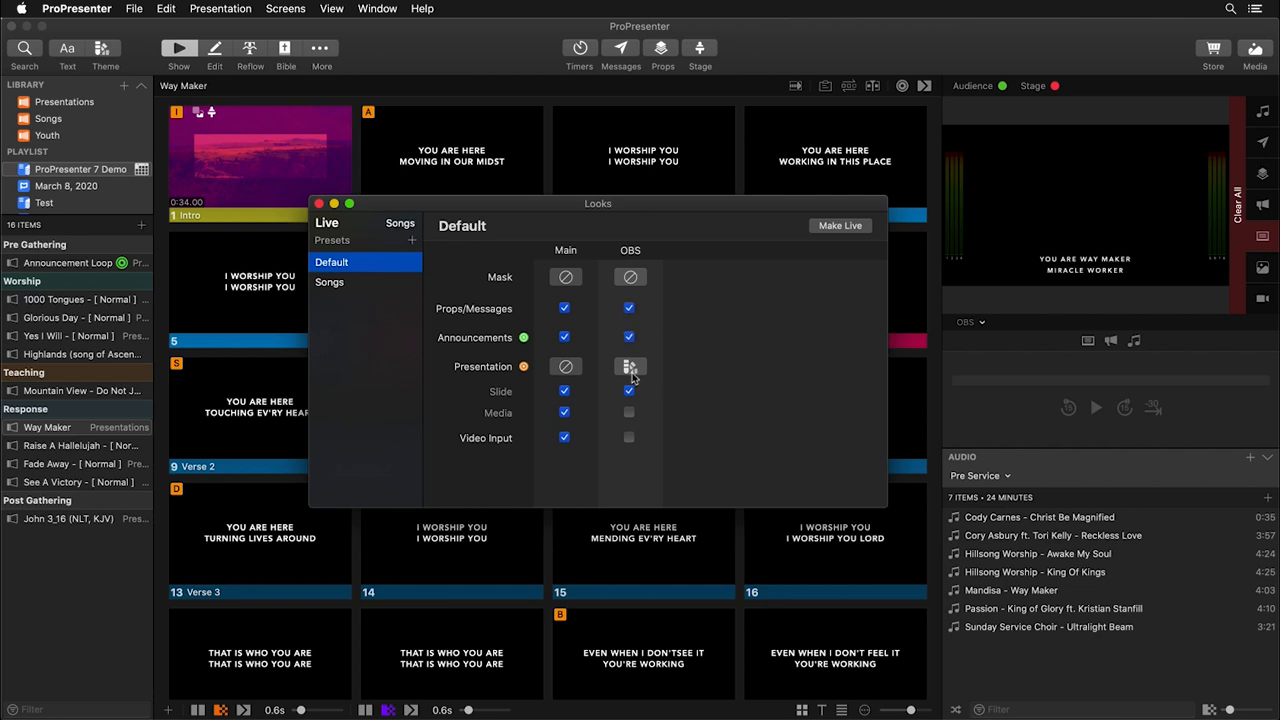
- Give the Default look an unmasked OBS presentation and close the Looks settings
{"action": "left_click", "coordinate": [630, 366]}
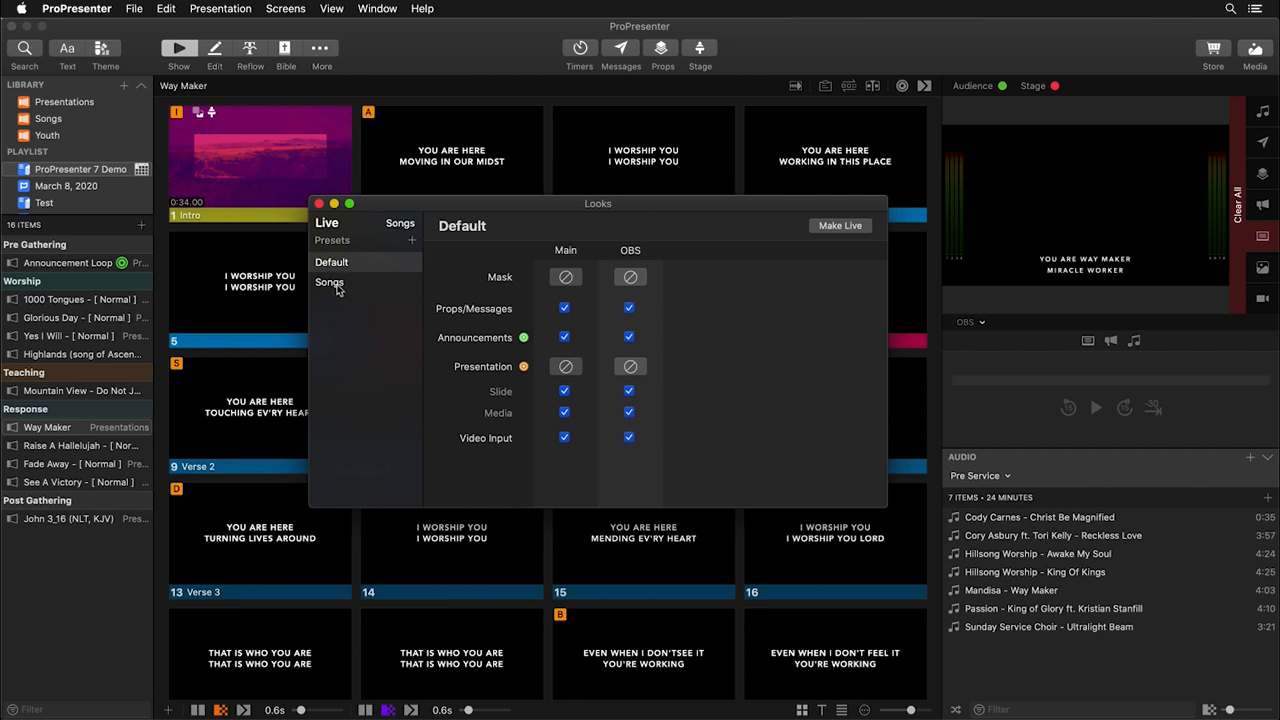
{"action": "left_click", "coordinate": [332, 261]}
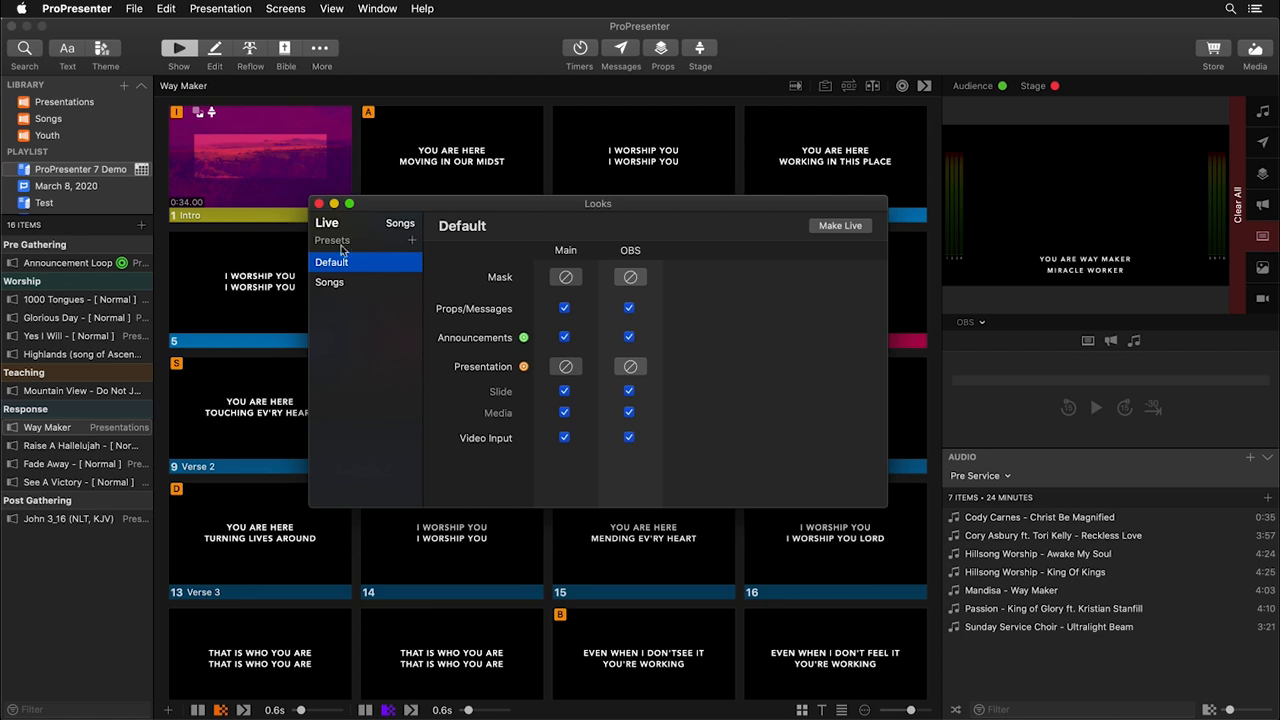
{"action": "mouse_move", "coordinate": [320, 203]}
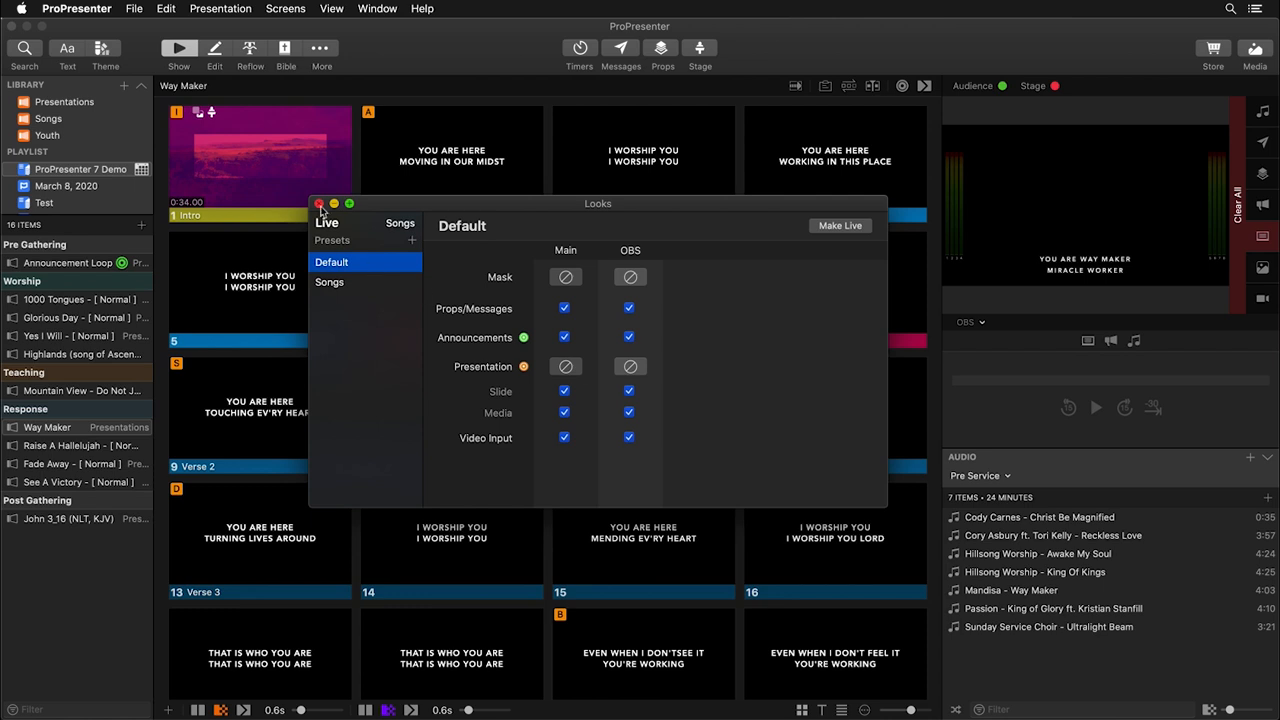
{"action": "left_click", "coordinate": [322, 8]}
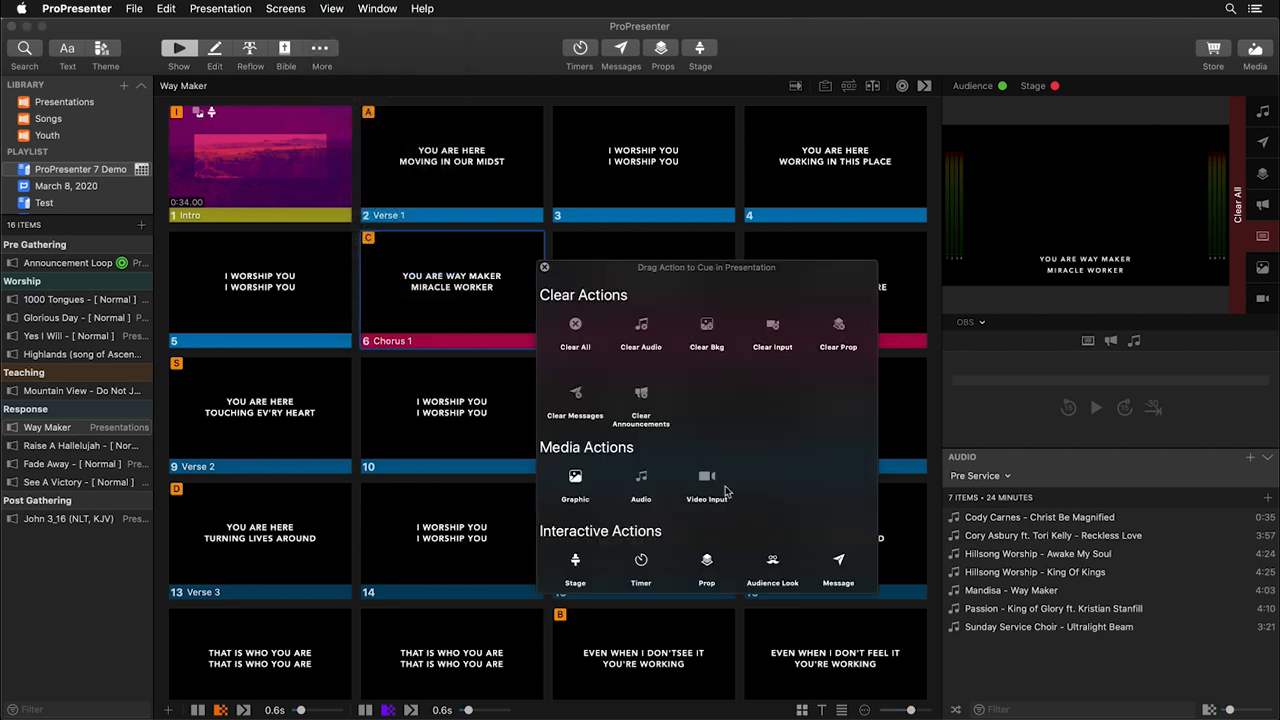
{"action": "mouse_move", "coordinate": [773, 565]}
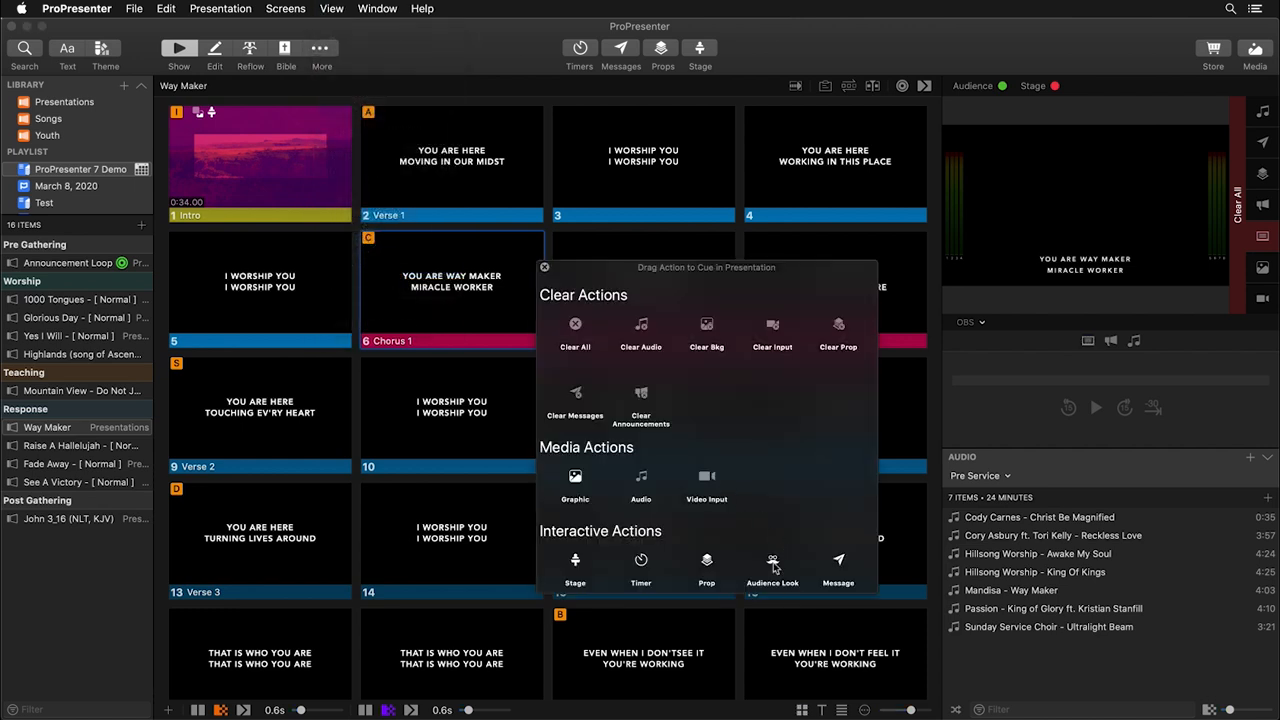
- Add an Audience Look action set to the Songs look on the Way Maker Intro slide
{"action": "left_click_drag", "start_coordinate": [772, 560], "coordinate": [245, 165]}
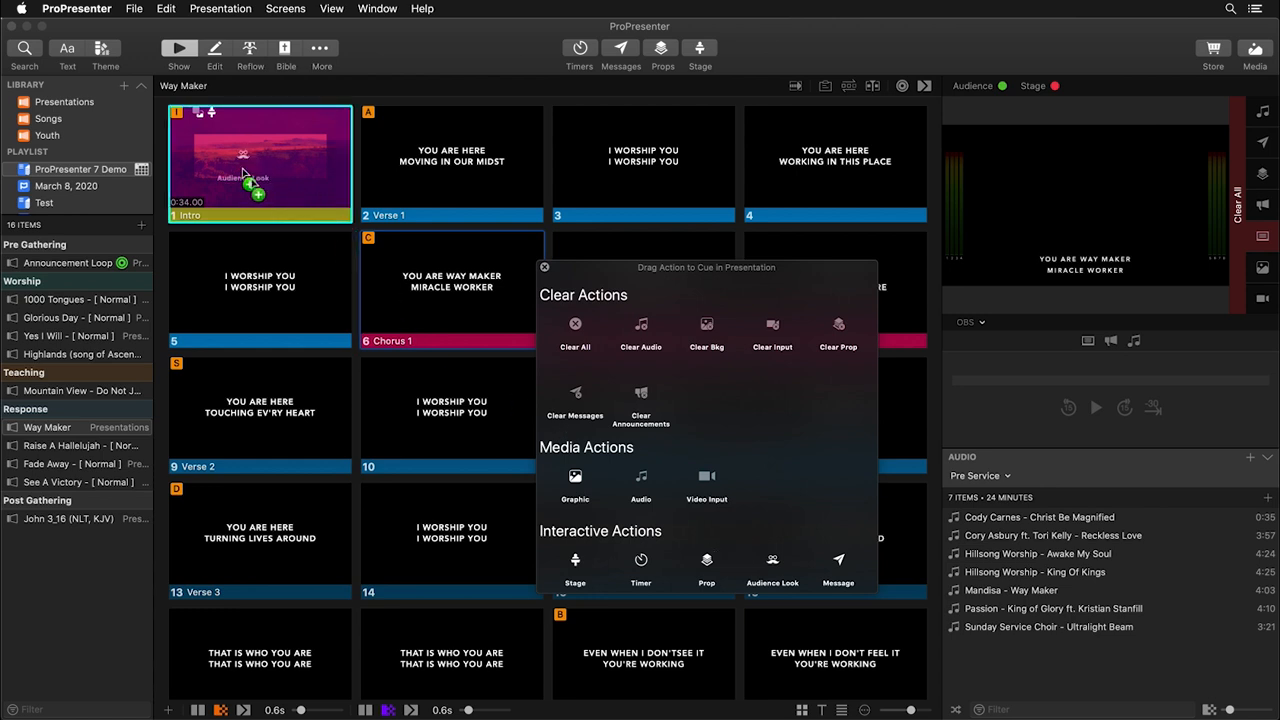
{"action": "mouse_move", "coordinate": [250, 160]}
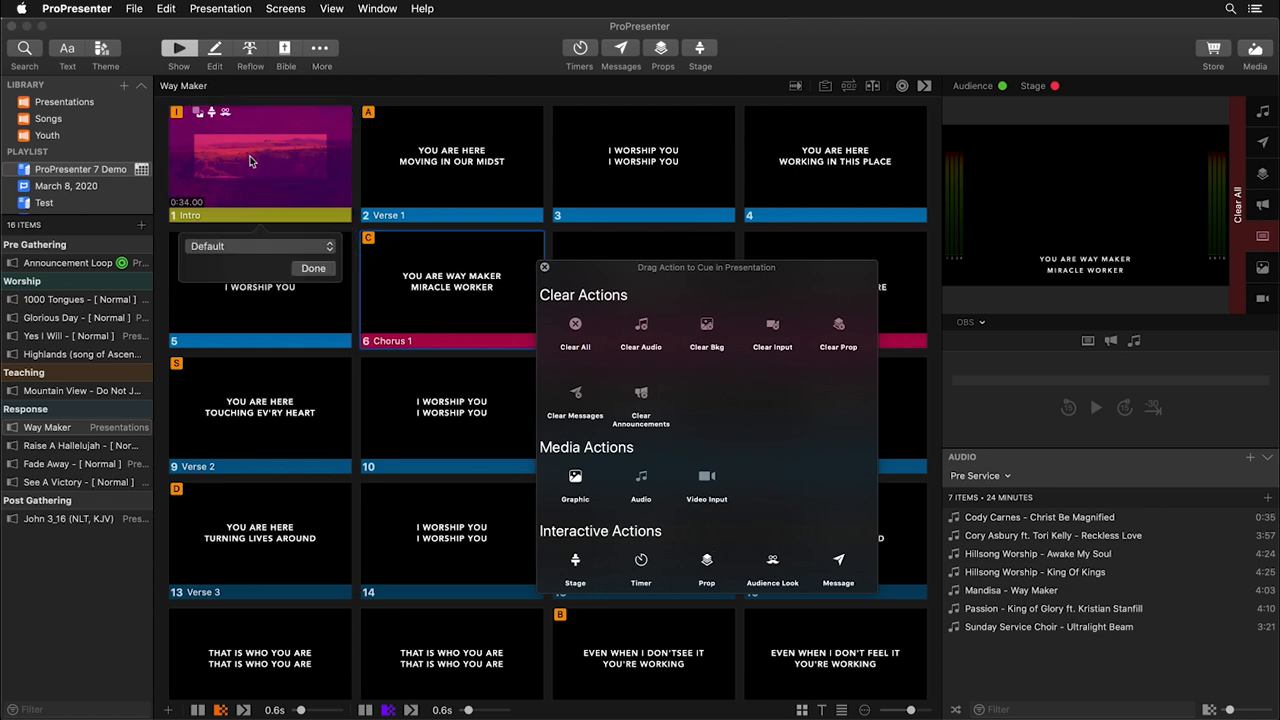
{"action": "left_click", "coordinate": [258, 246]}
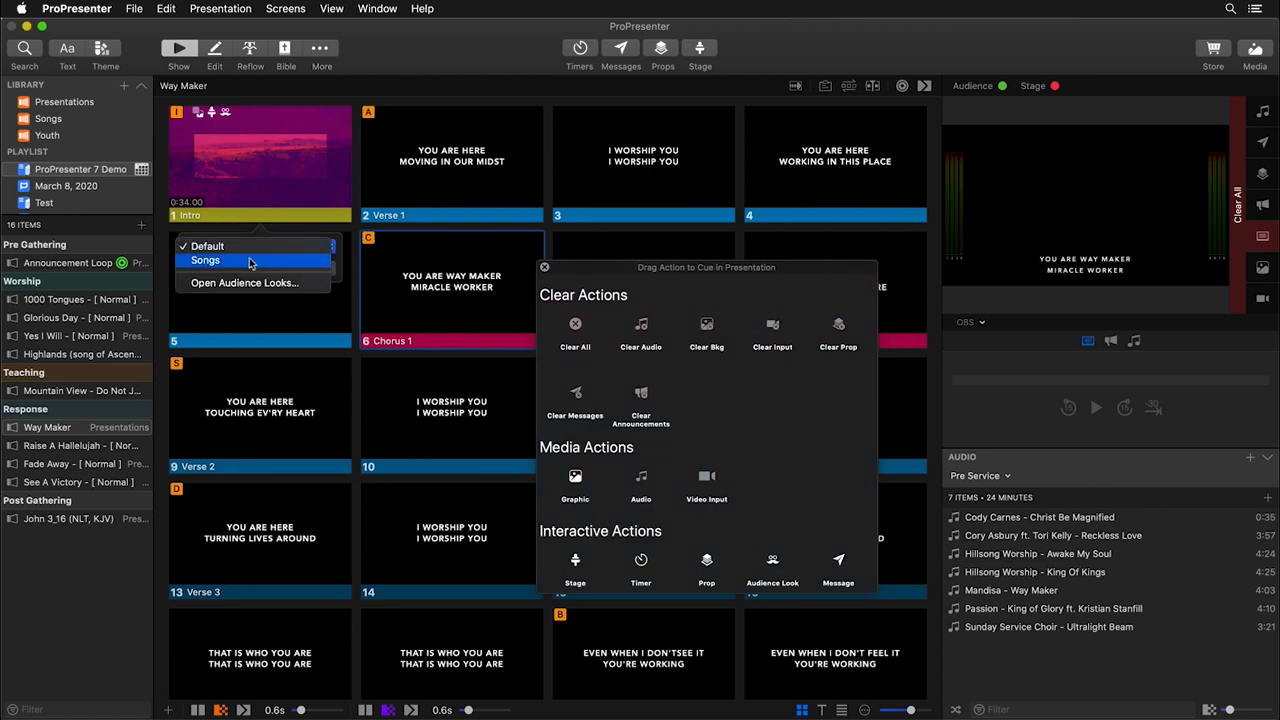
{"action": "left_click", "coordinate": [204, 260]}
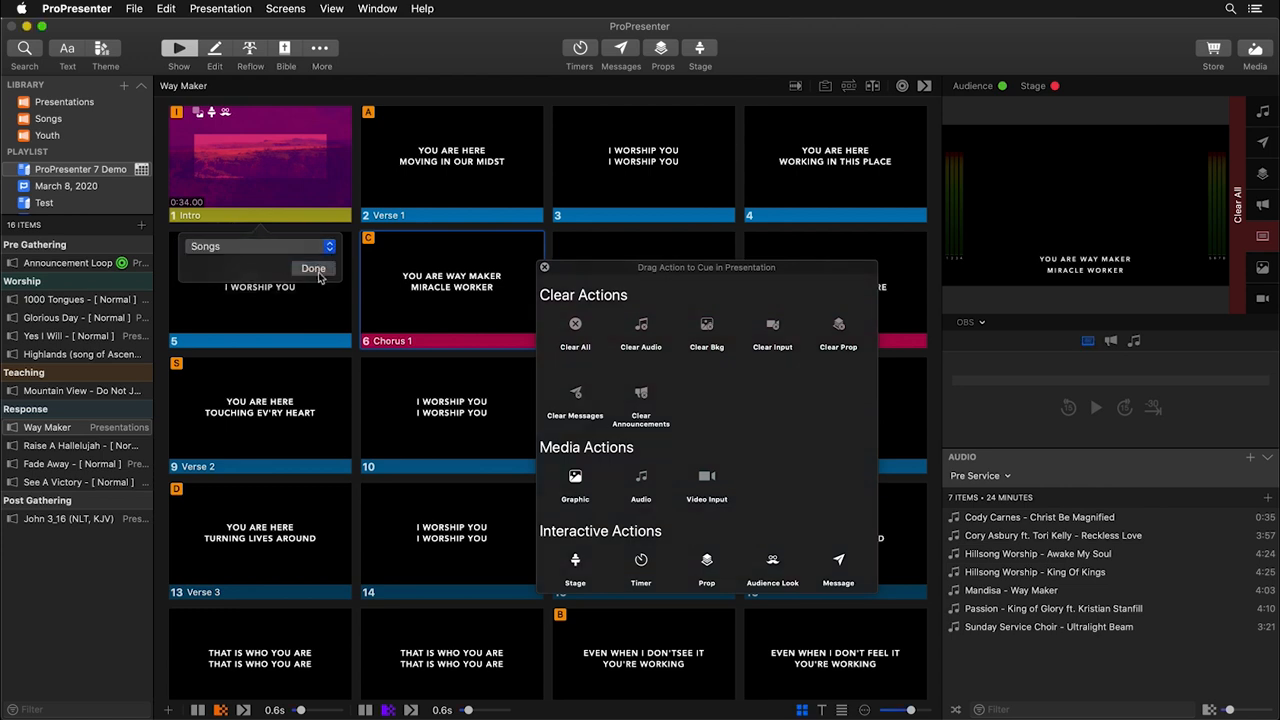
{"action": "left_click", "coordinate": [313, 268]}
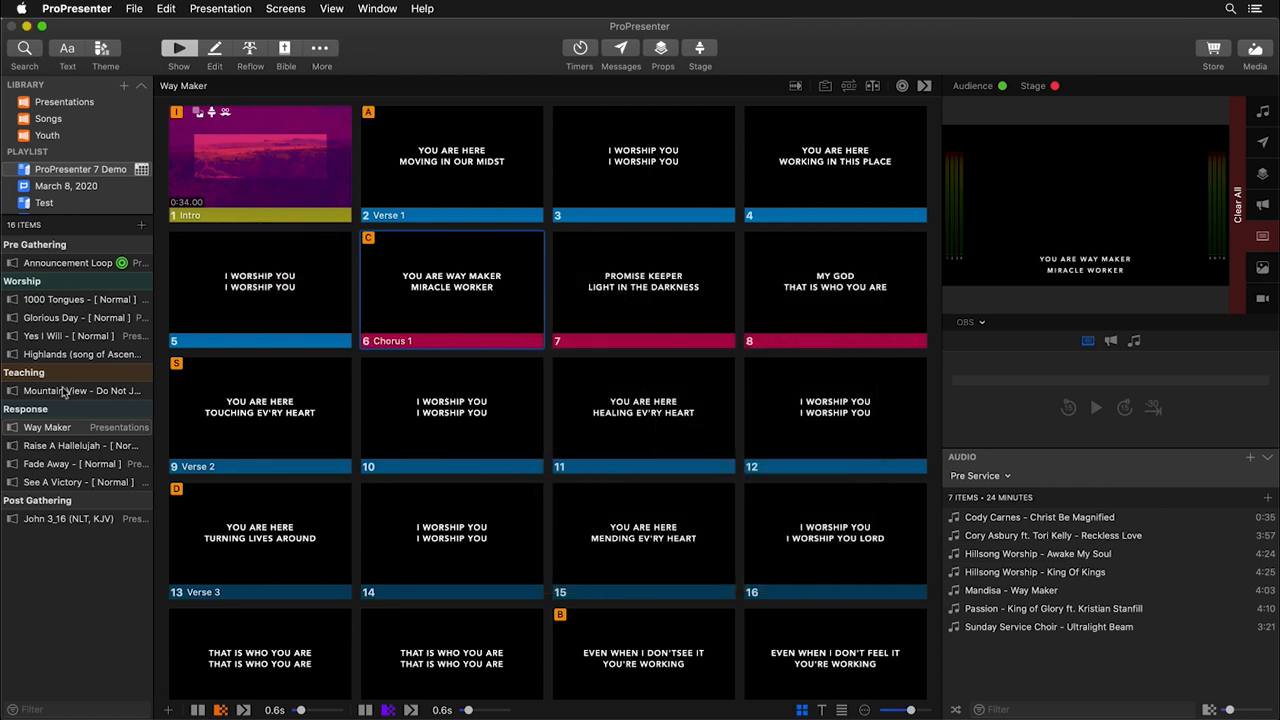
- Add an Audience Look action to Mountain View - Do Not Judge slide 1, then reopen Way Maker
{"action": "left_click", "coordinate": [80, 391]}
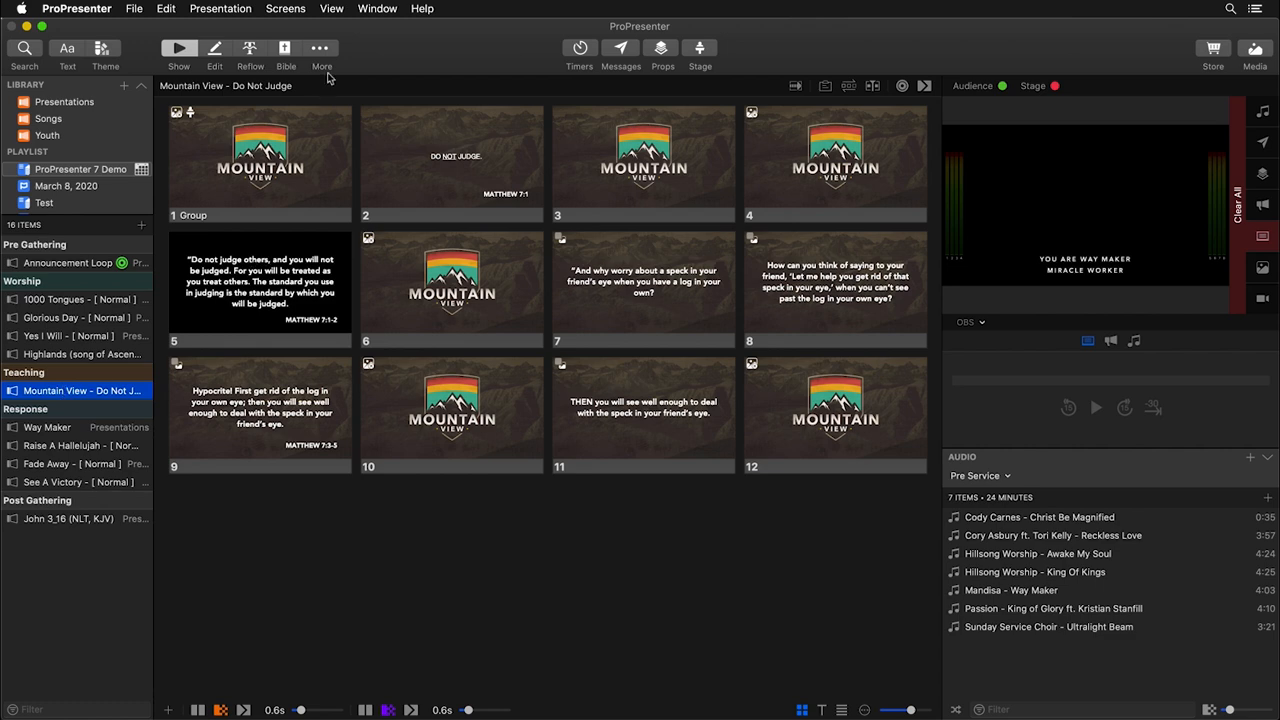
{"action": "left_click", "coordinate": [331, 9]}
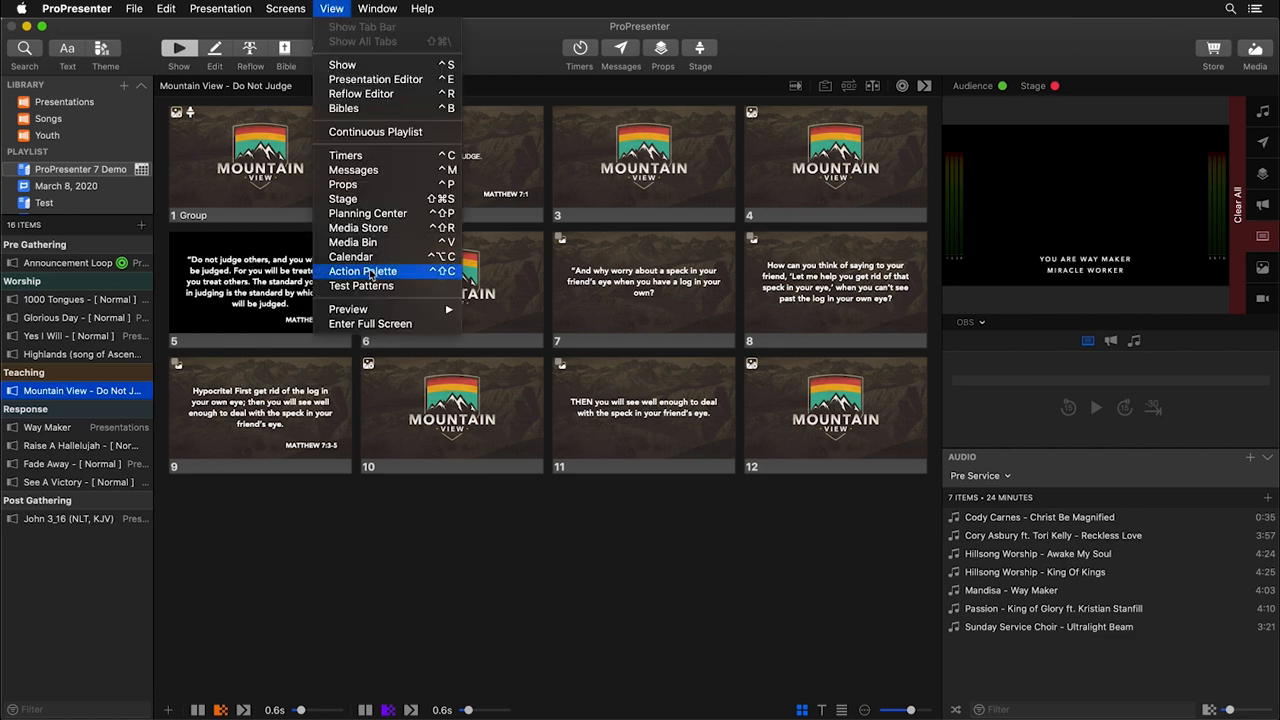
{"action": "left_click", "coordinate": [361, 271]}
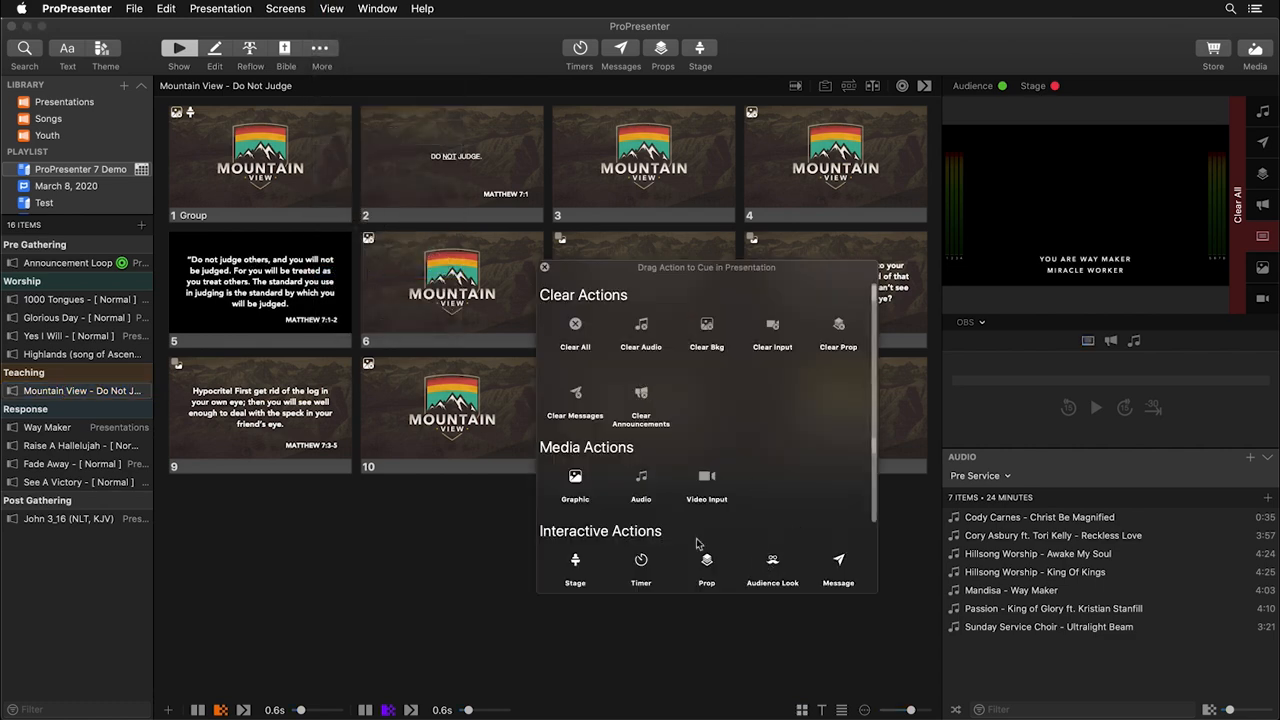
{"action": "left_click", "coordinate": [260, 163]}
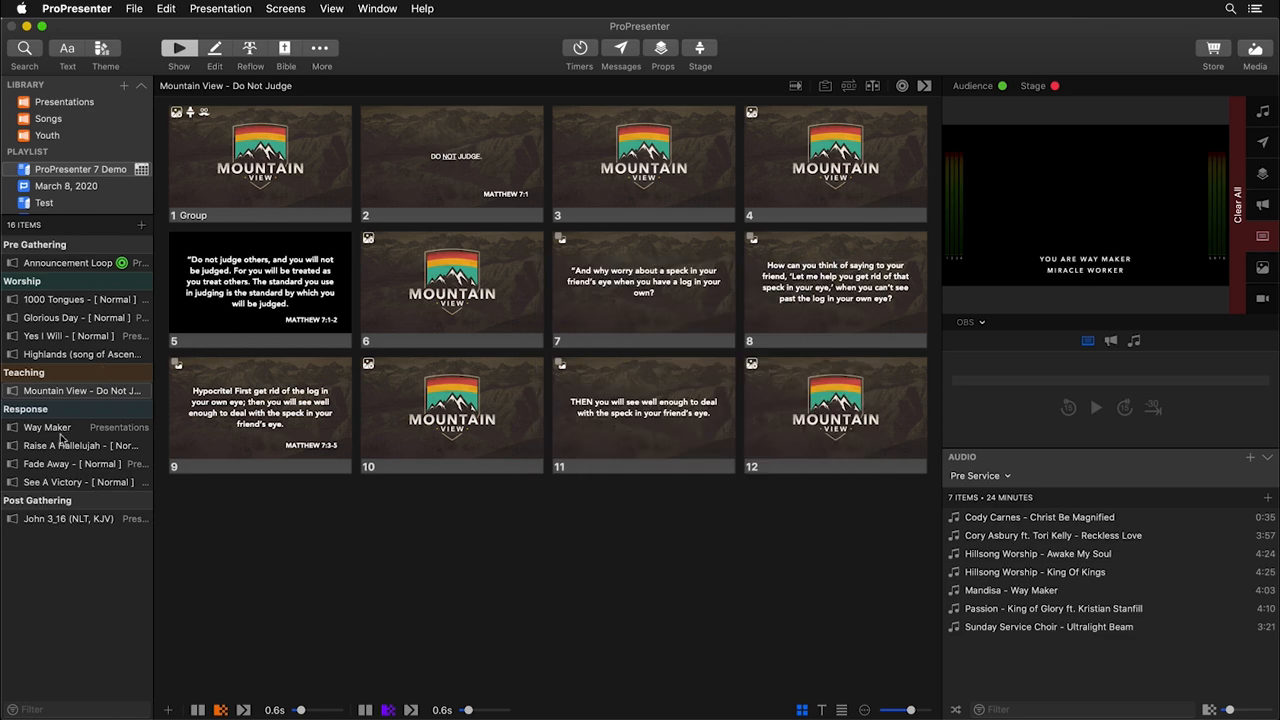
{"action": "left_click", "coordinate": [46, 427]}
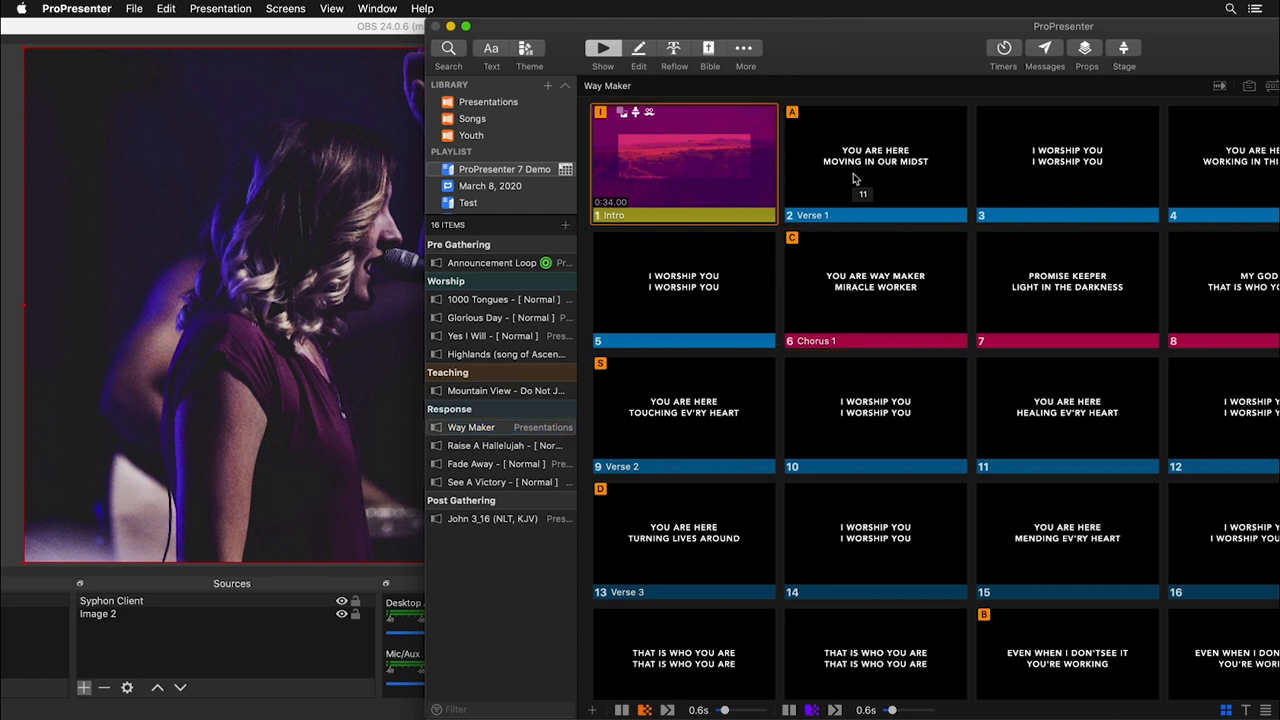
- Send a Way Maker slide, Mountain View slides 1–2, then Way Maker Verse 1 live
{"action": "left_click", "coordinate": [1067, 160]}
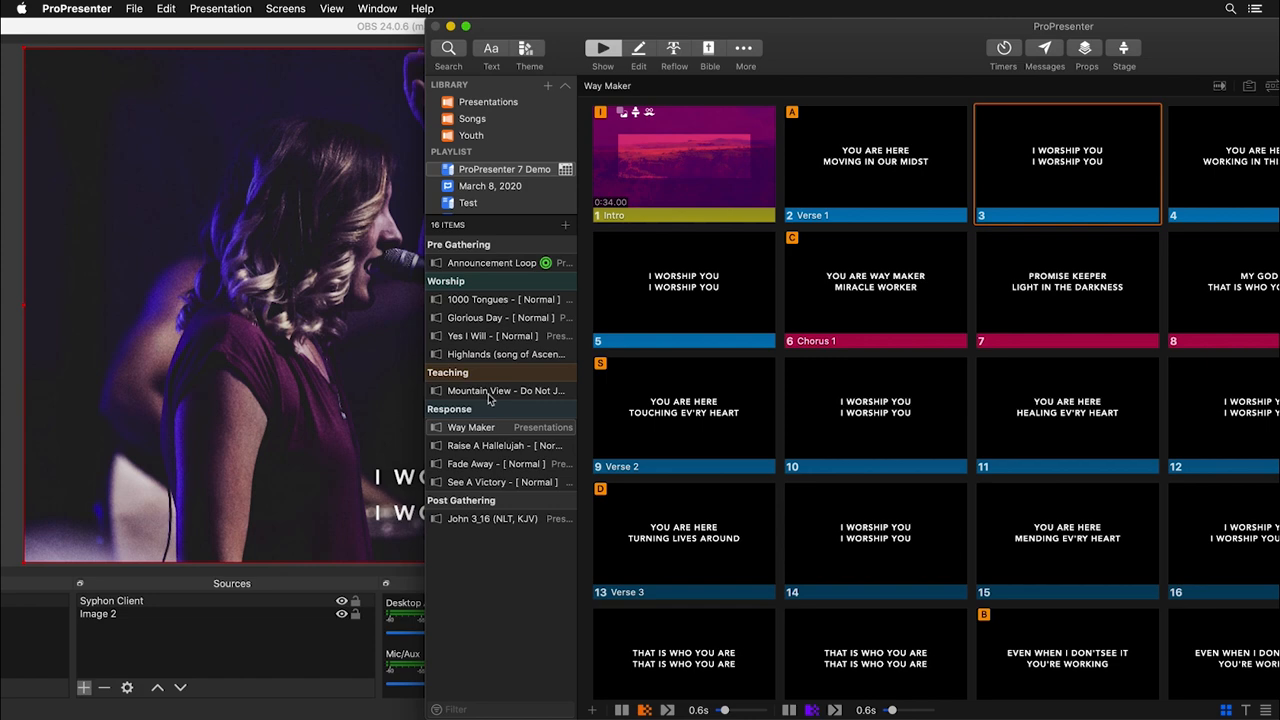
{"action": "left_click", "coordinate": [502, 391]}
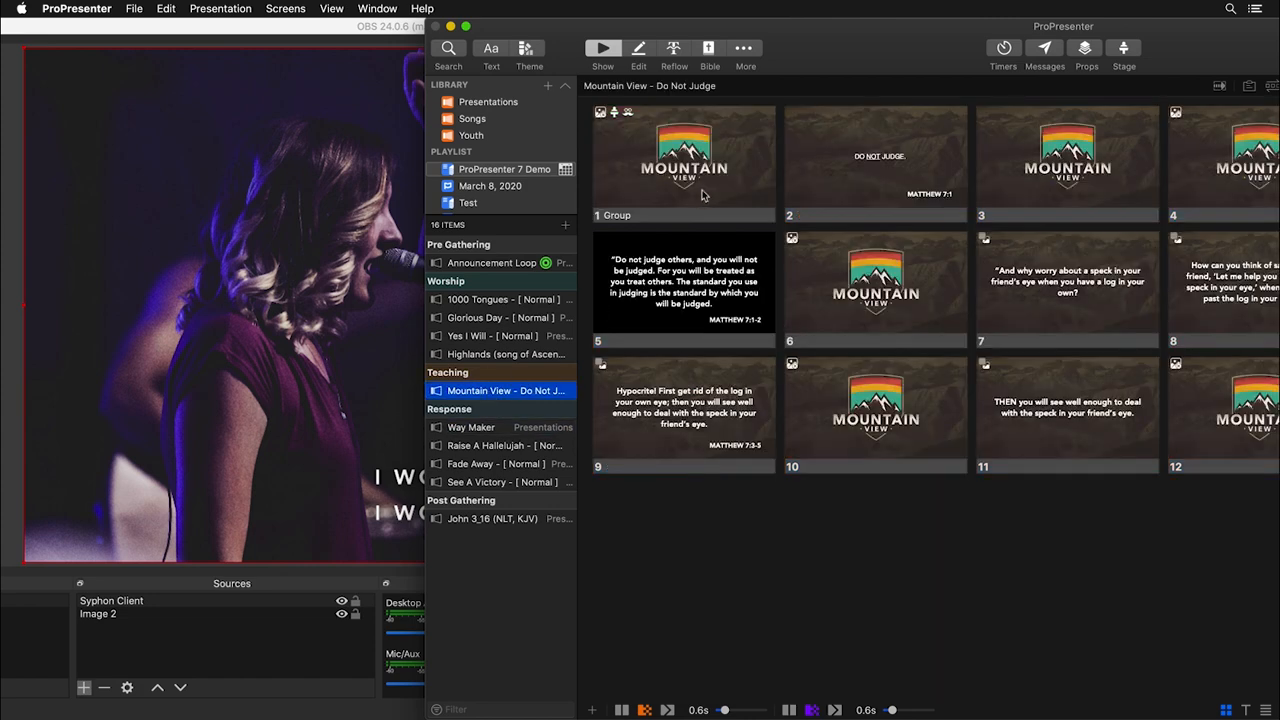
{"action": "left_click", "coordinate": [683, 160]}
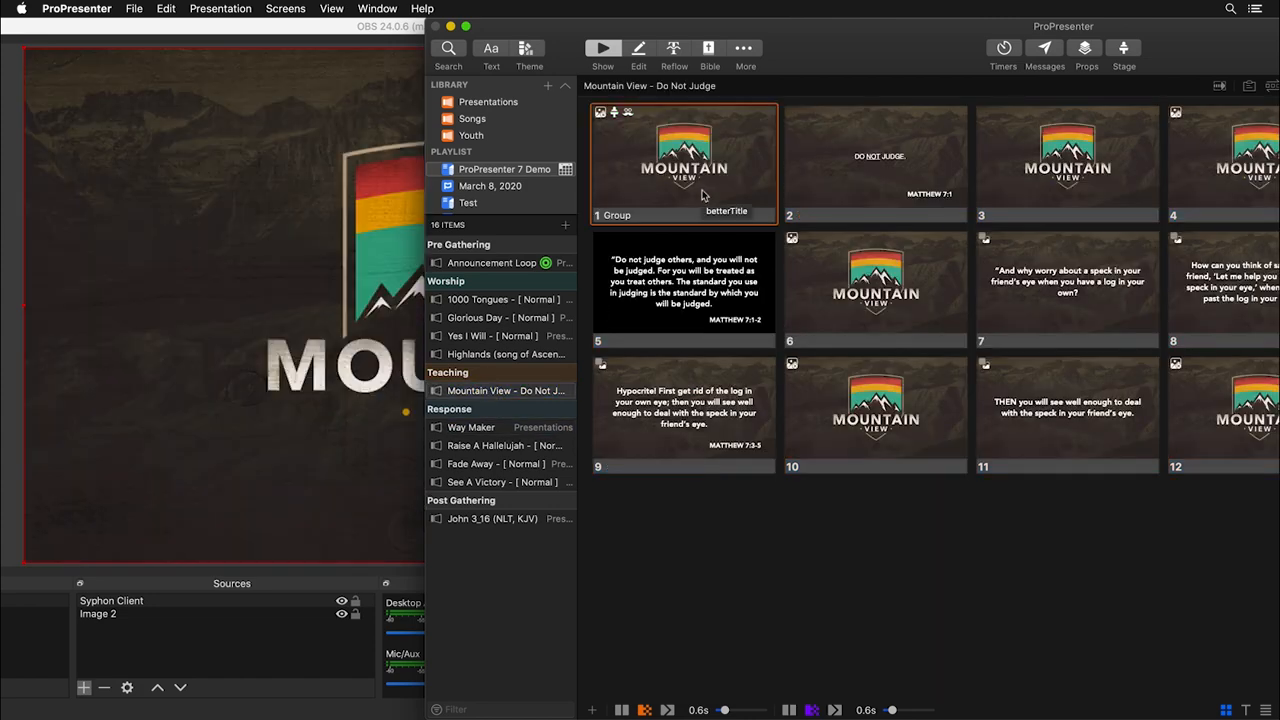
{"action": "left_click", "coordinate": [877, 165]}
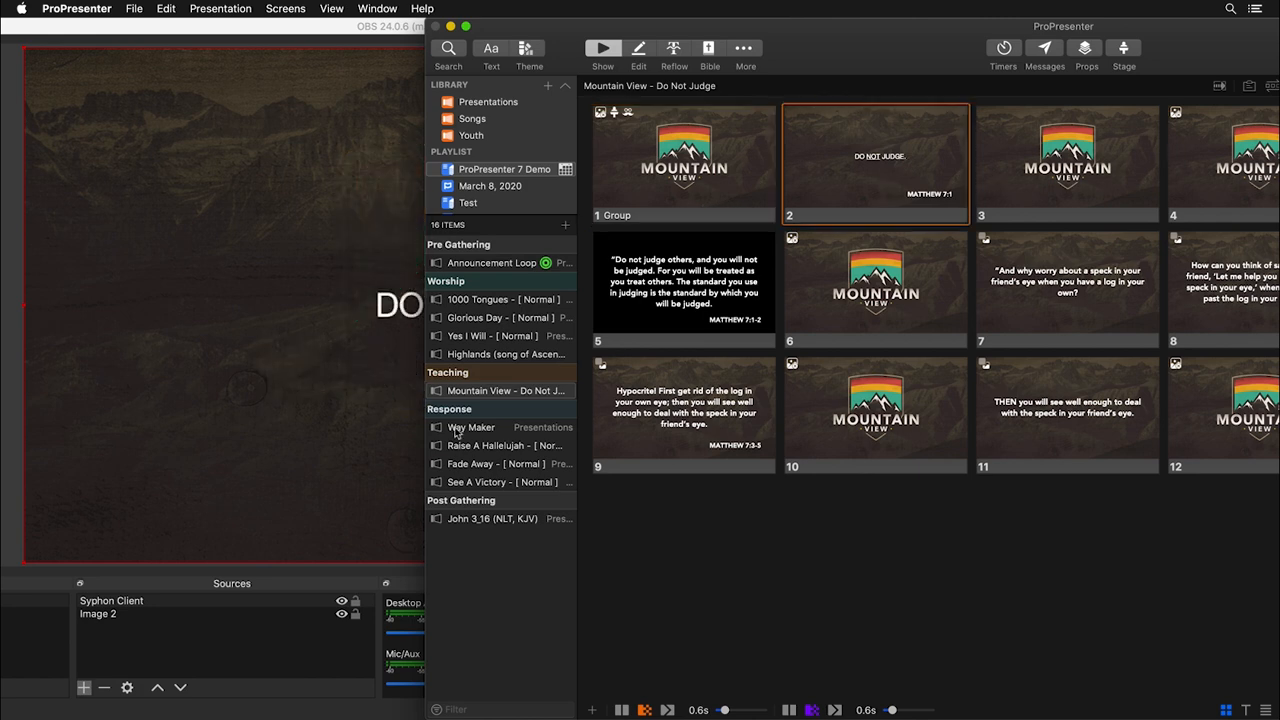
{"action": "left_click", "coordinate": [471, 427]}
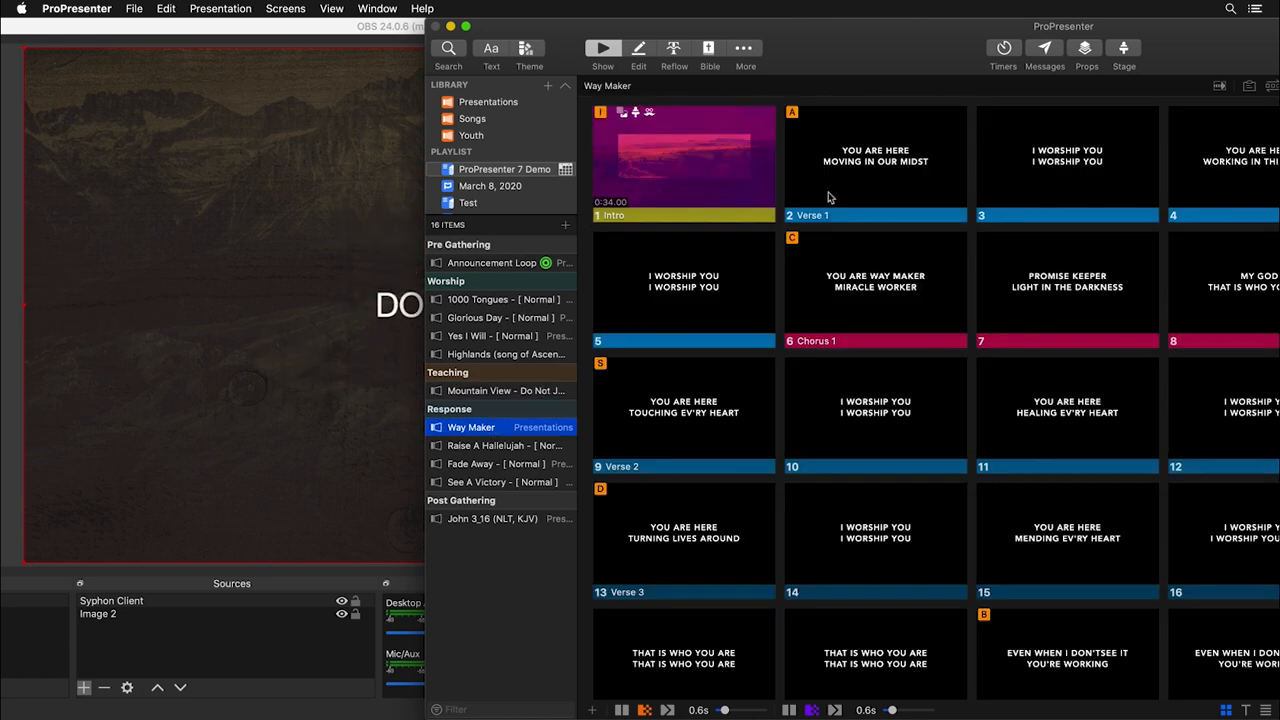
{"action": "left_click", "coordinate": [683, 163]}
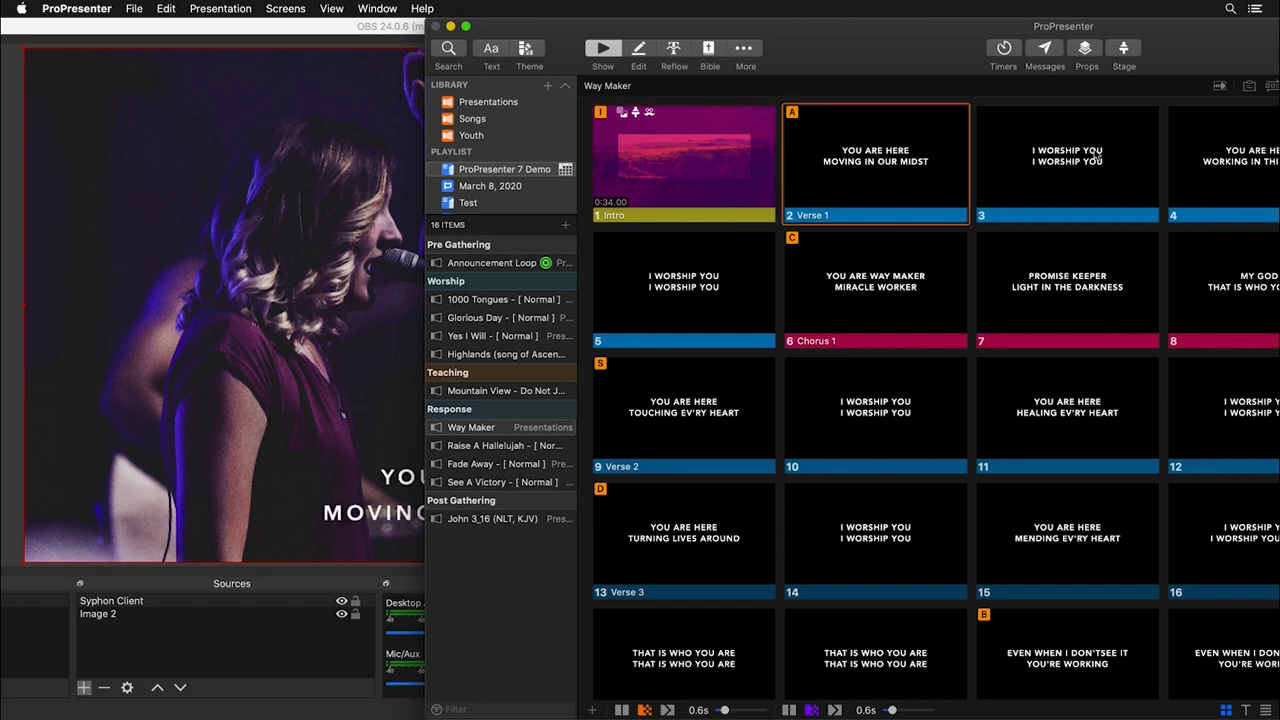
{"action": "mouse_move", "coordinate": [930, 48]}
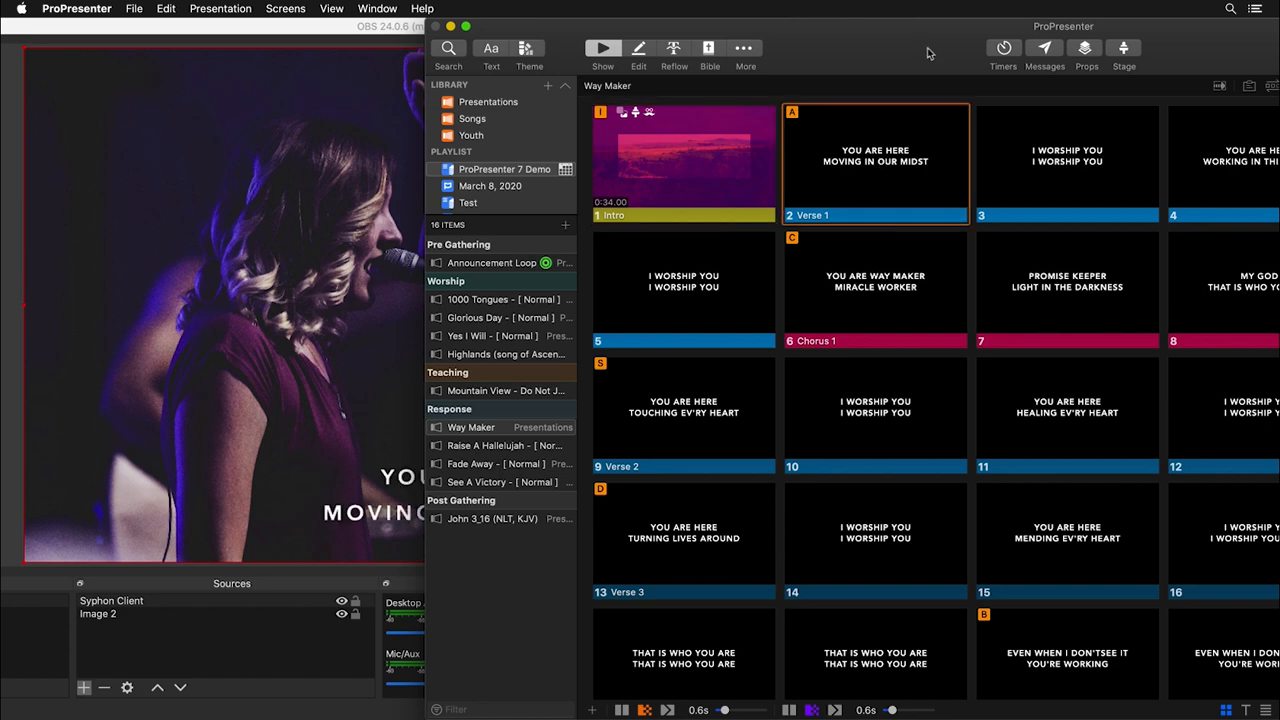